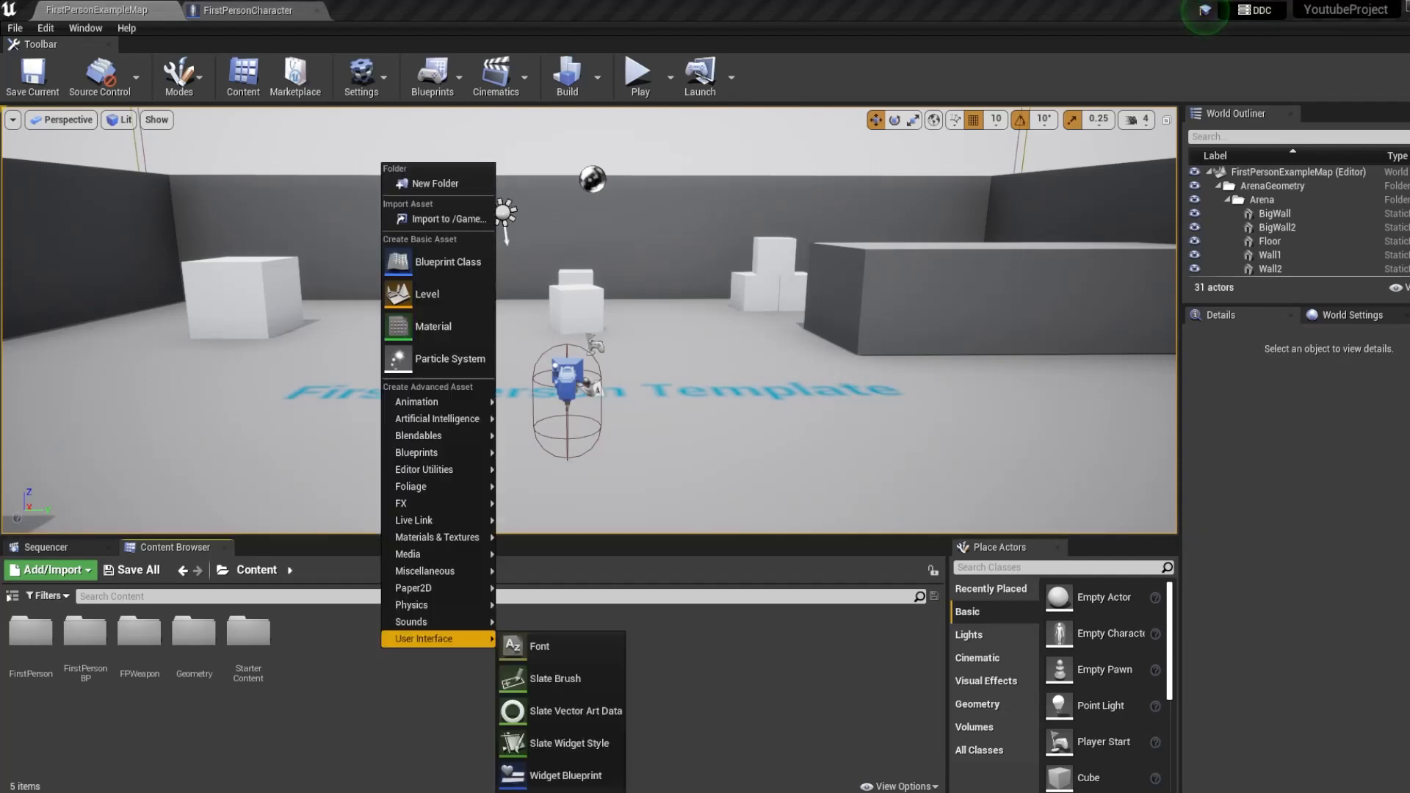
{"action": "mouse_move", "coordinate": [564, 774]}
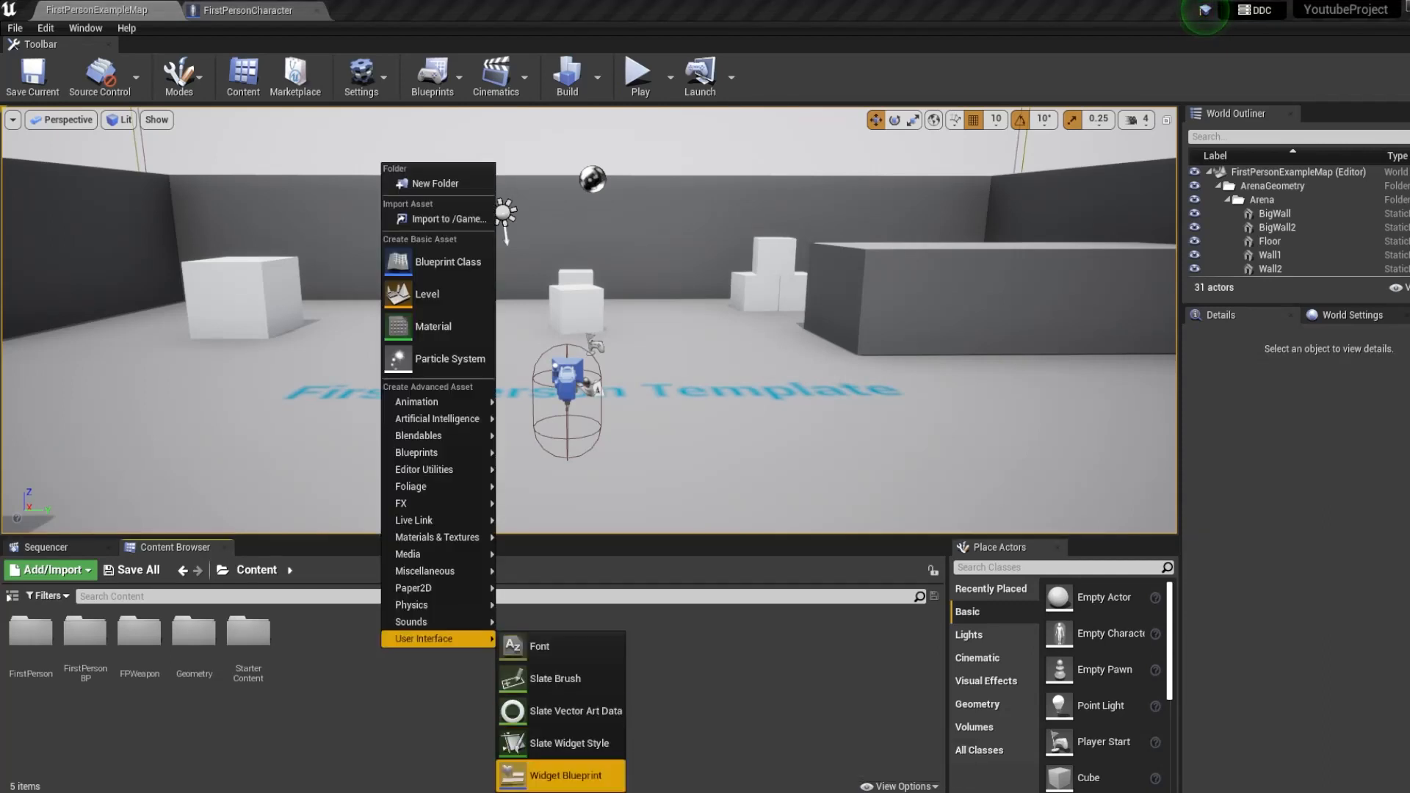
Create a Widget Blueprint named W_Money in the Content Browser and open it for editing.
{"action": "left_click", "coordinate": [564, 774]}
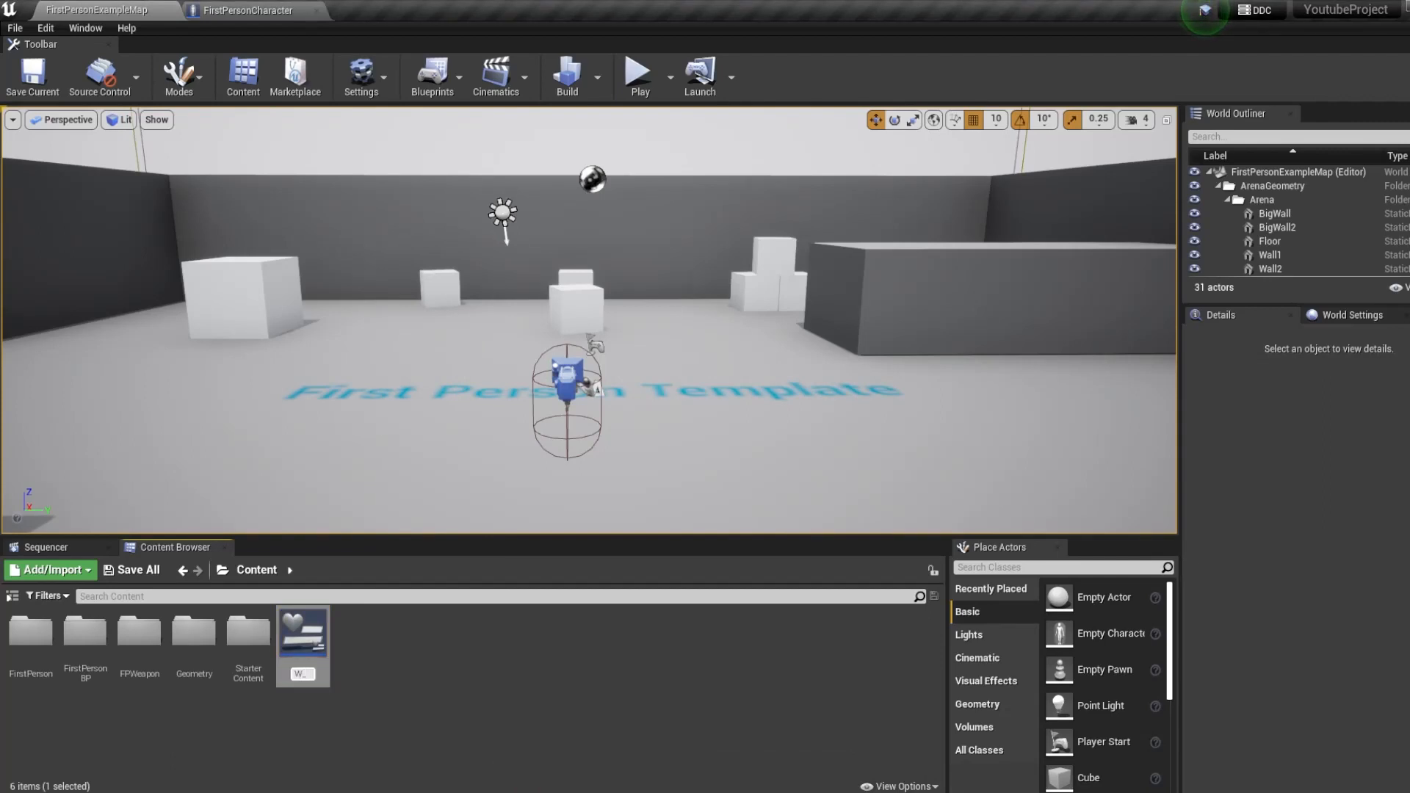
{"action": "left_click", "coordinate": [302, 641]}
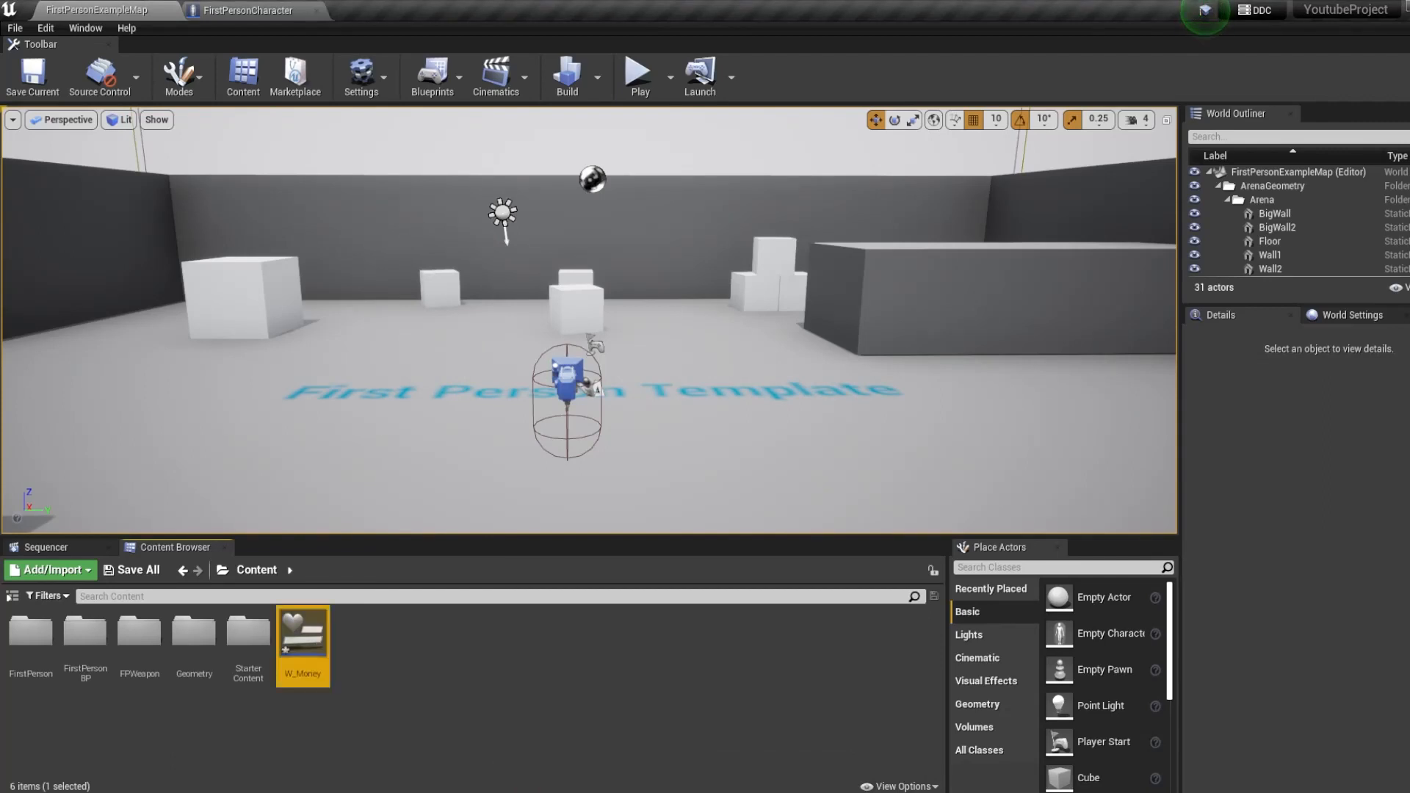
{"action": "double_click", "coordinate": [302, 635]}
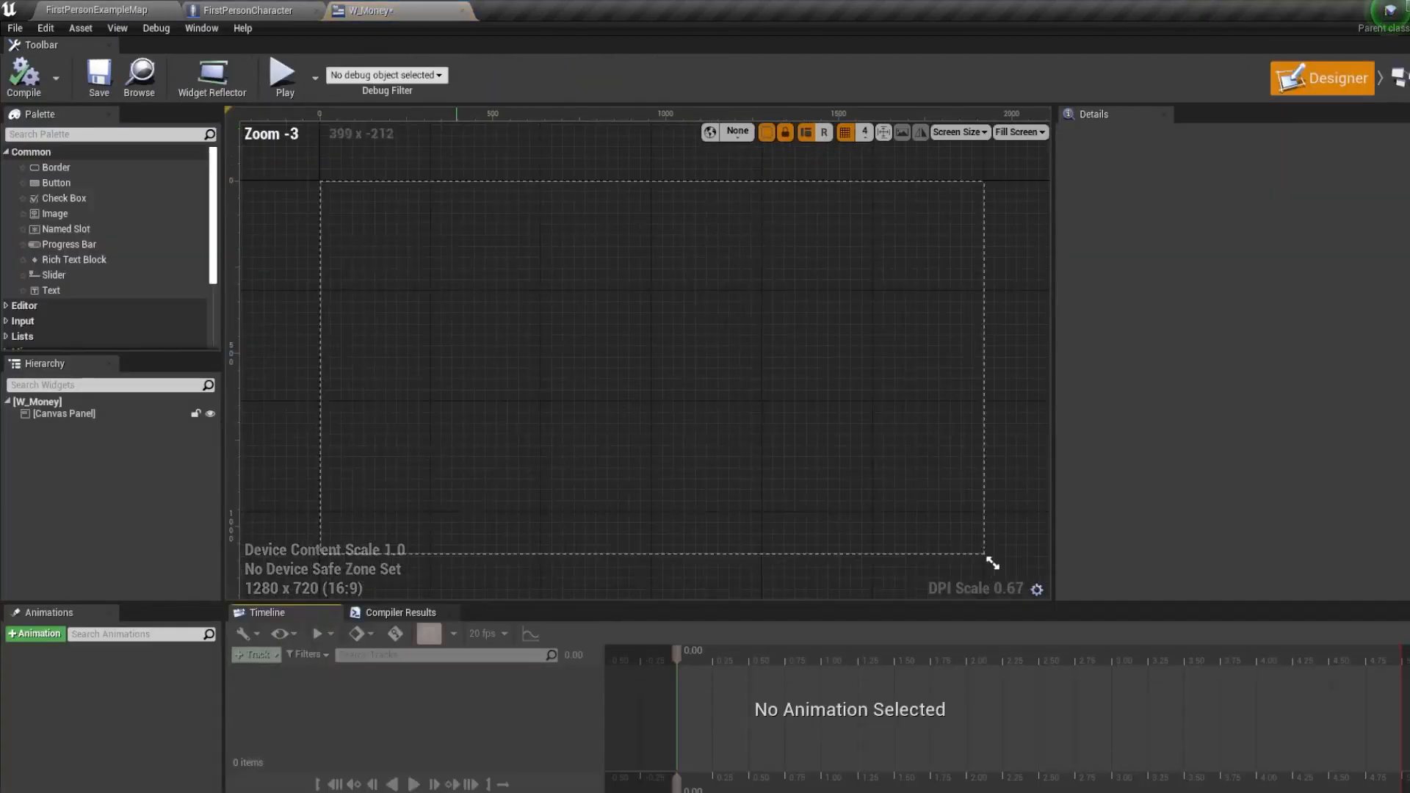
{"action": "scroll", "scroll_direction": "down", "scroll_amount": 3}
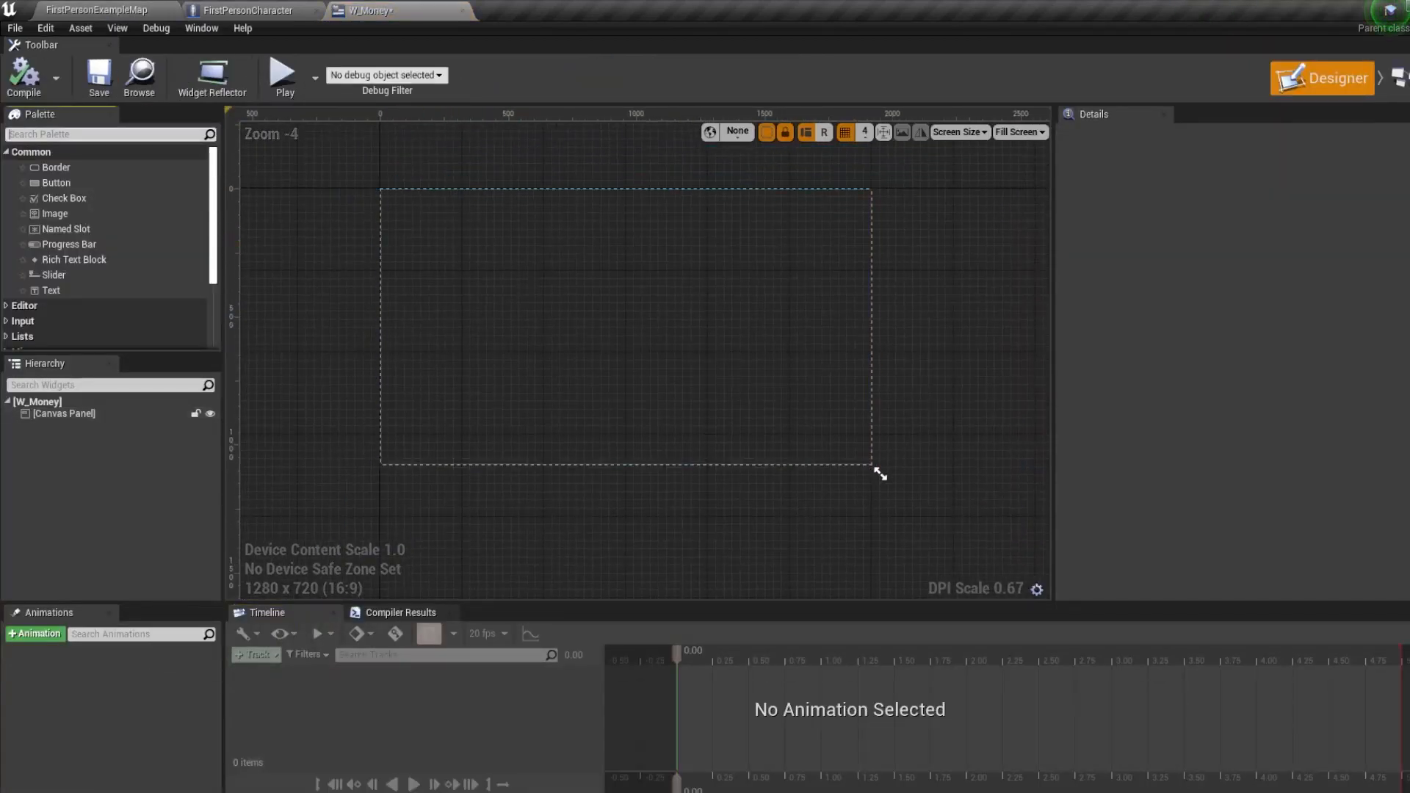
Add a Text block reading MONEY, size 50 bold, set to Size To Content near the top.
{"action": "type", "text": "text"}
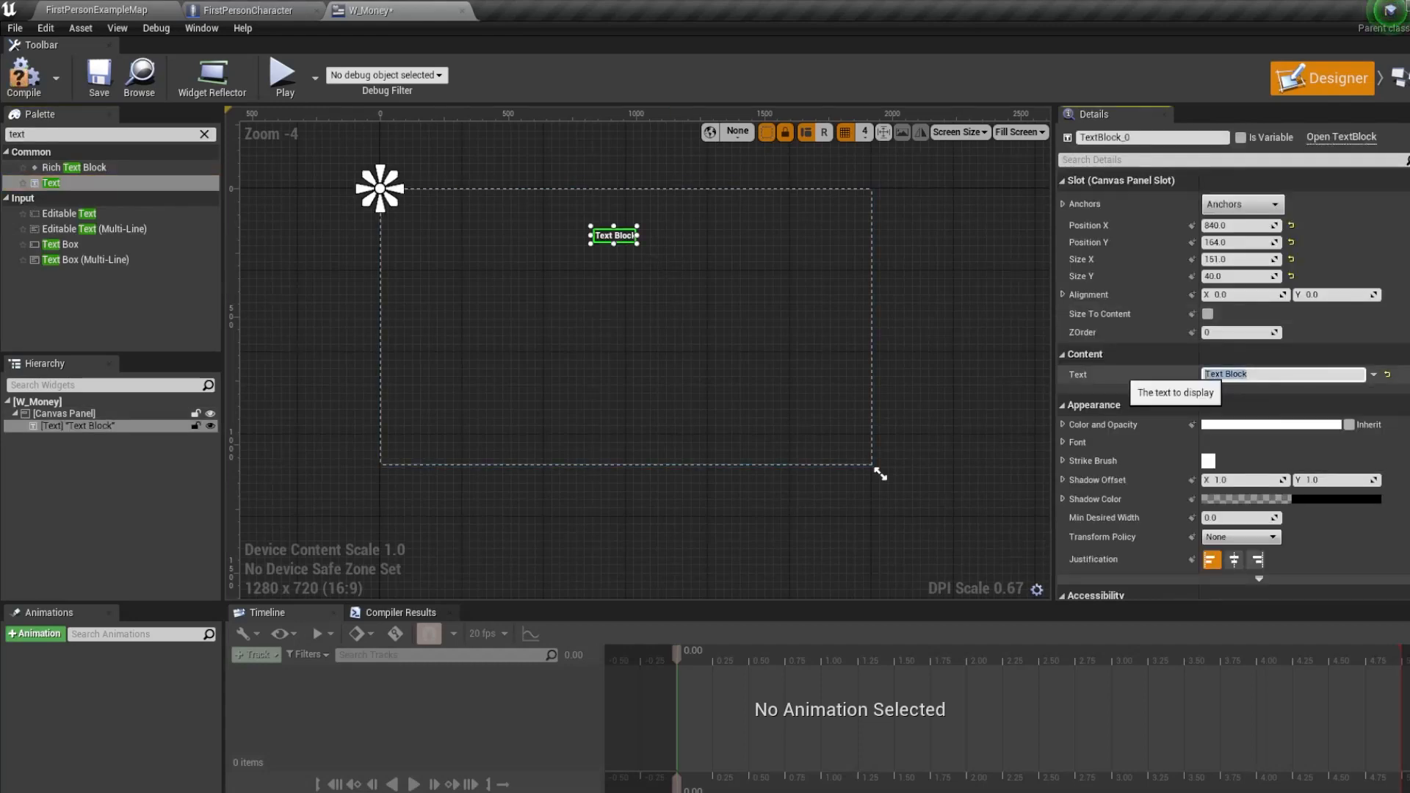
{"action": "type", "text": "MONEY"}
{"action": "type", "text": "50"}
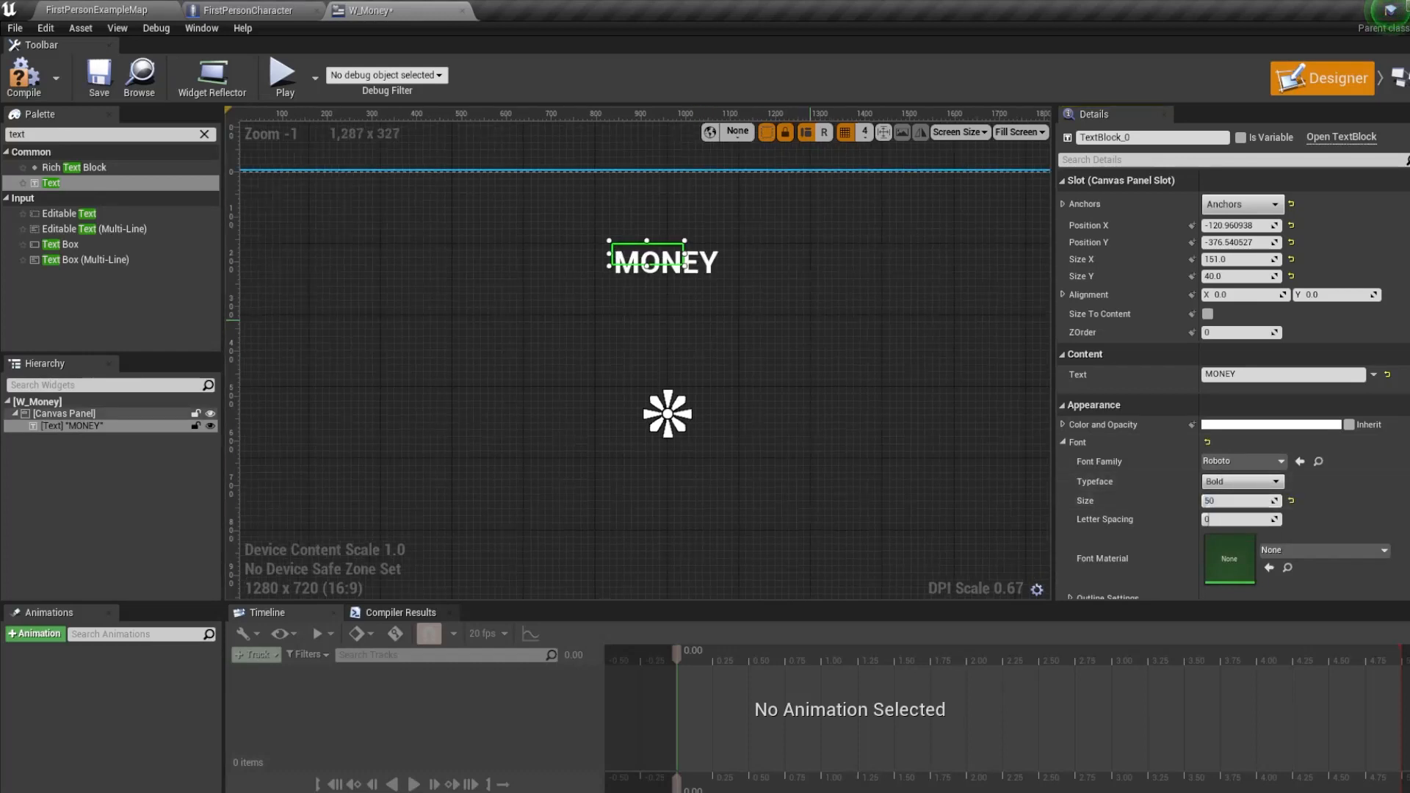
{"action": "left_click", "coordinate": [1207, 314]}
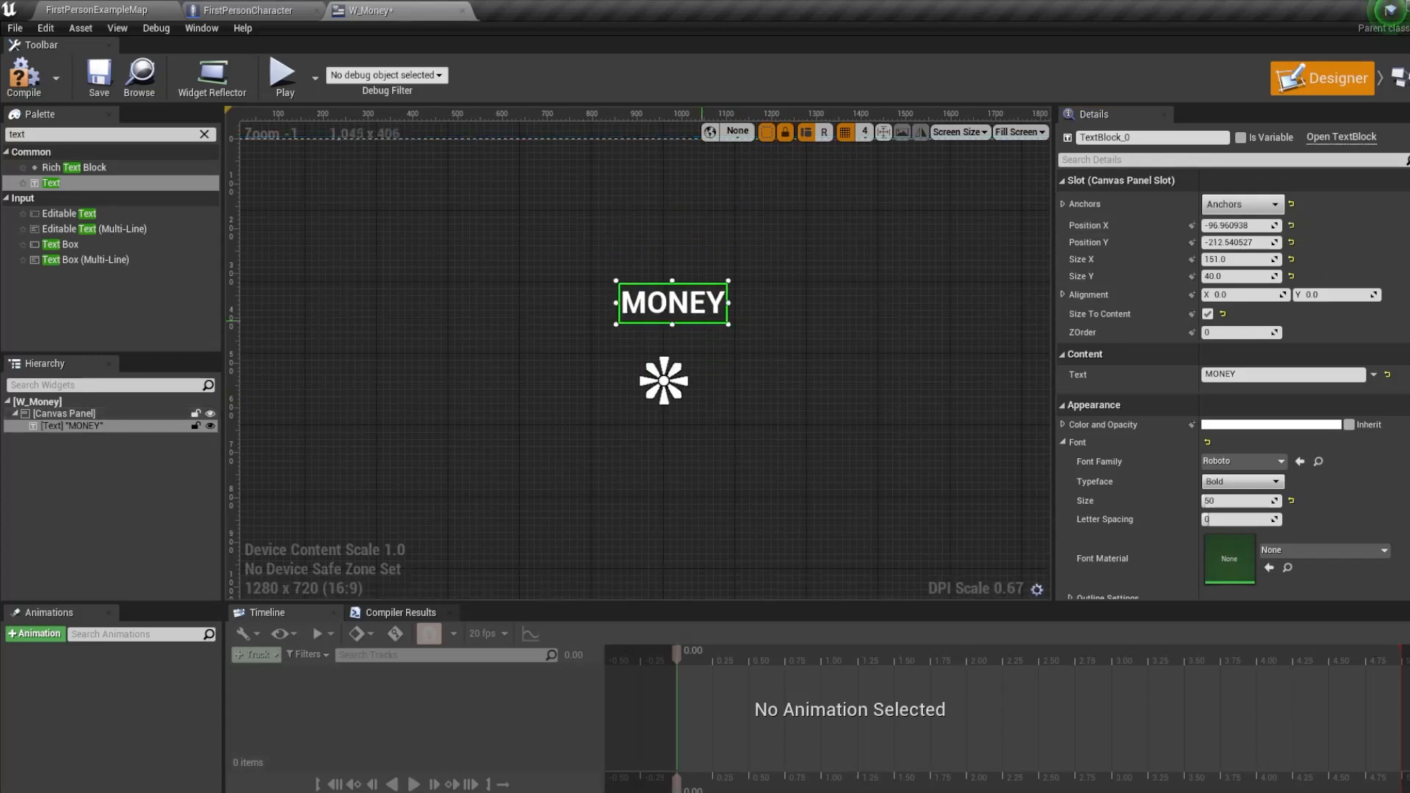
{"action": "scroll", "scroll_direction": "down", "scroll_amount": 3}
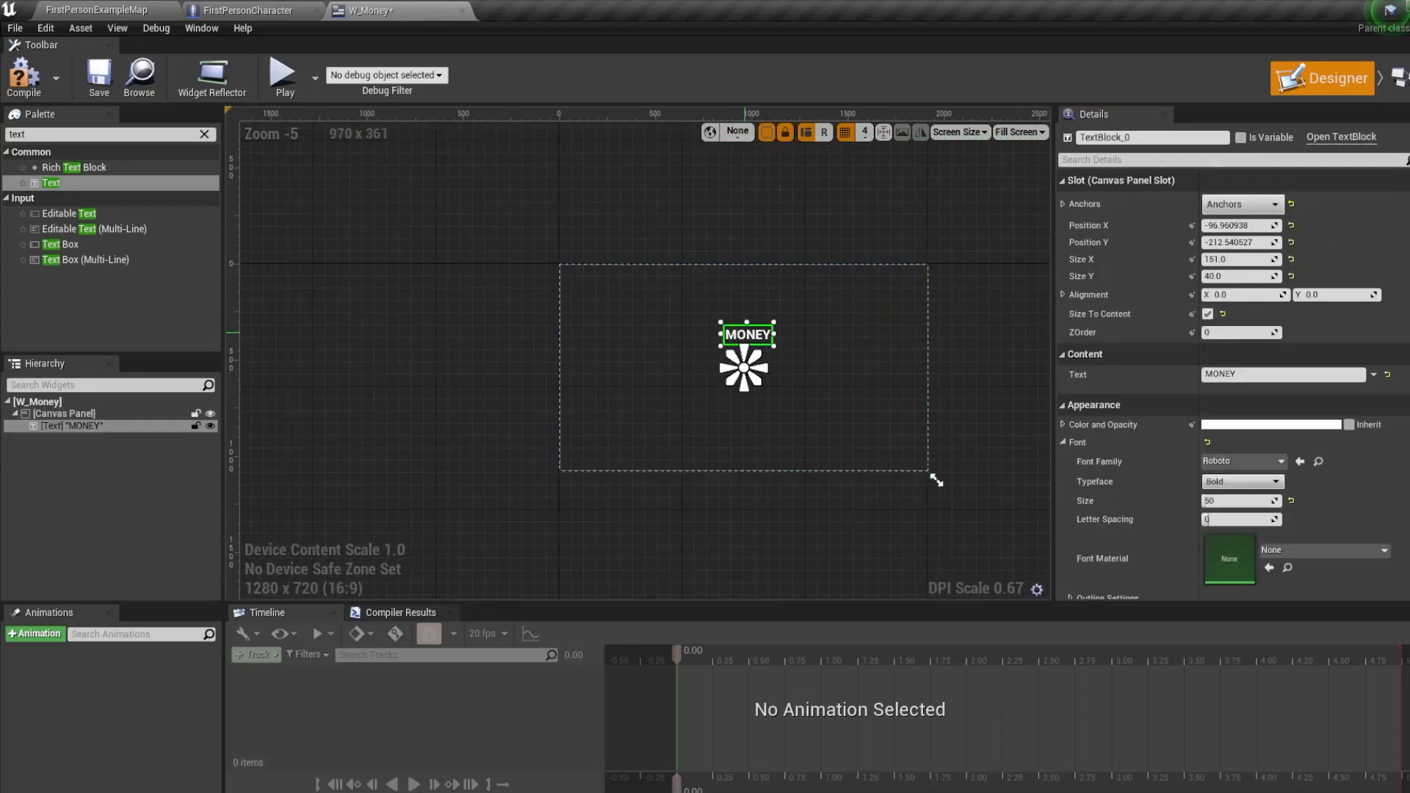
Add two Buttons under the MONEY label with Text children reading SELL and BUY.
{"action": "left_click", "coordinate": [64, 413]}
{"action": "type", "text": "BUTTON"}
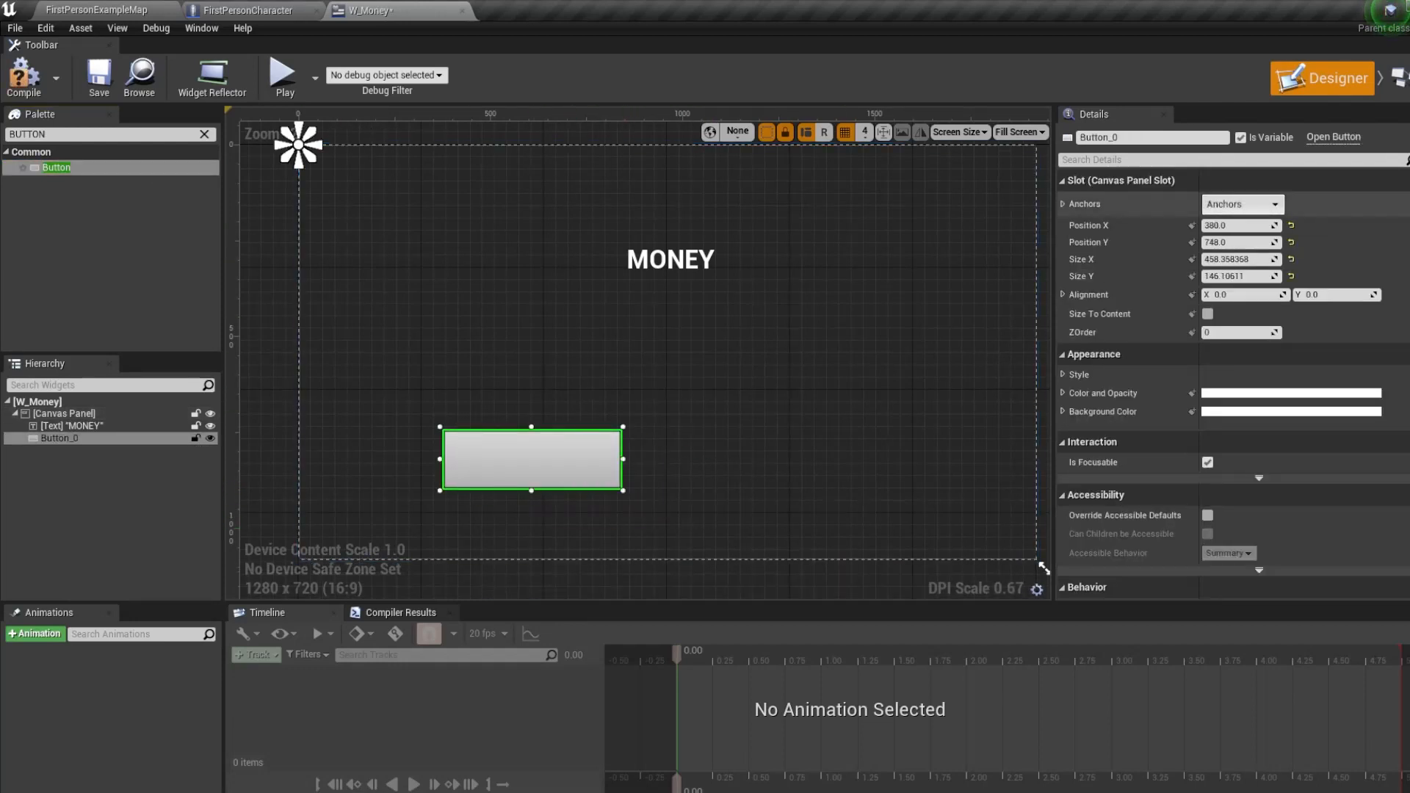
{"action": "scroll", "scroll_direction": "down", "scroll_amount": 3}
{"action": "type", "text": "text"}
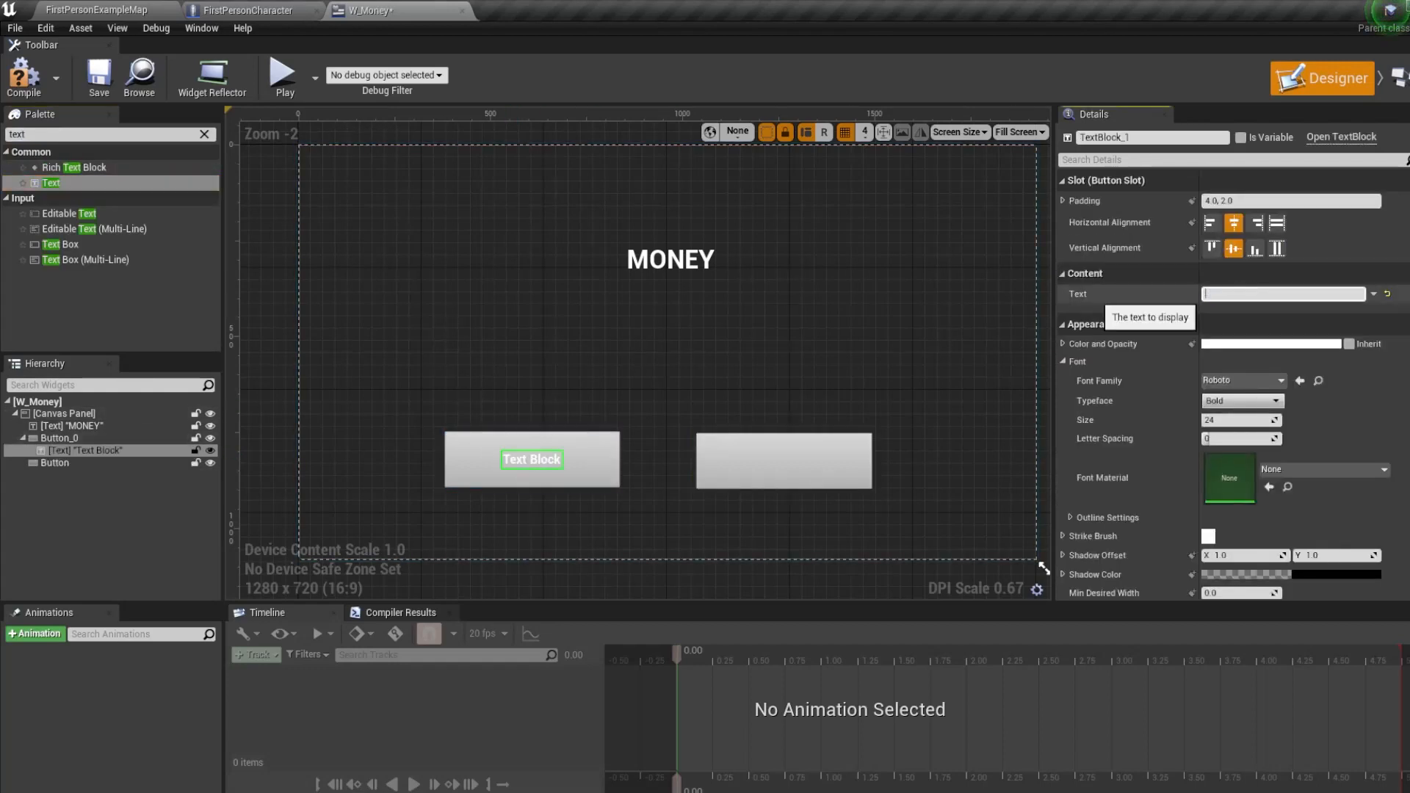
{"action": "type", "text": "SELL"}
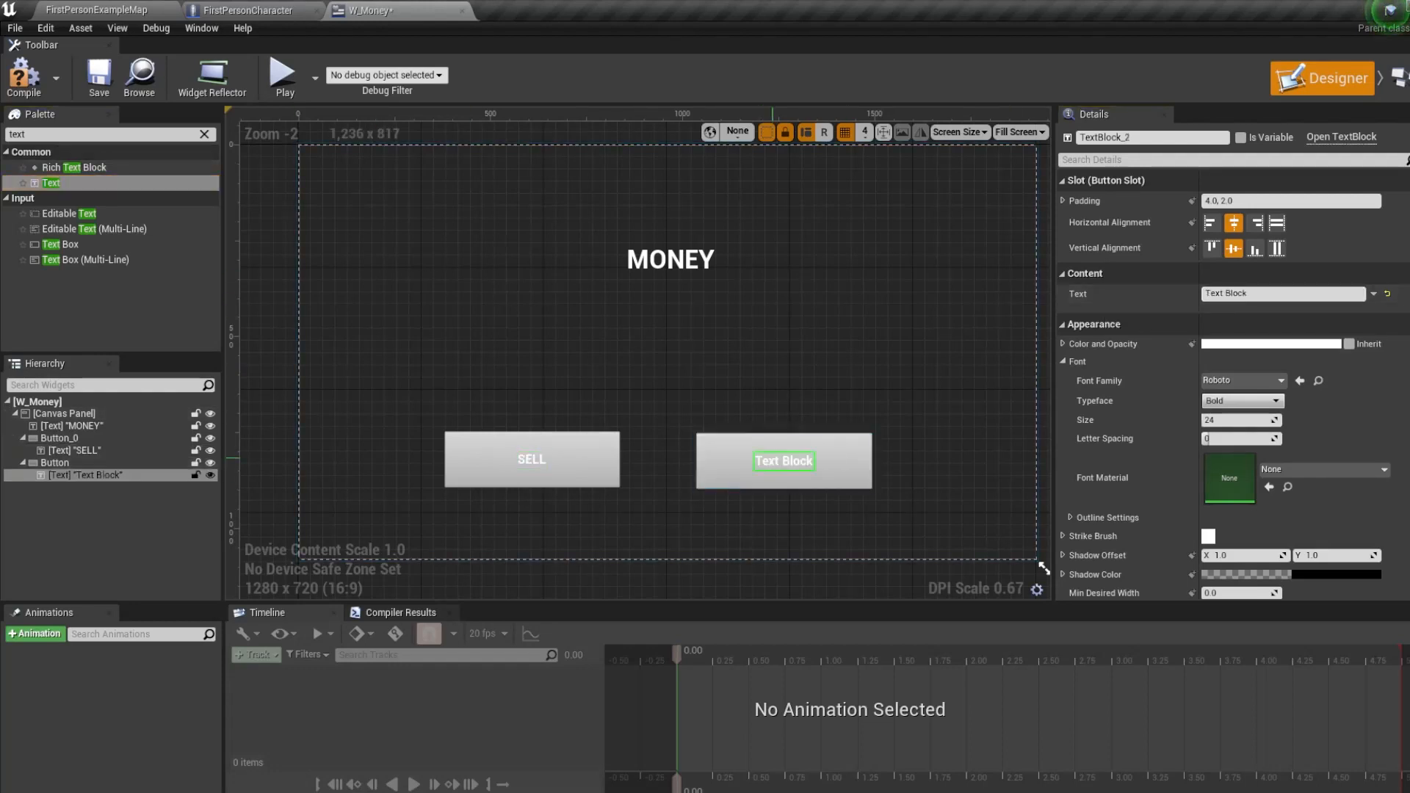
{"action": "type", "text": "buy"}
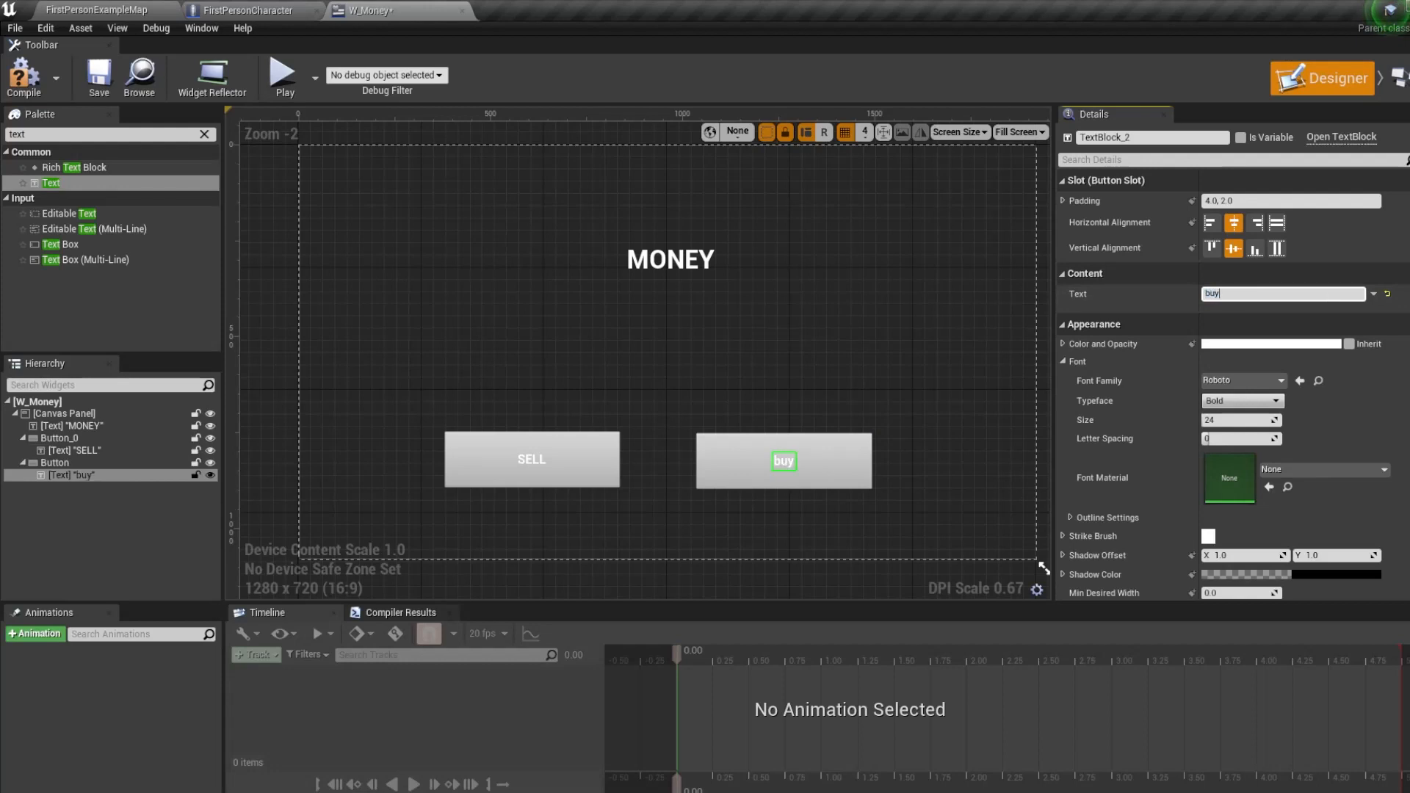
{"action": "type", "text": "BUY"}
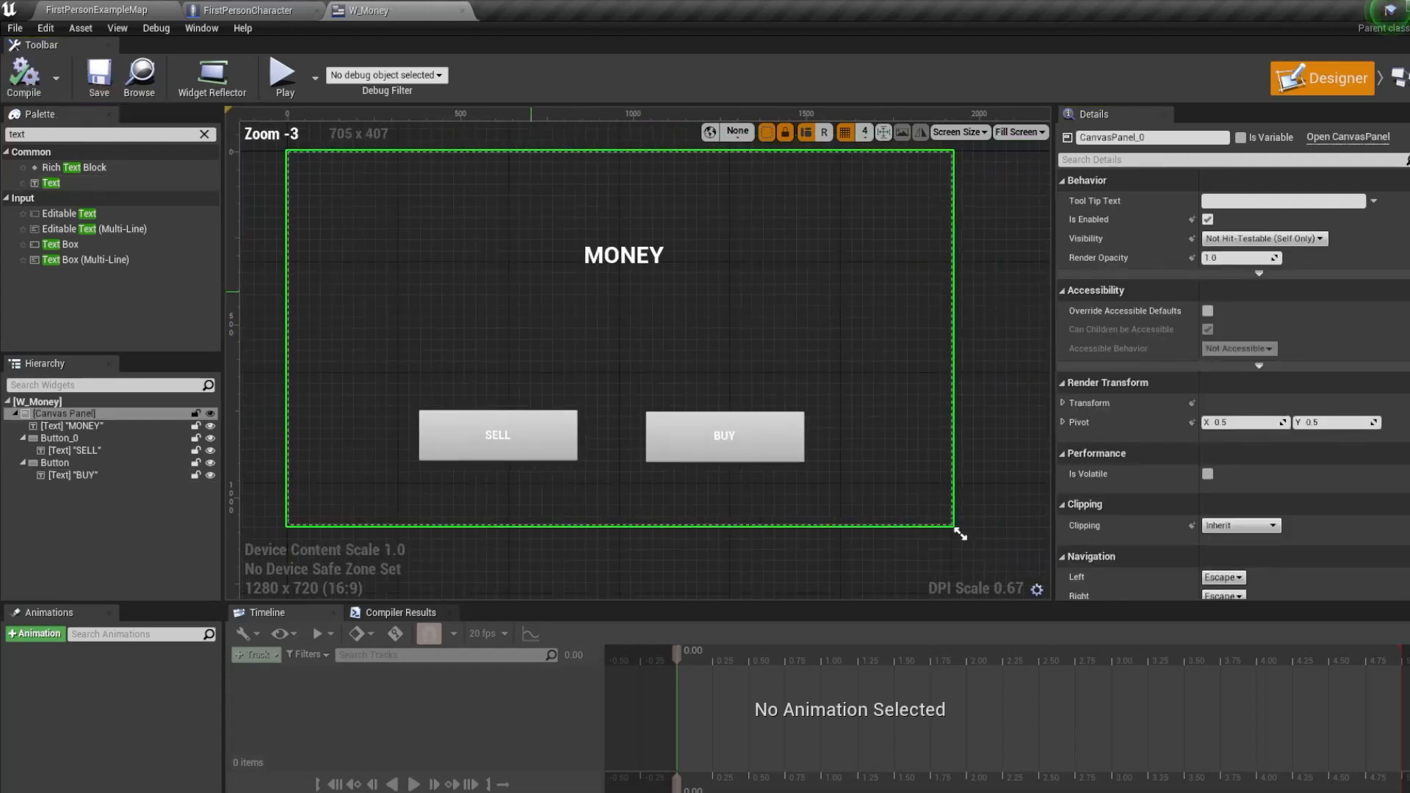
Open the FirstPersonCharacter blueprint from the FirstPersonBP Blueprints folder.
{"action": "scroll", "scroll_direction": "down", "scroll_amount": 3}
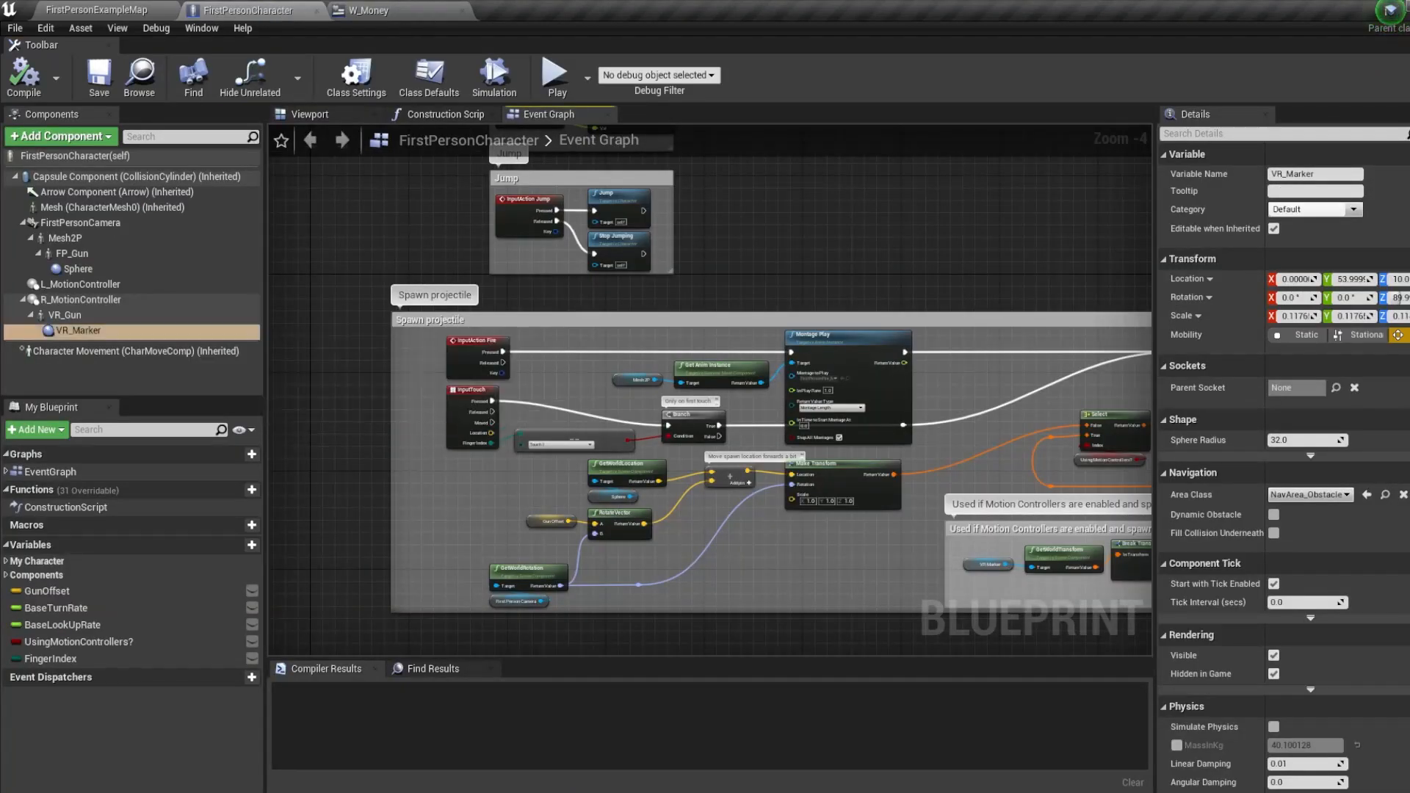
{"action": "left_click", "coordinate": [89, 10]}
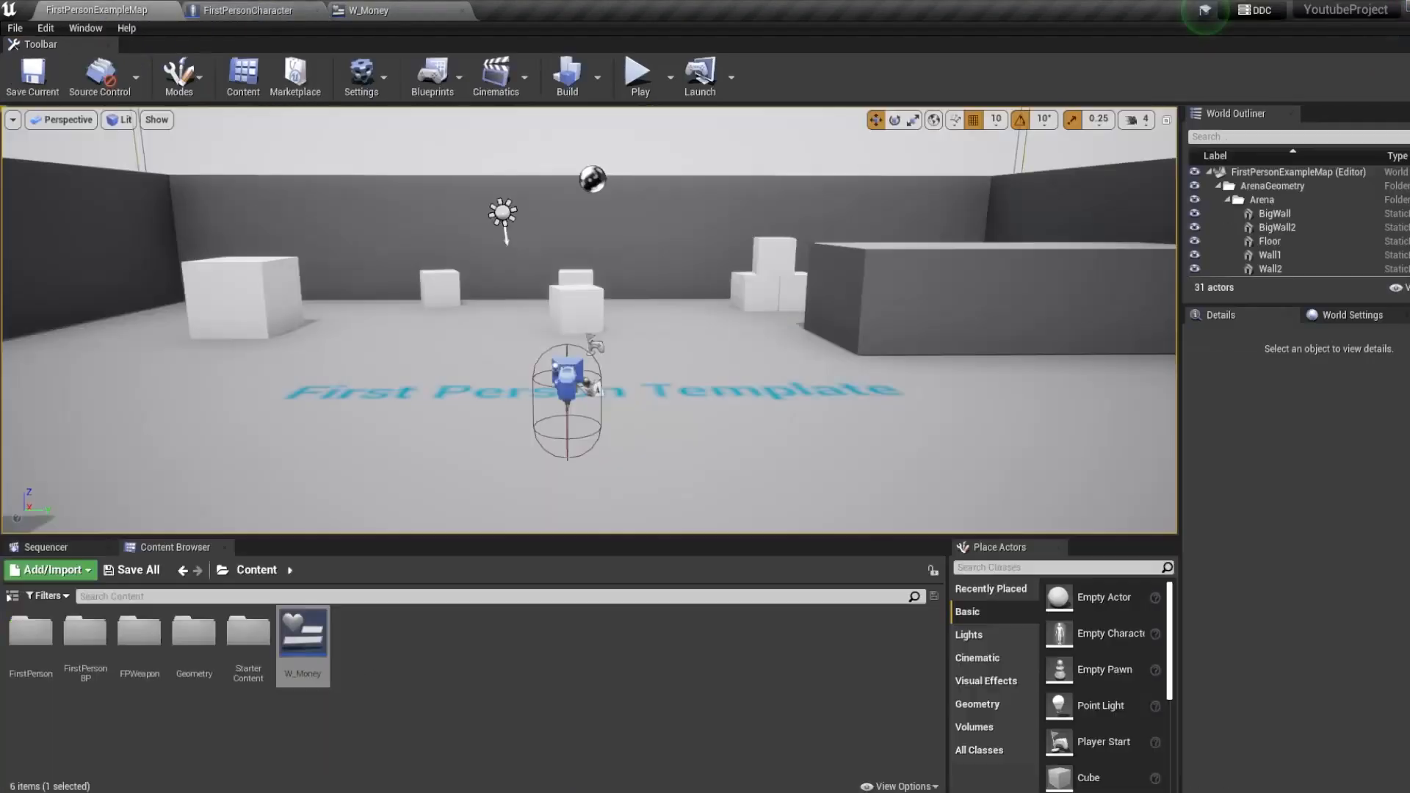
{"action": "left_click", "coordinate": [294, 10]}
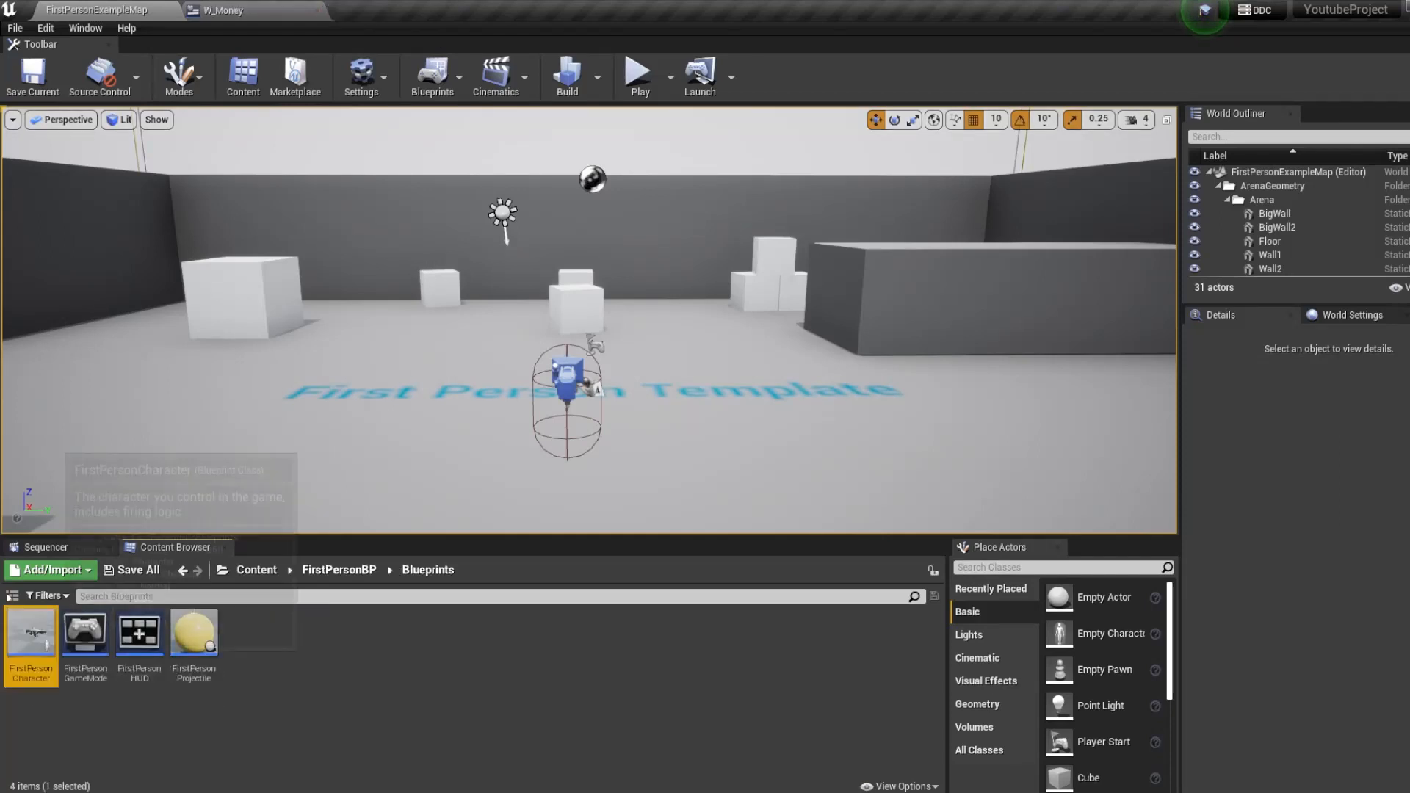
{"action": "double_click", "coordinate": [29, 633]}
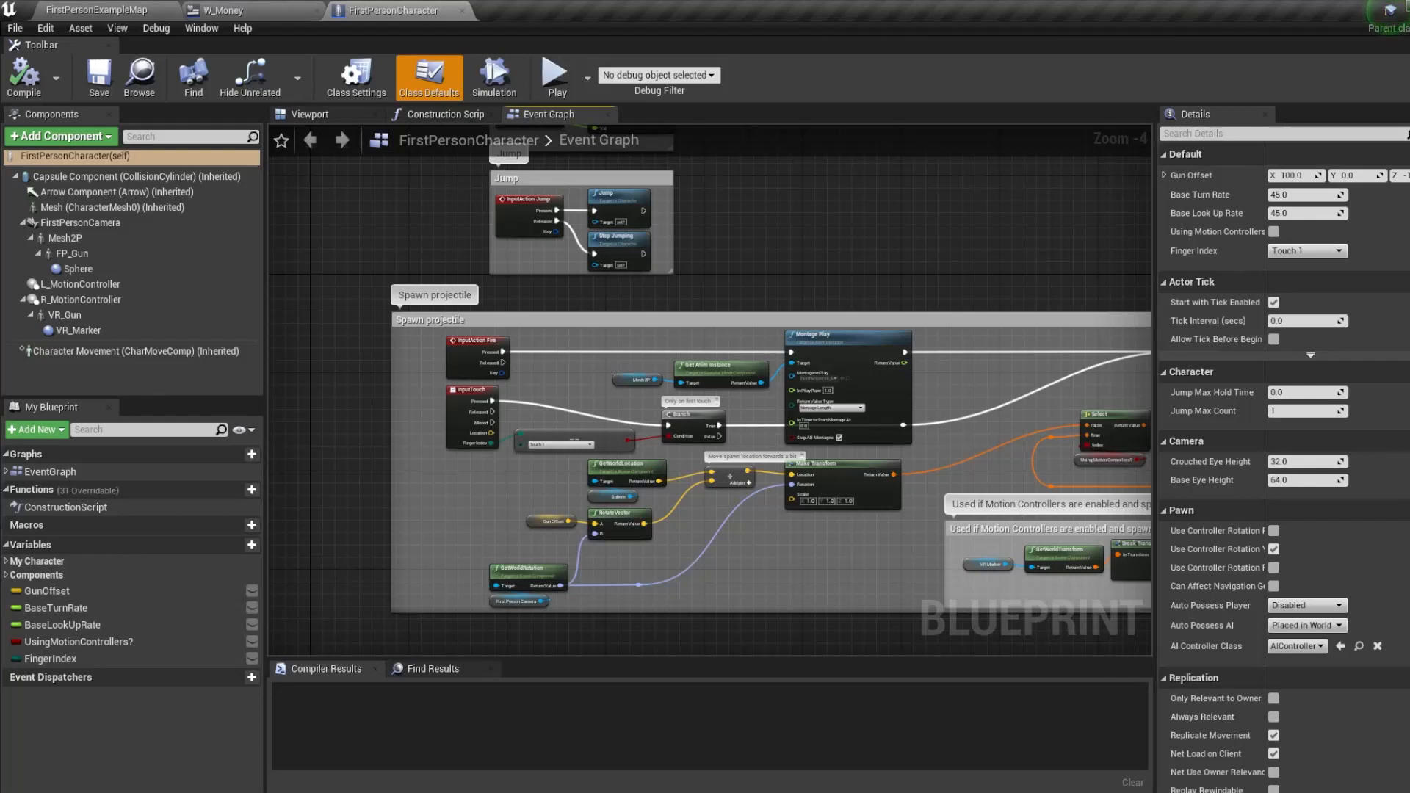
Add a Float variable Money with default value 100 and compile the blueprint.
{"action": "left_click", "coordinate": [253, 545]}
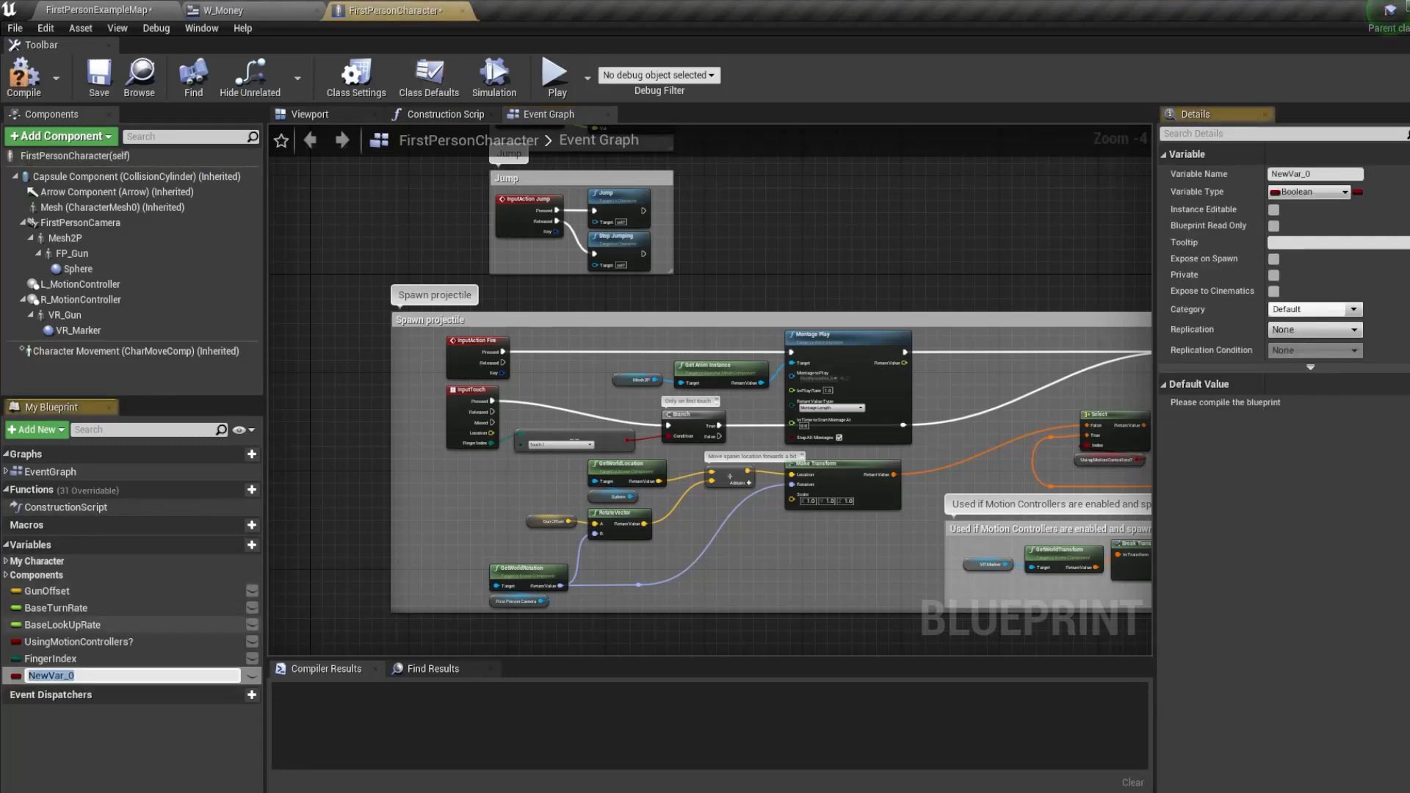
{"action": "type", "text": "Money"}
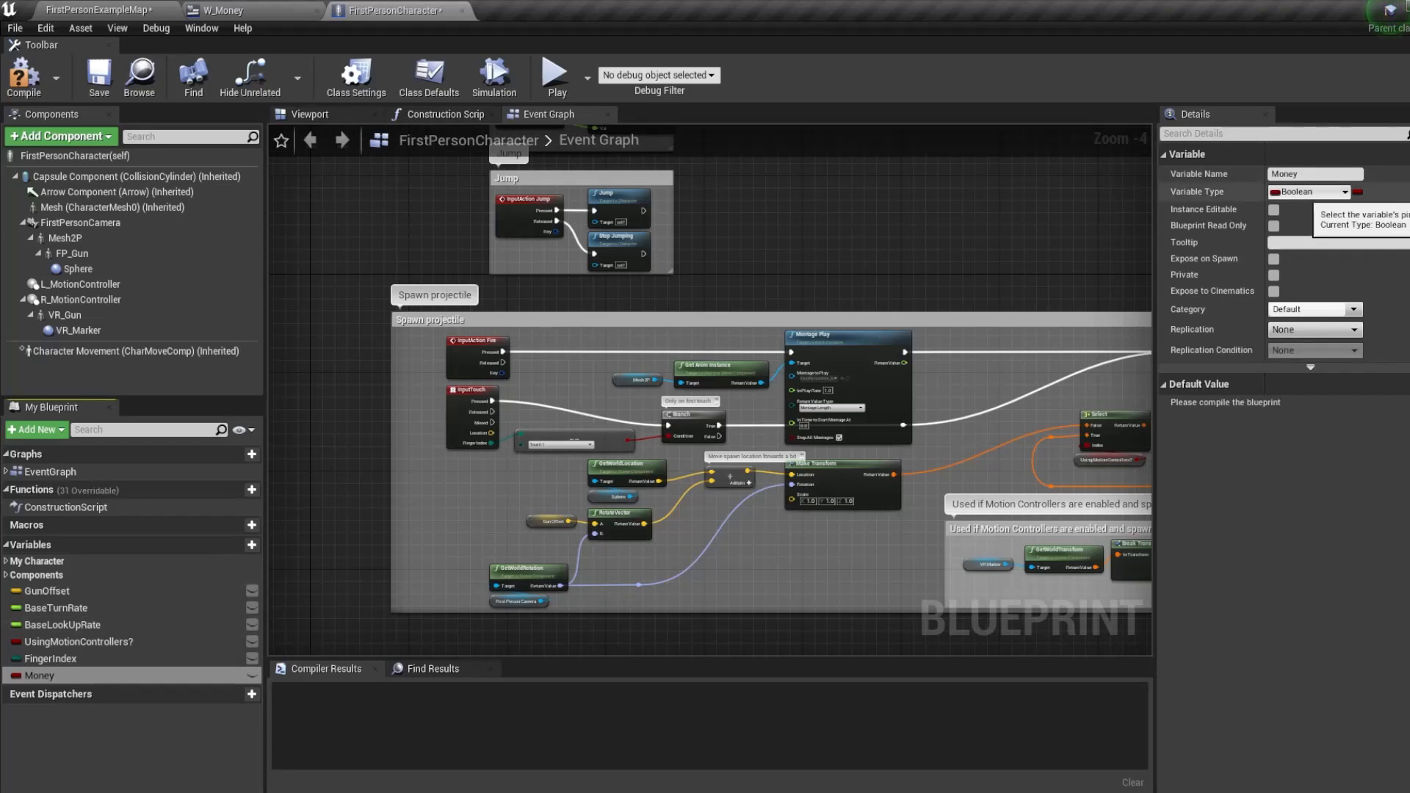
{"action": "left_click", "coordinate": [1309, 191]}
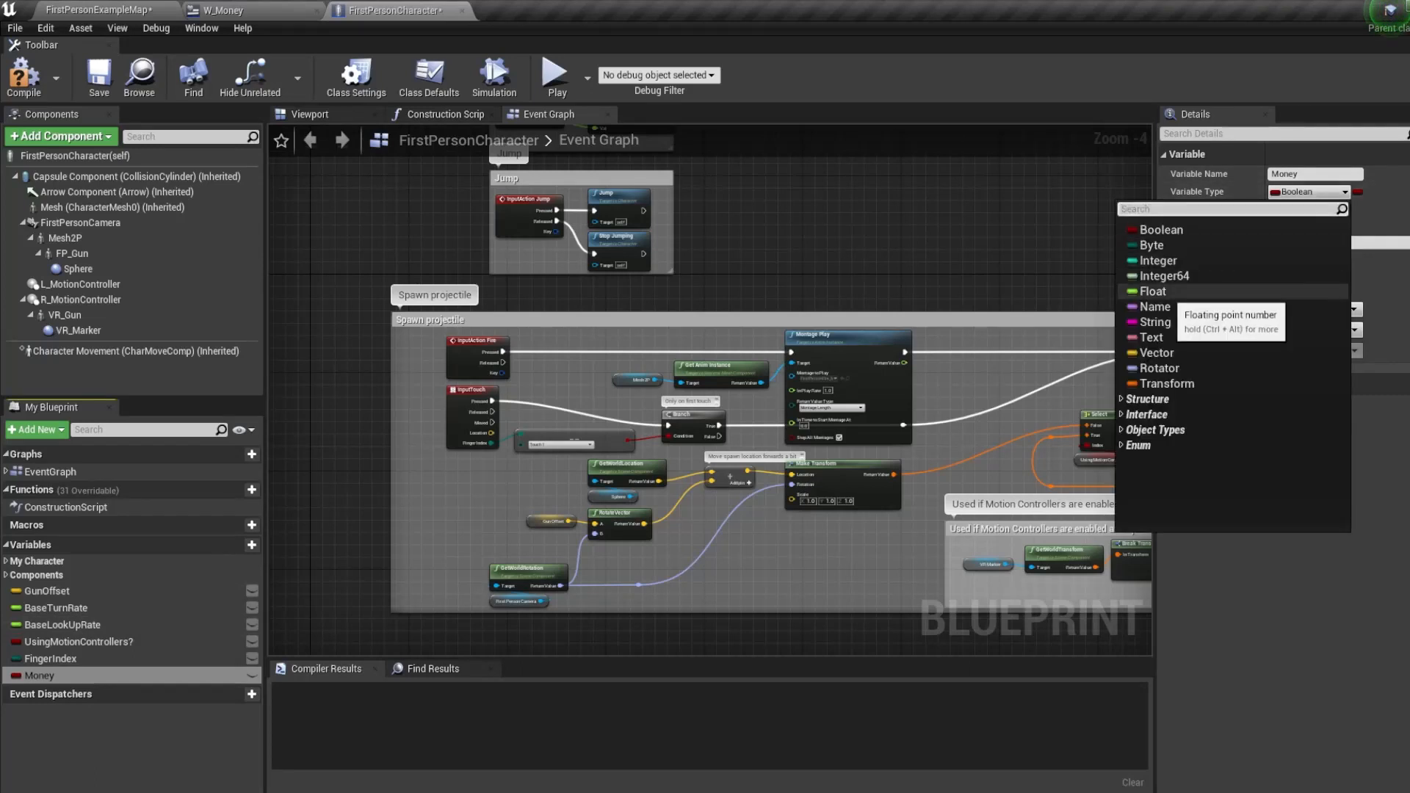
{"action": "left_click", "coordinate": [1151, 290]}
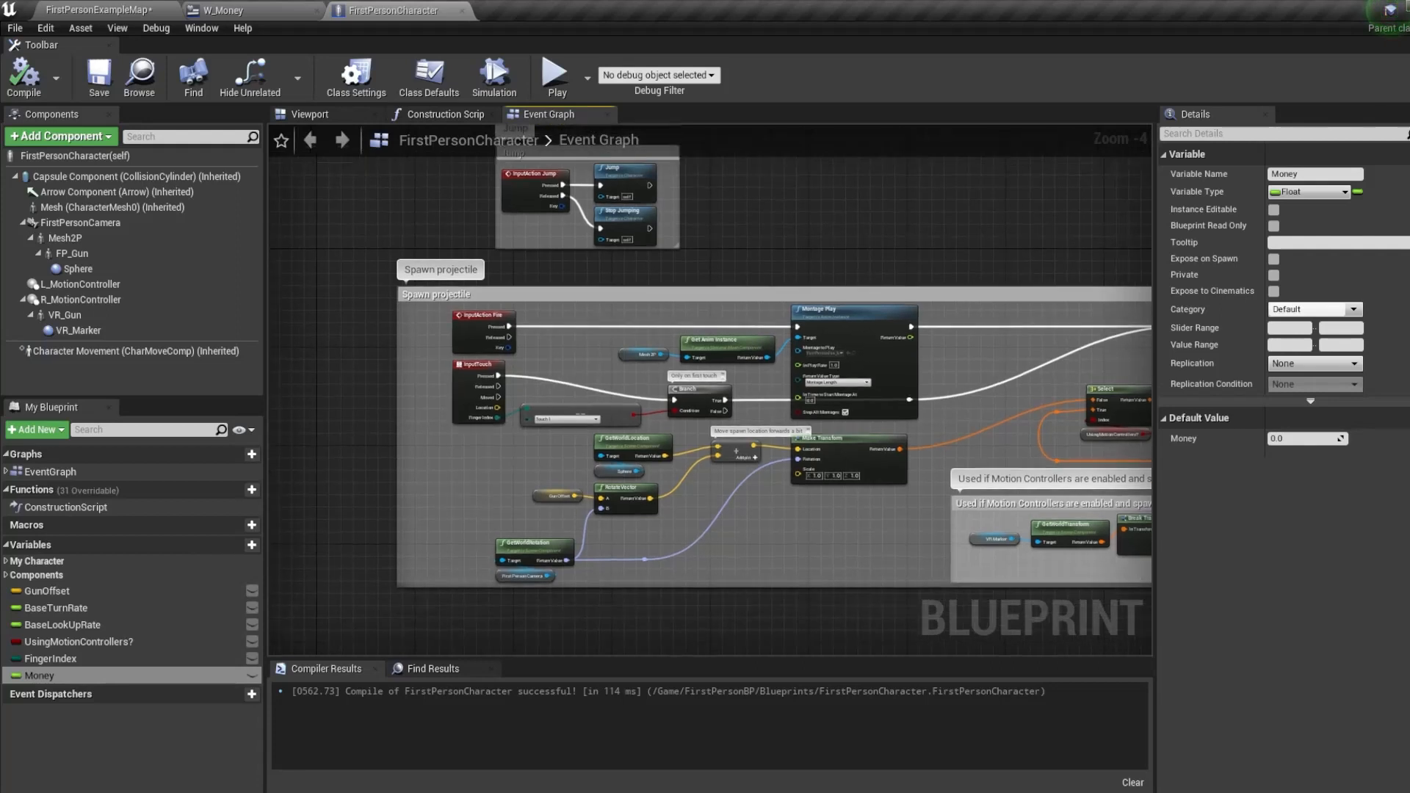
{"action": "scroll", "scroll_direction": "down", "scroll_amount": 3}
{"action": "type", "text": "100"}
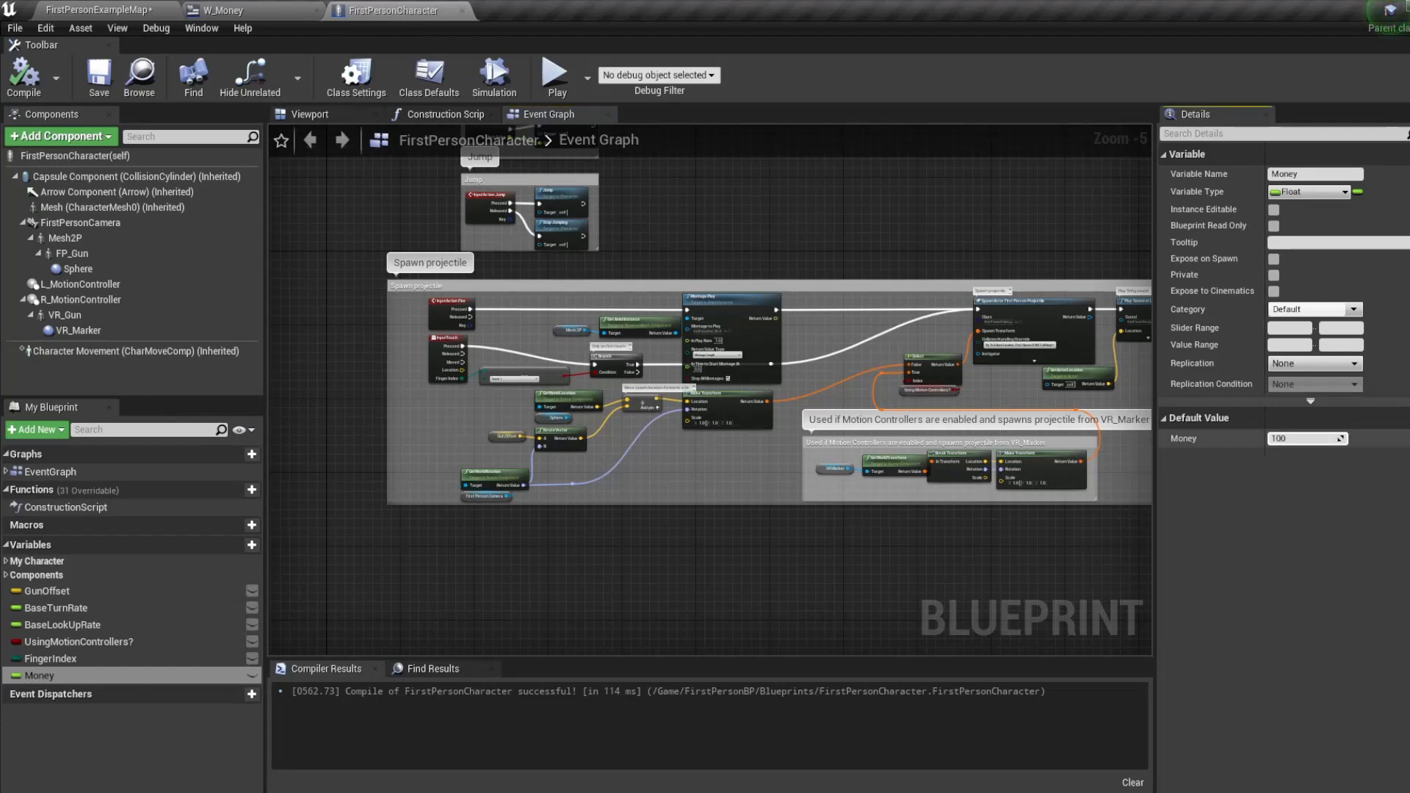
{"action": "left_click", "coordinate": [98, 77]}
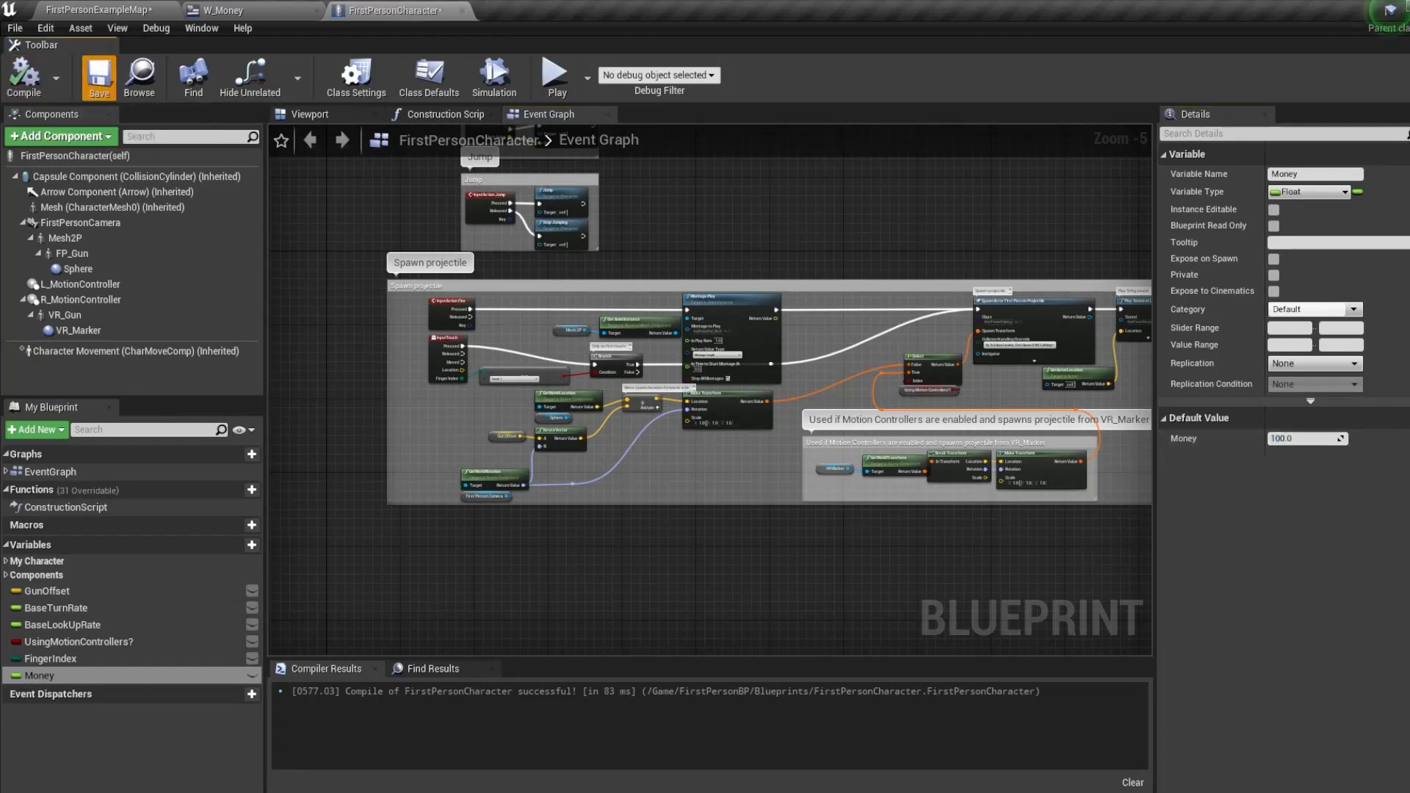
Bind the MONEY text to Get Player Character → Cast To FirstPersonCharacter → Money → ToText, then compile.
{"action": "left_click", "coordinate": [252, 11]}
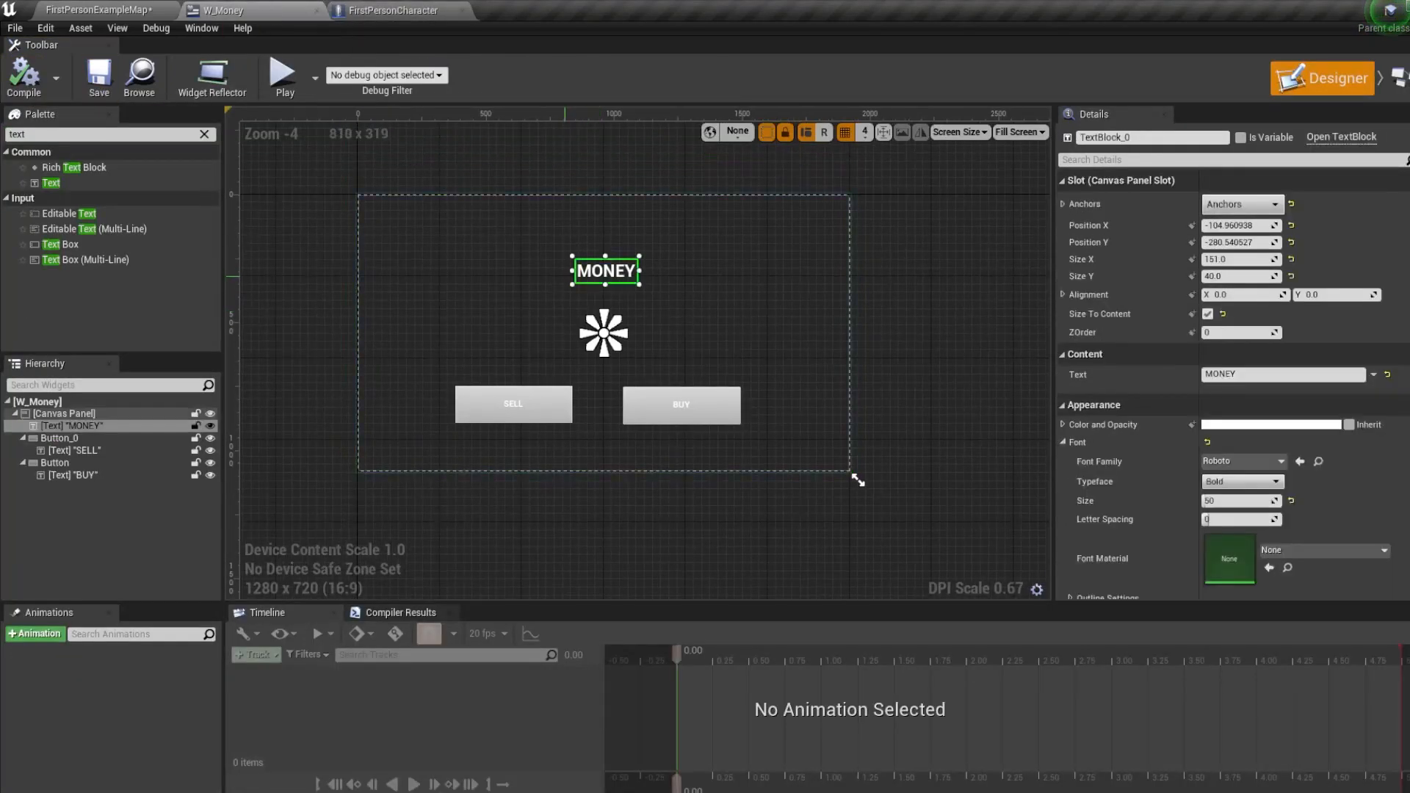
{"action": "scroll", "scroll_direction": "up", "scroll_amount": 3}
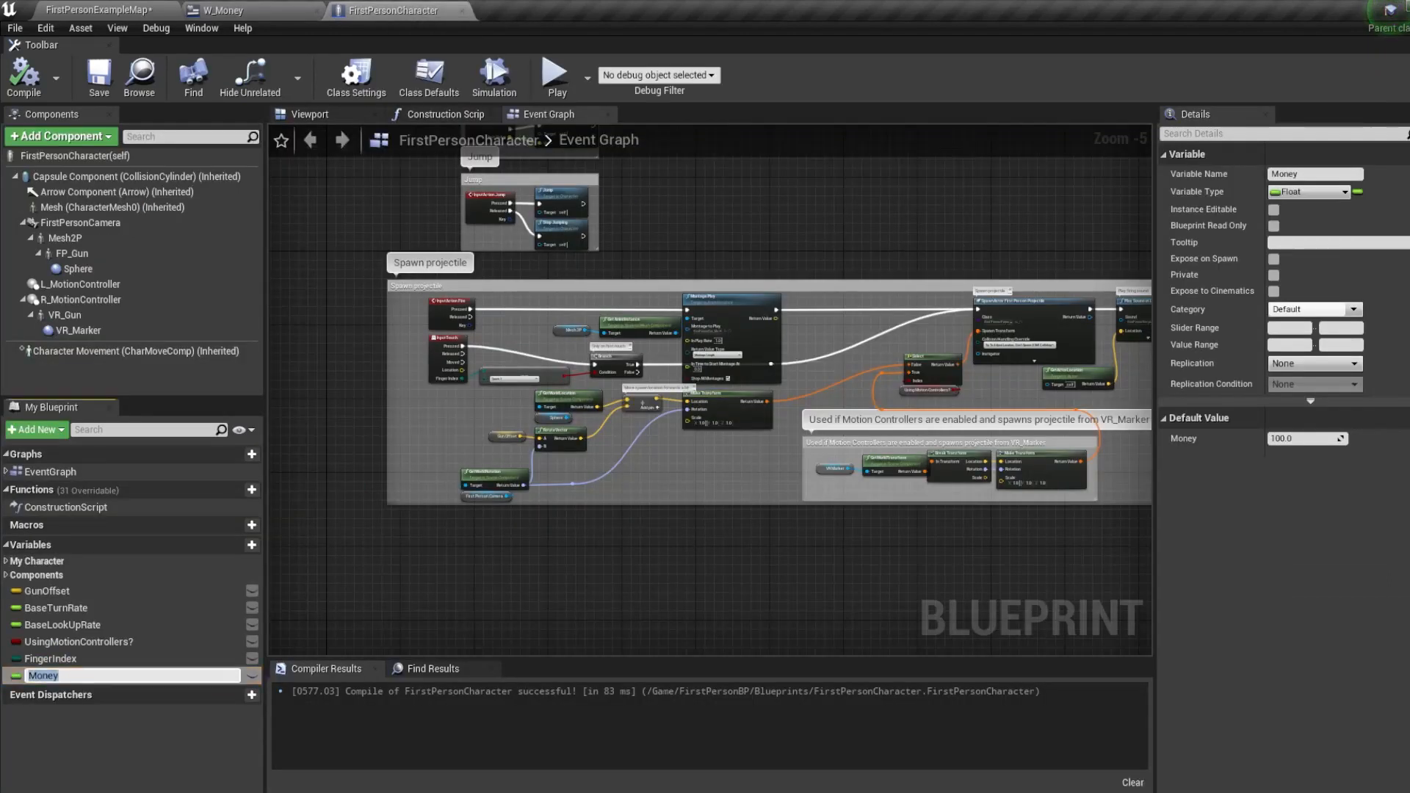
{"action": "left_click", "coordinate": [219, 10]}
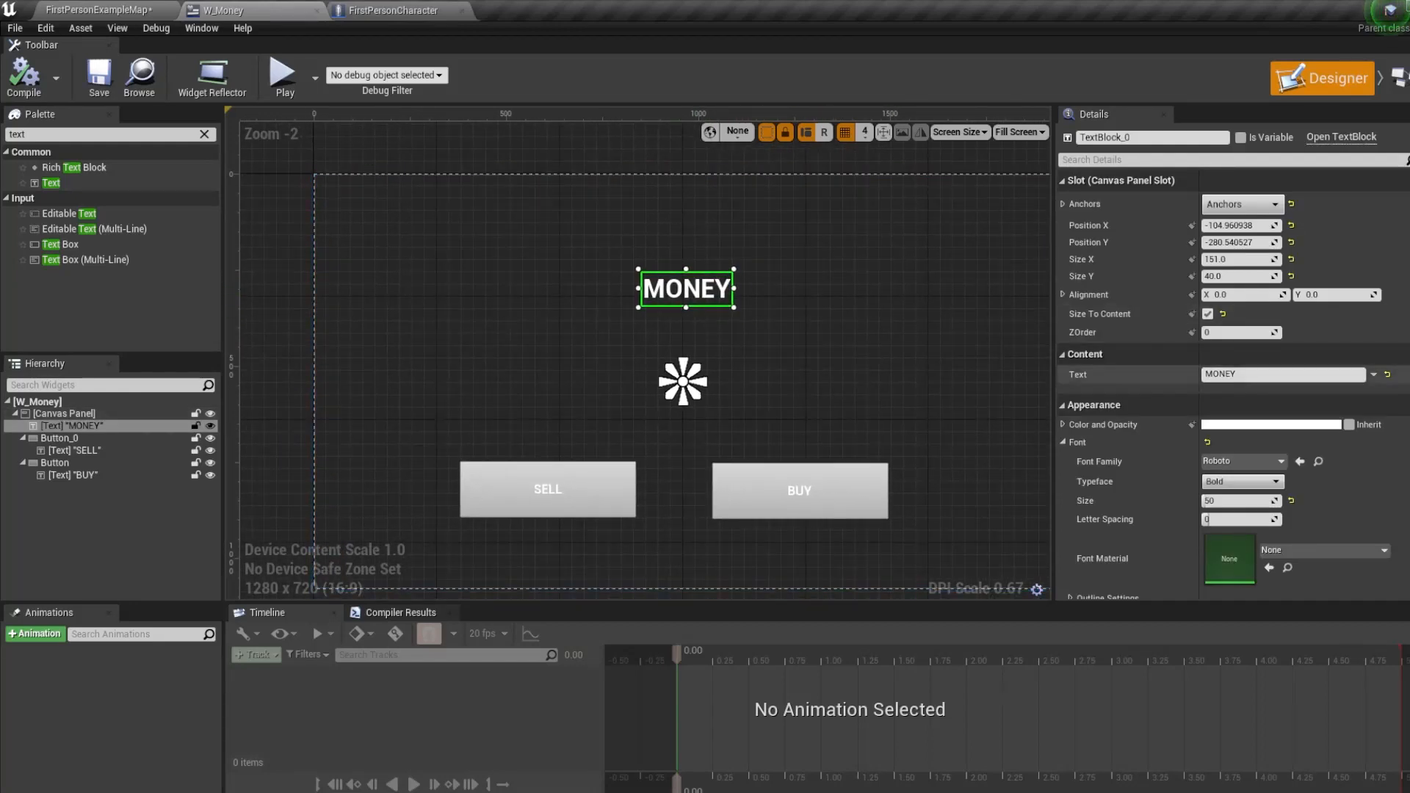
{"action": "mouse_move", "coordinate": [1395, 387]}
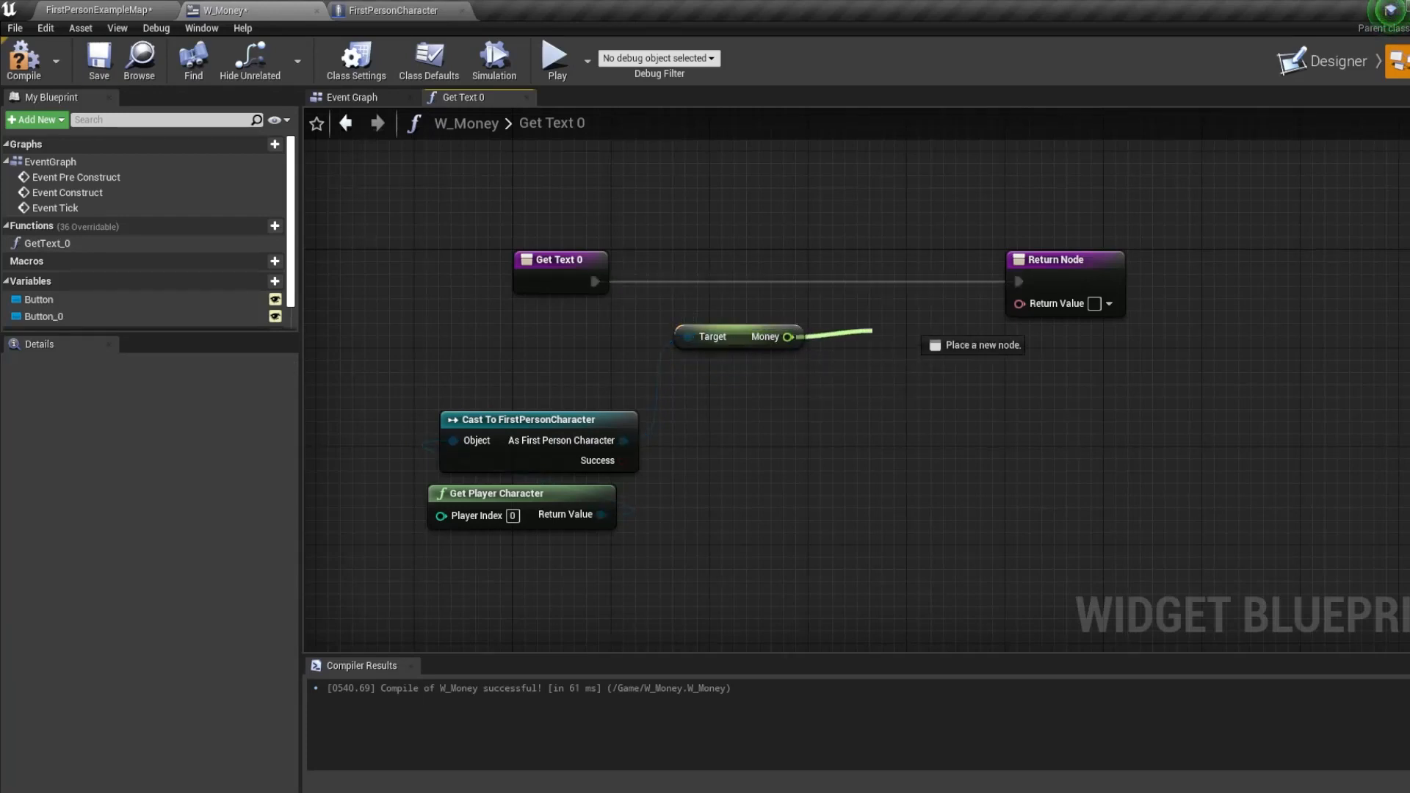
{"action": "left_click", "coordinate": [972, 344]}
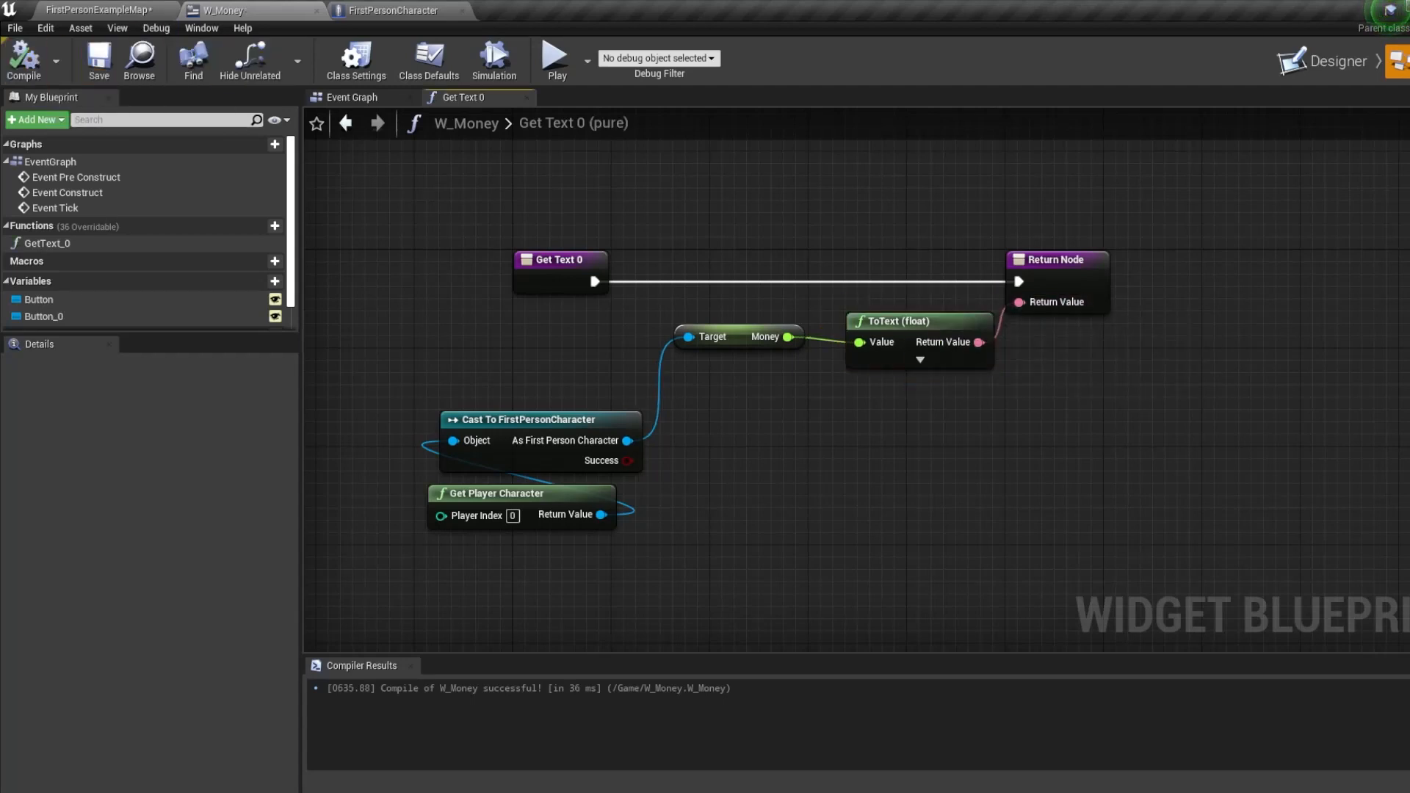
{"action": "left_click", "coordinate": [90, 10]}
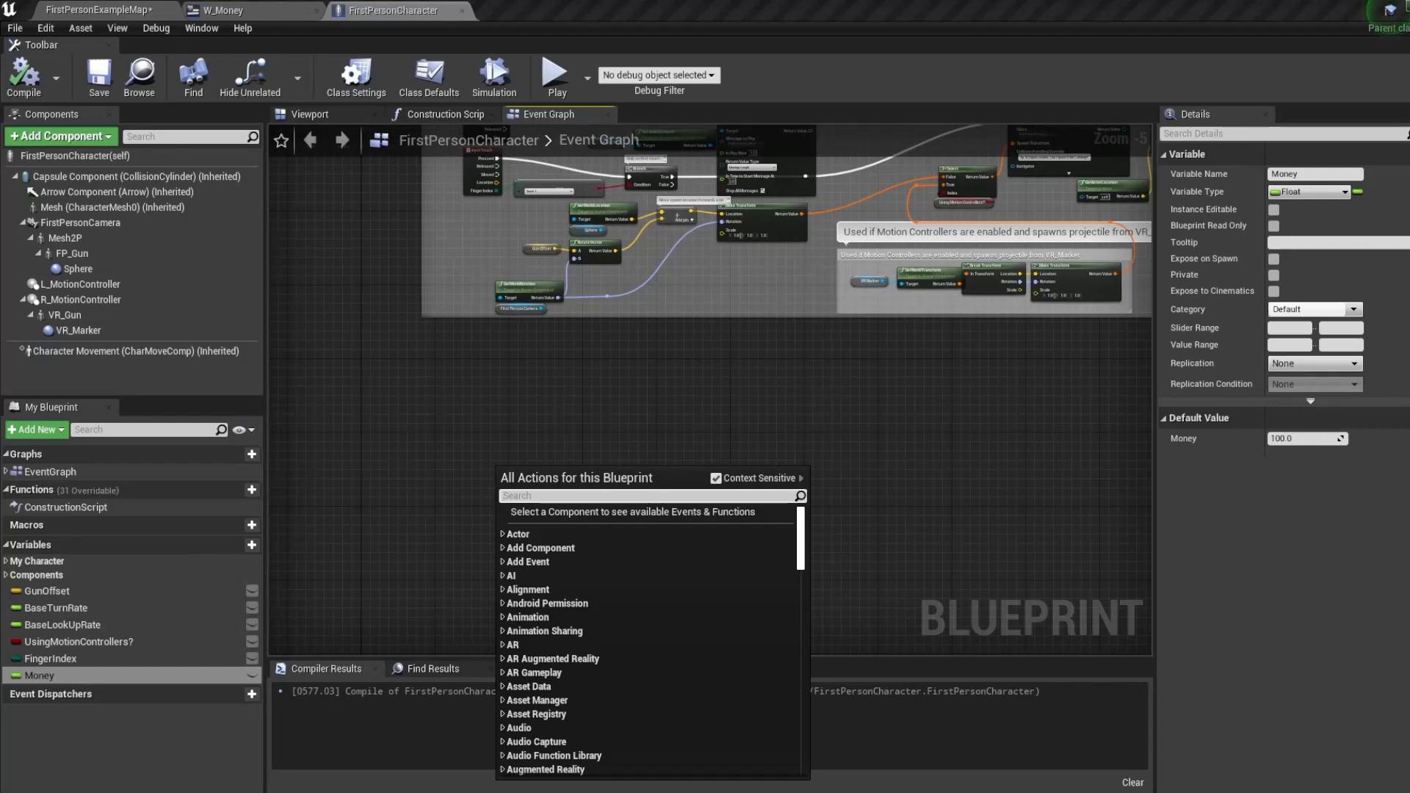
Add an E key event driving a Create Widget node with class W_Money.
{"action": "type", "text": "E"}
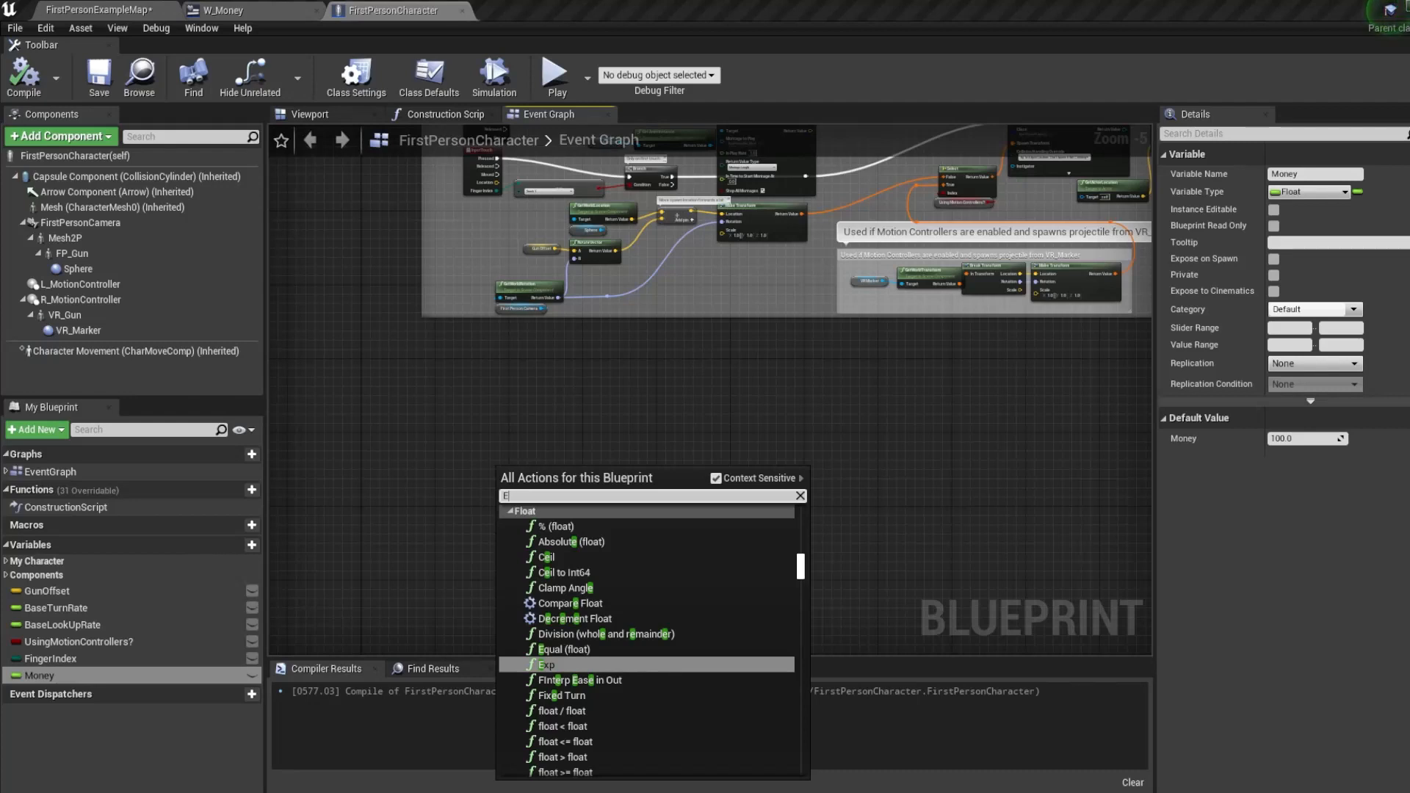
{"action": "type", "text": "key"}
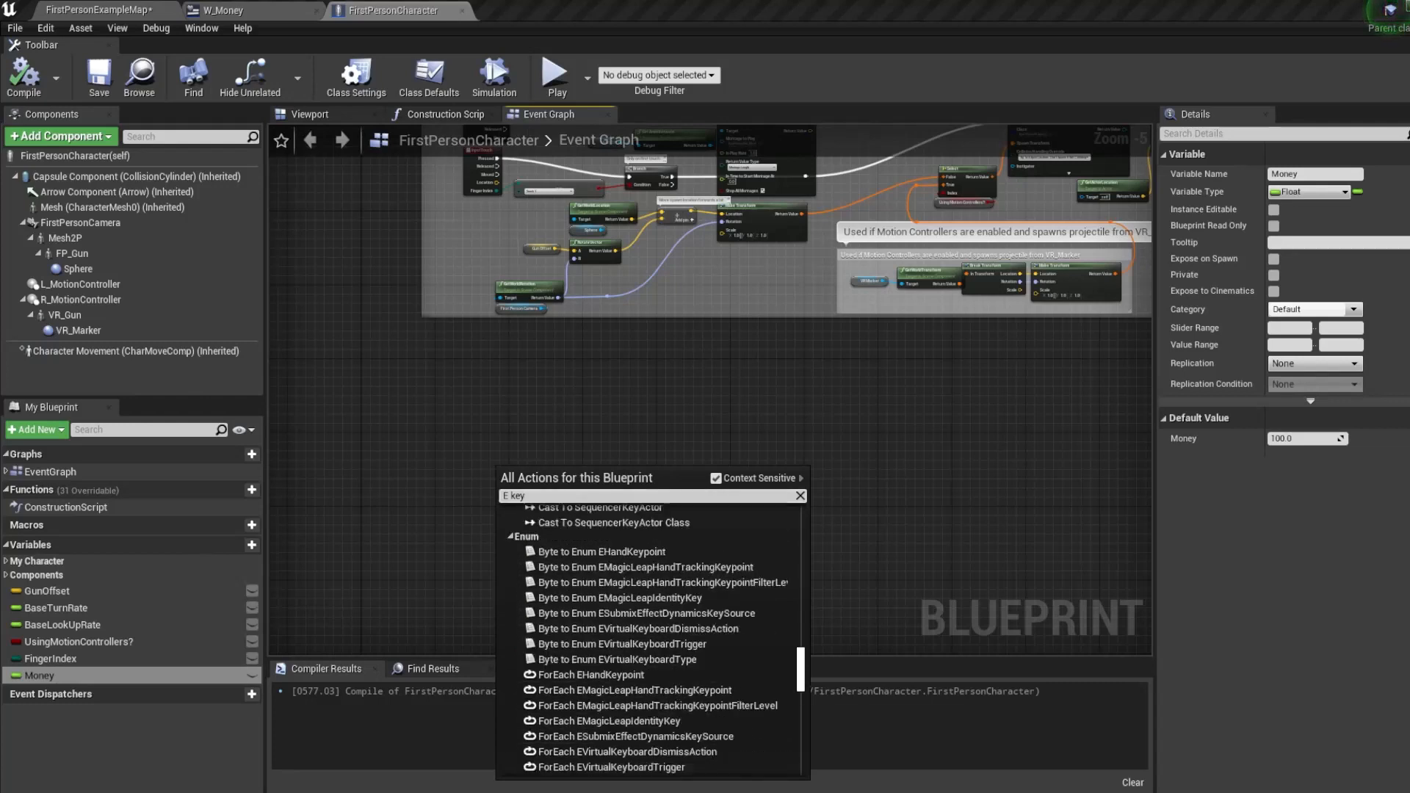
{"action": "scroll", "scroll_direction": "down", "scroll_amount": 3}
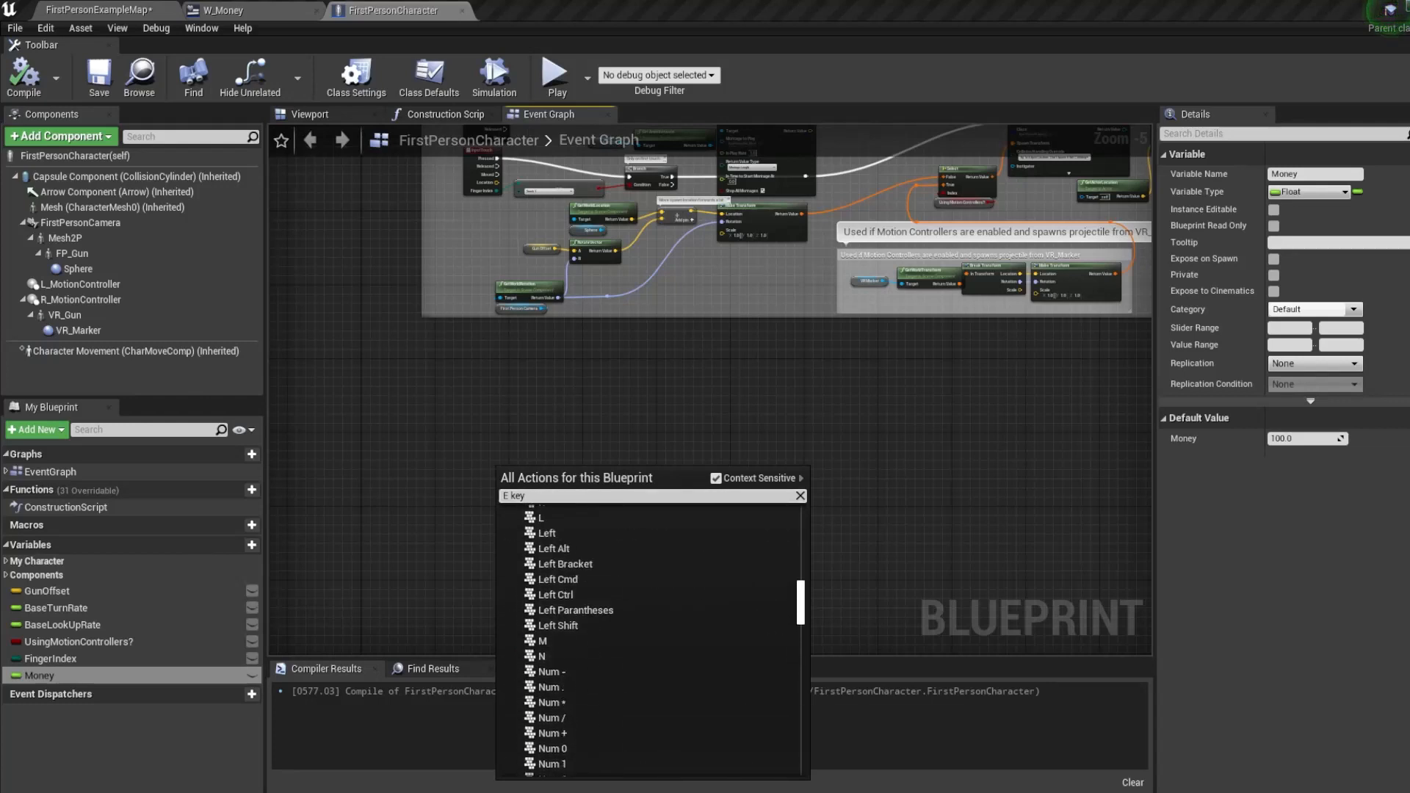
{"action": "scroll", "scroll_direction": "up", "scroll_amount": 3}
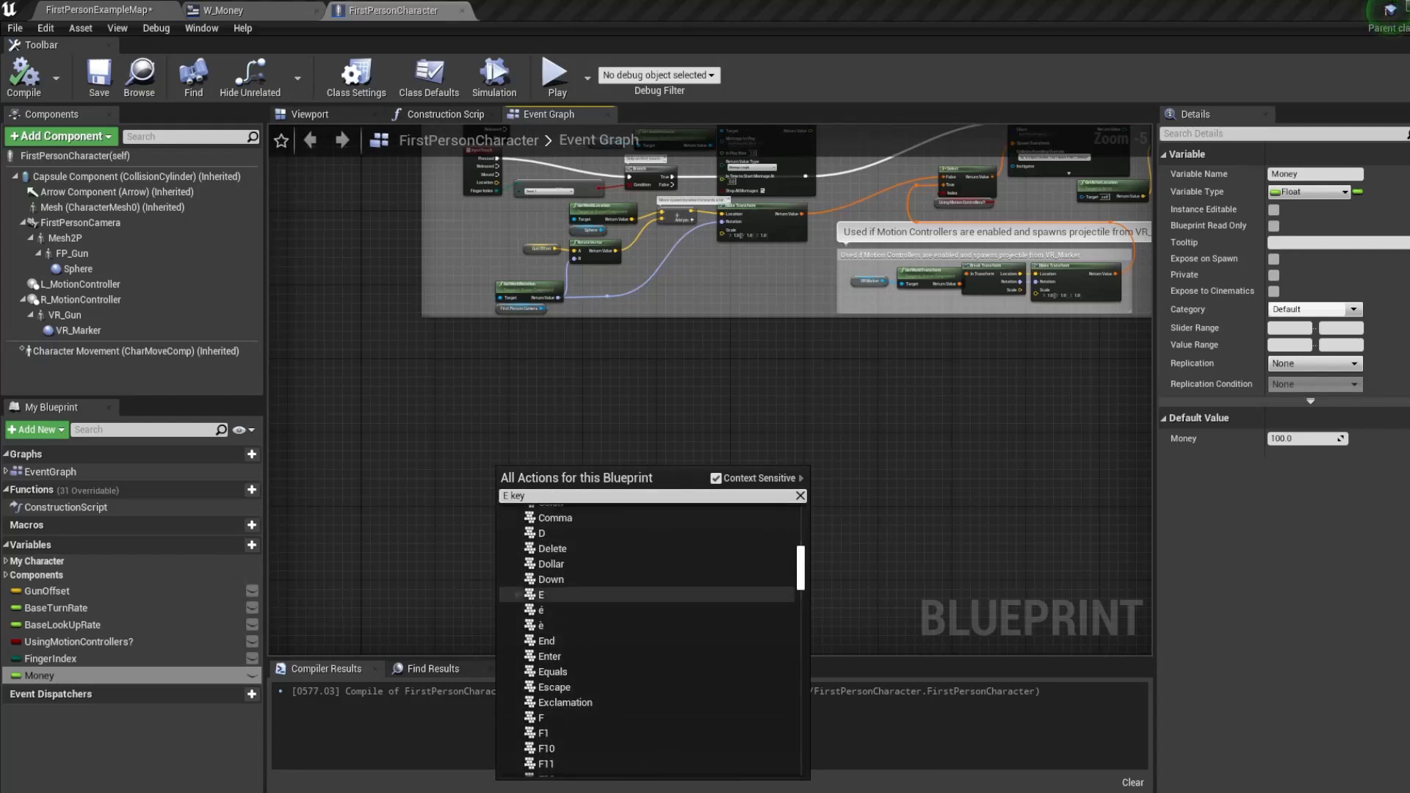
{"action": "left_click", "coordinate": [539, 595]}
{"action": "type", "text": "create"}
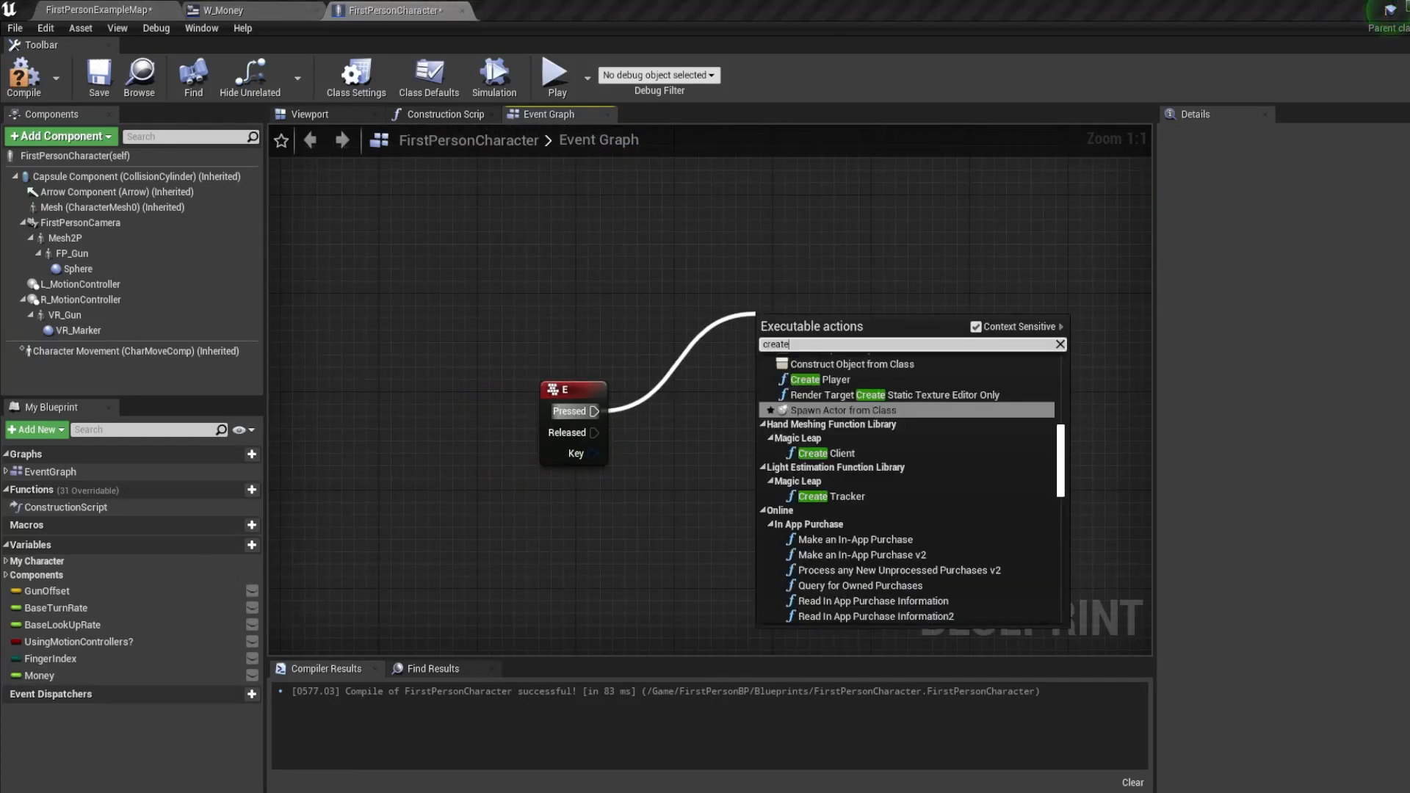
{"action": "left_click", "coordinate": [850, 364]}
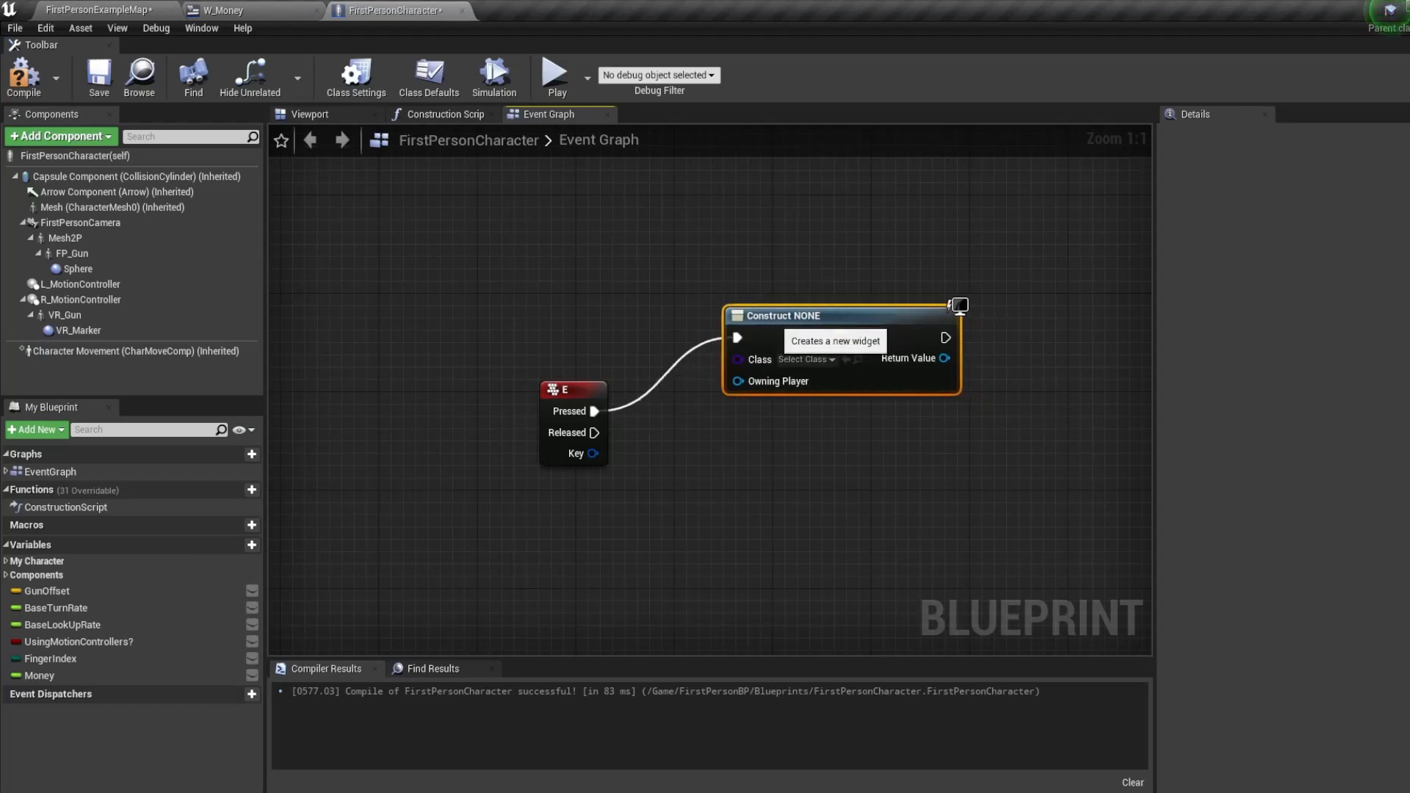
{"action": "left_click", "coordinate": [804, 358]}
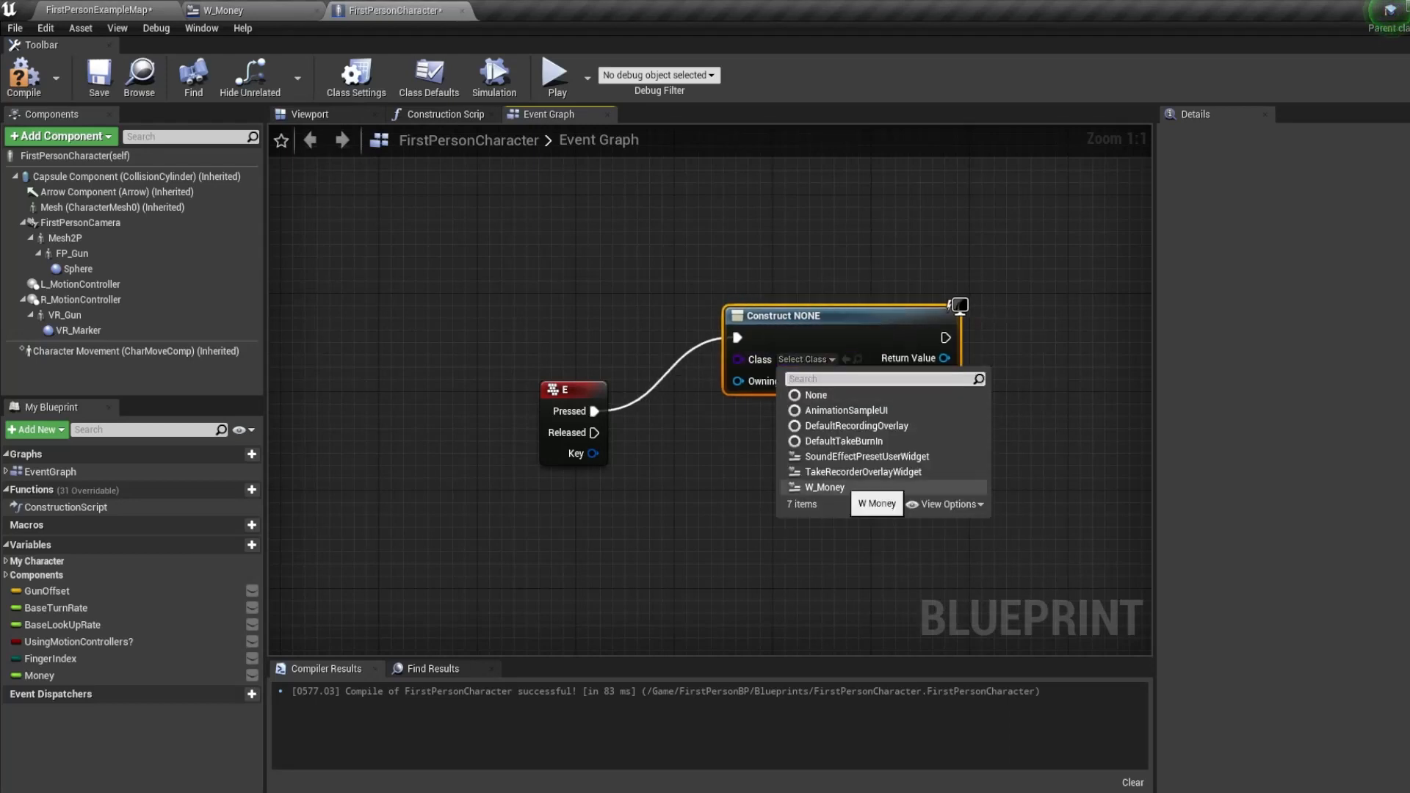
{"action": "left_click", "coordinate": [821, 486]}
{"action": "type", "text": "flip"}
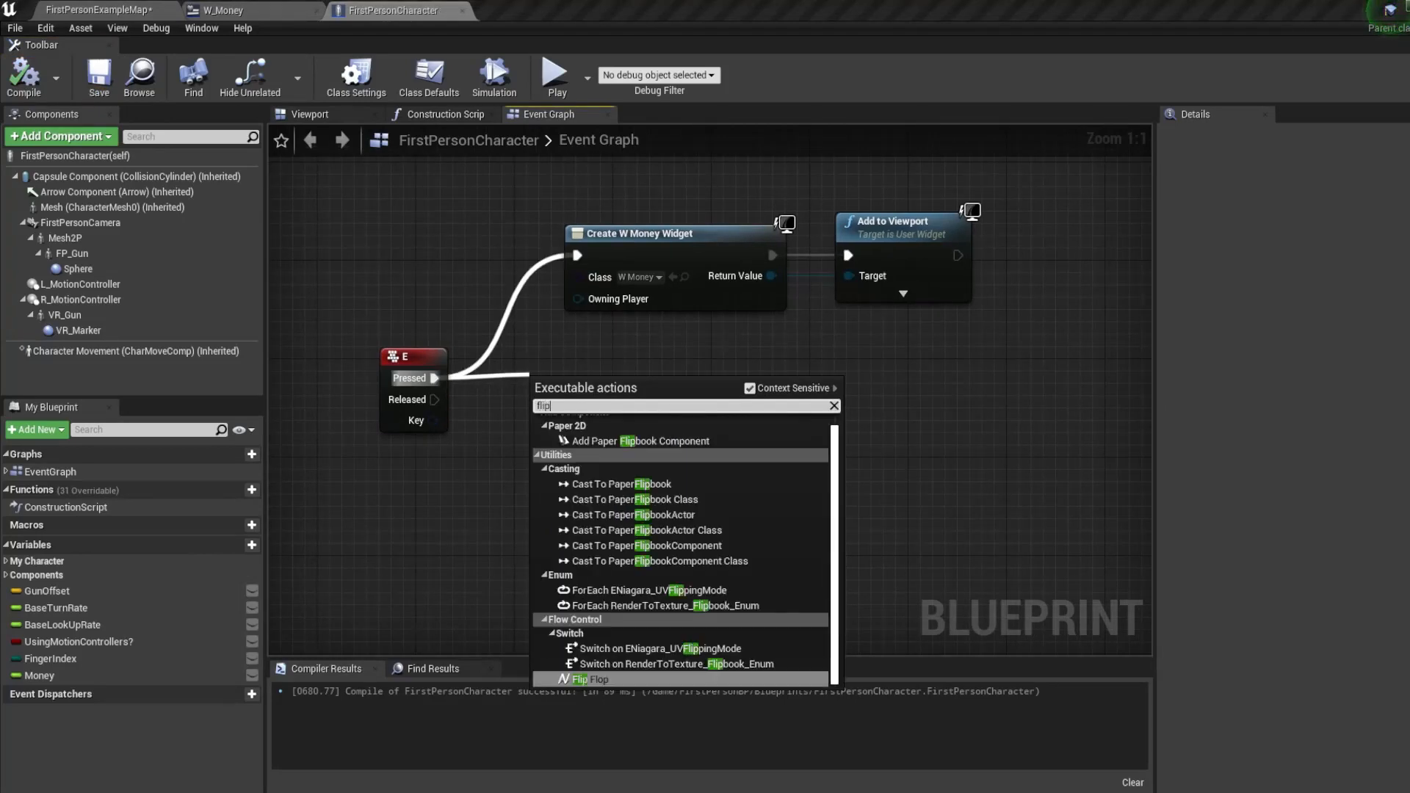
Route E through a Flip Flop: A stores WidgetMoney and adds it to viewport, B removes it from parent.
{"action": "left_click", "coordinate": [583, 679]}
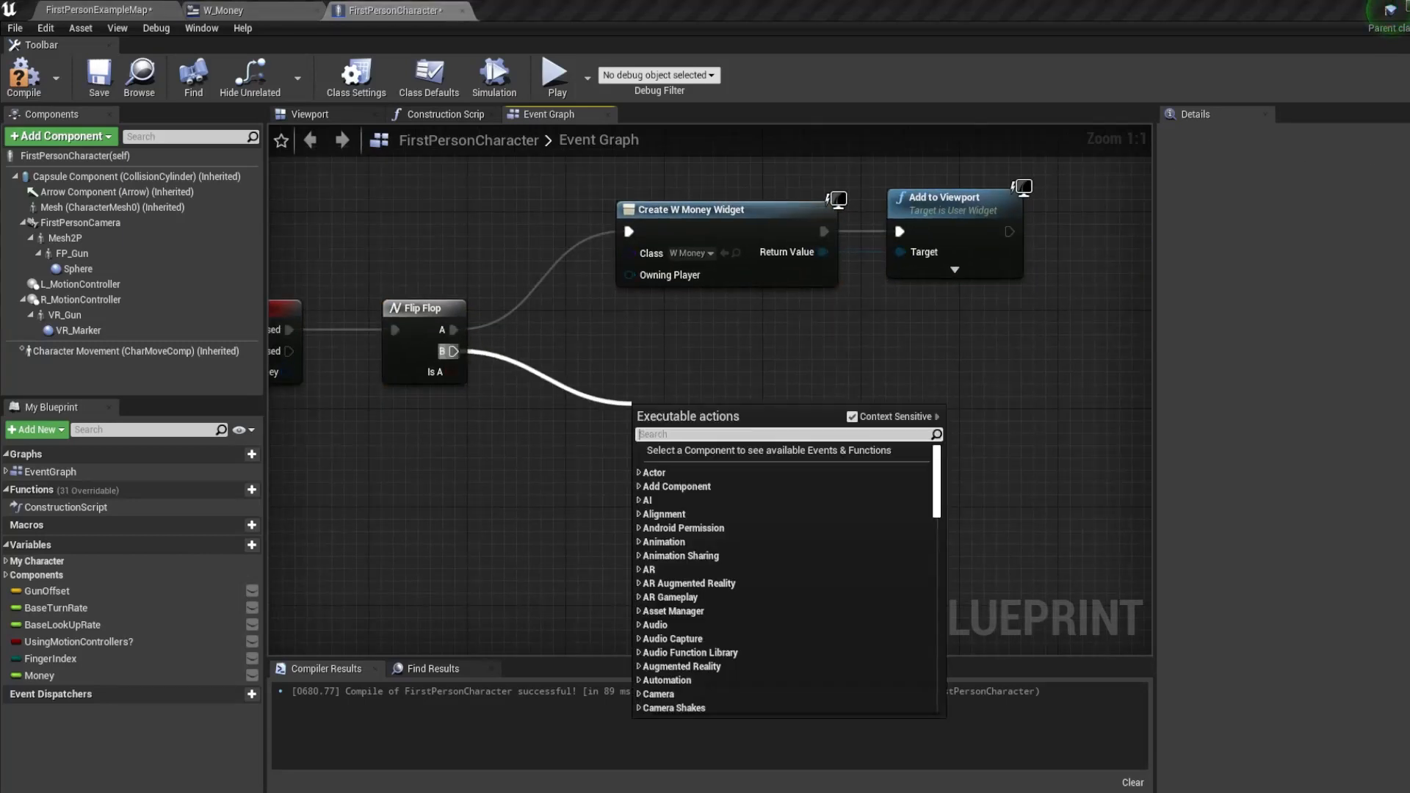
{"action": "type", "text": "remove"}
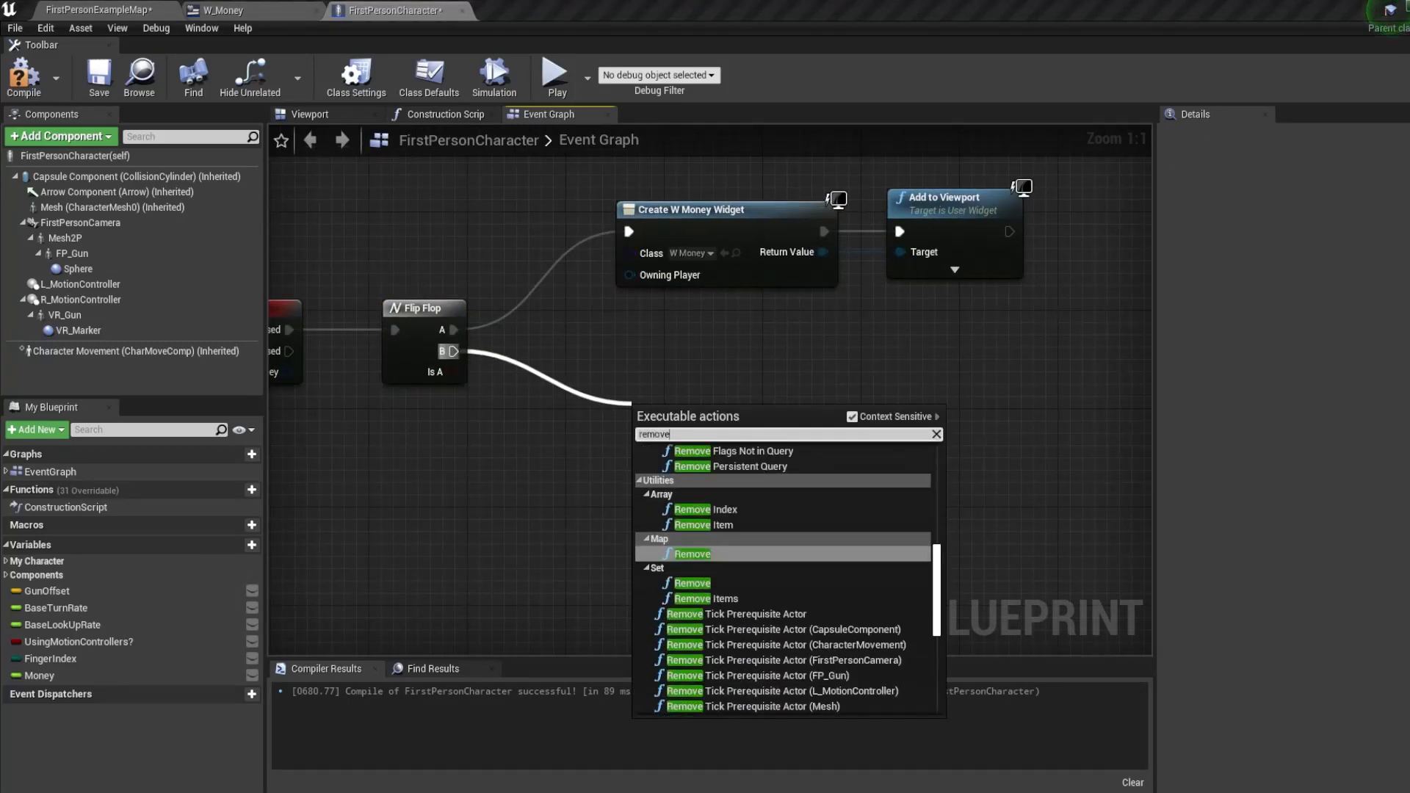
{"action": "scroll", "scroll_direction": "up", "scroll_amount": 3}
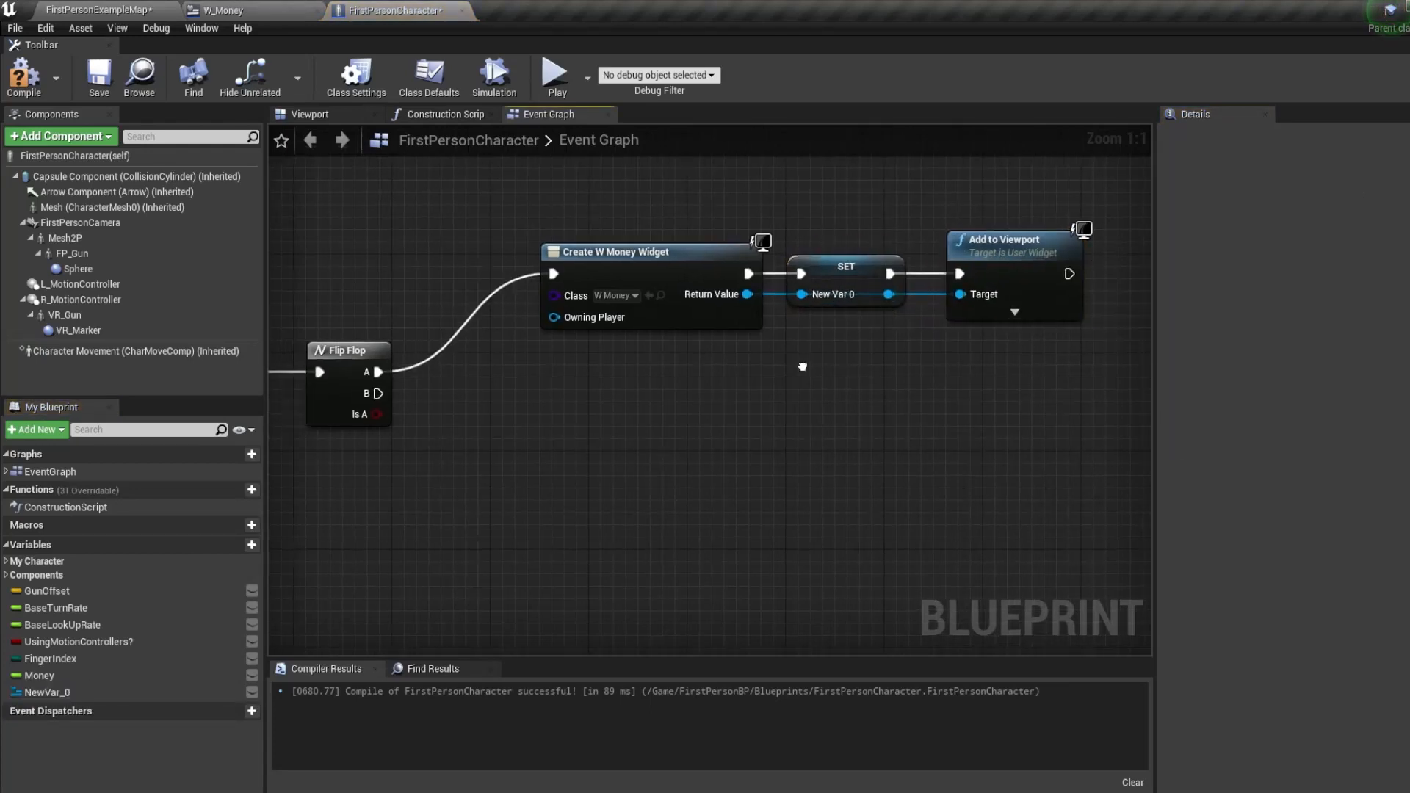
{"action": "left_click", "coordinate": [843, 240]}
{"action": "type", "text": "re"}
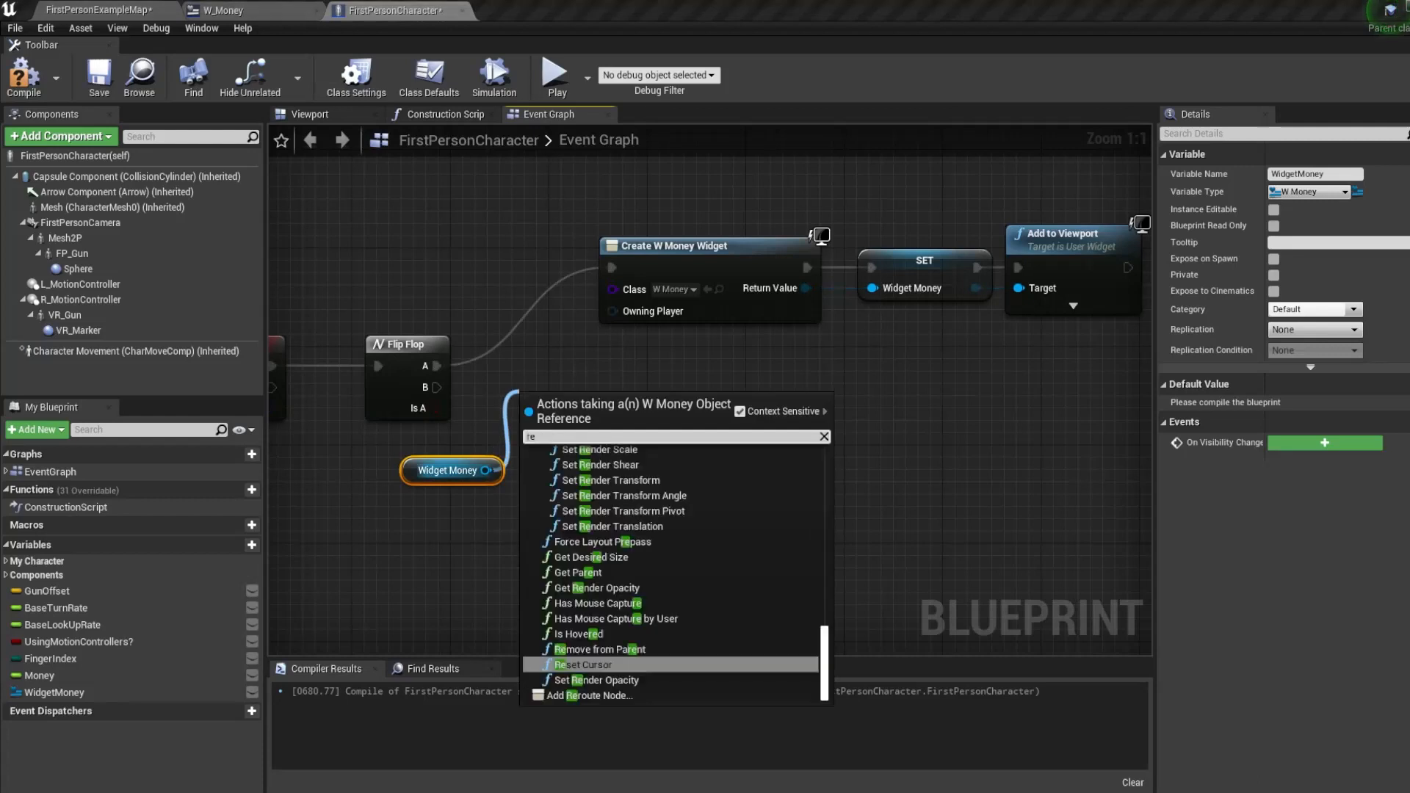
{"action": "left_click", "coordinate": [598, 648]}
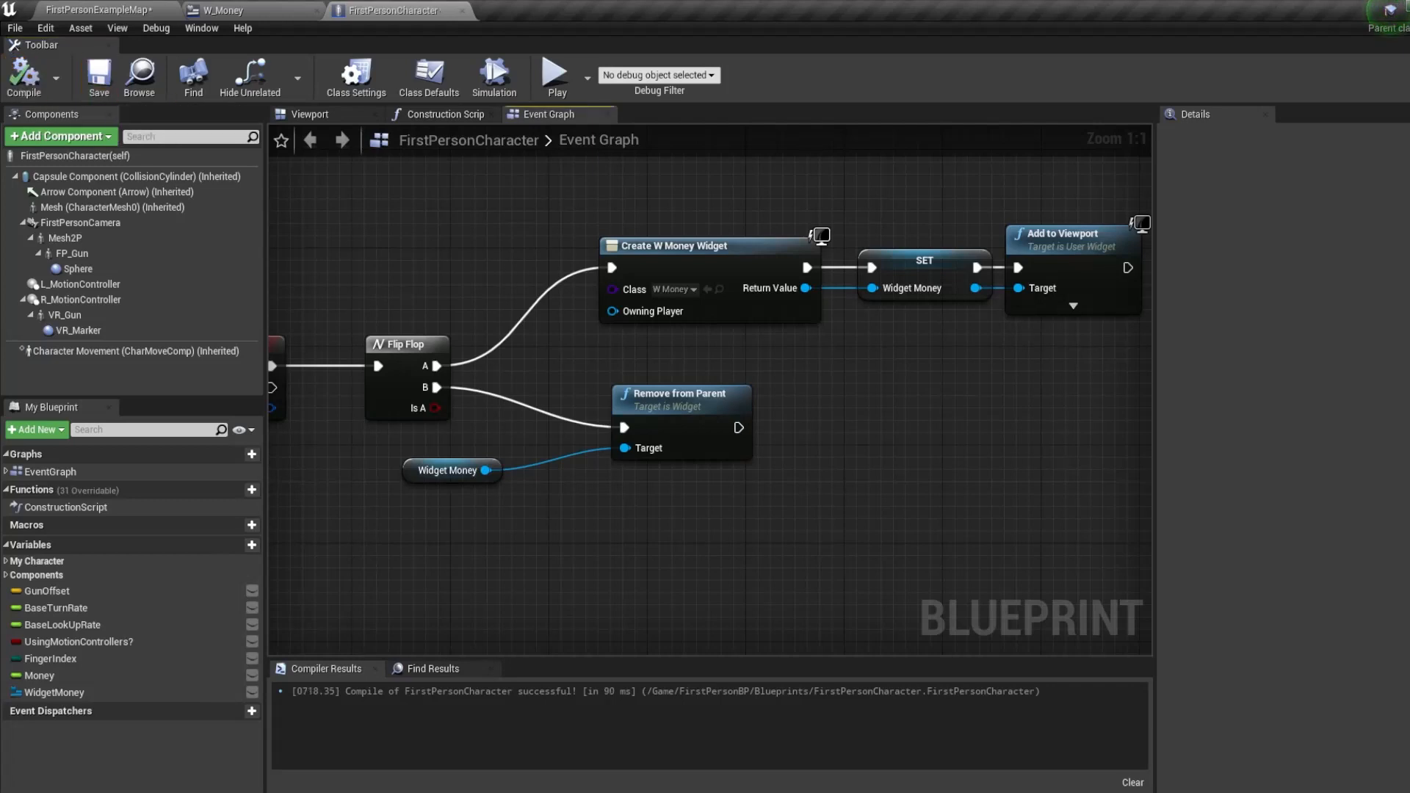
Play-test the level twice, showing the money widget with 100 and the SELL/BUY buttons, then stop.
{"action": "left_click", "coordinate": [555, 75]}
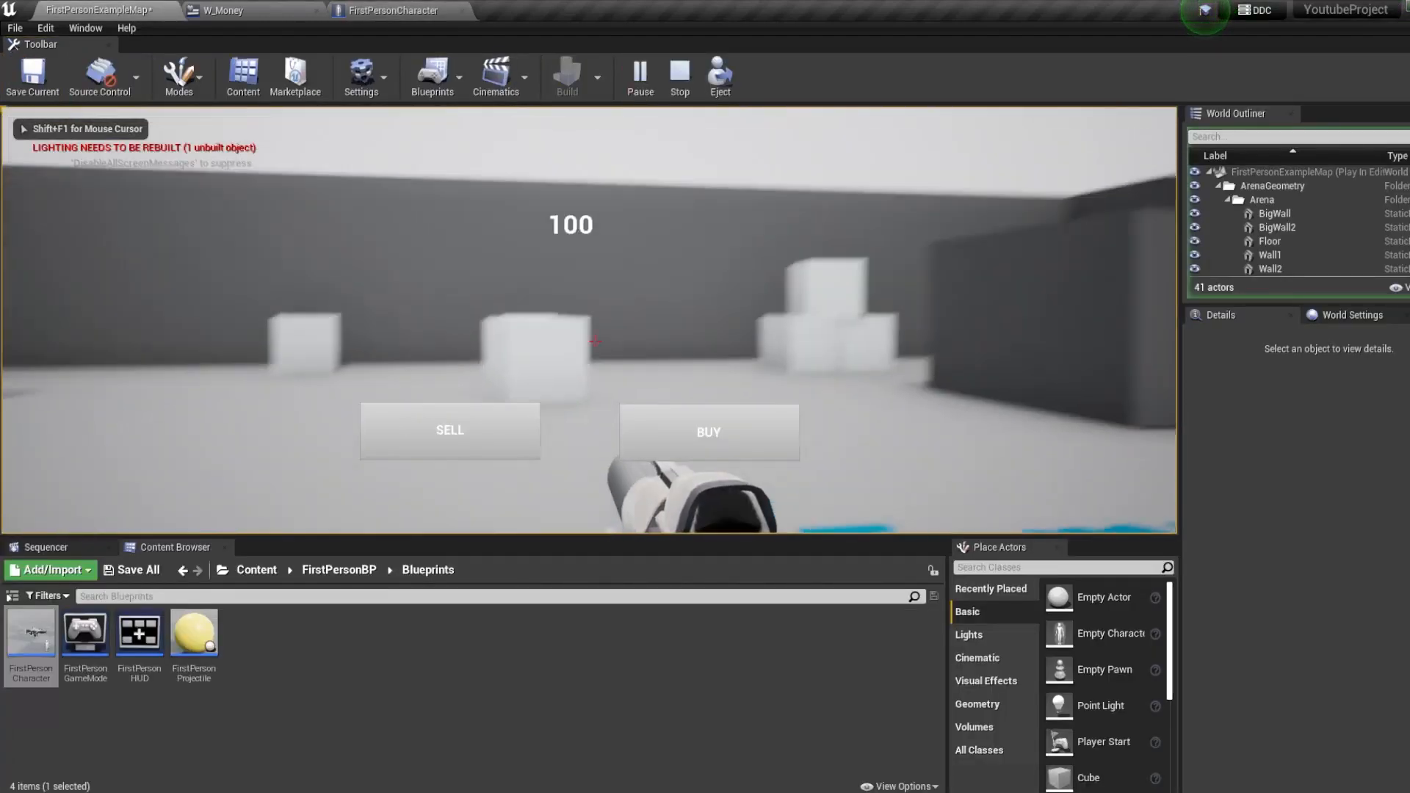
{"action": "left_click", "coordinate": [15, 28]}
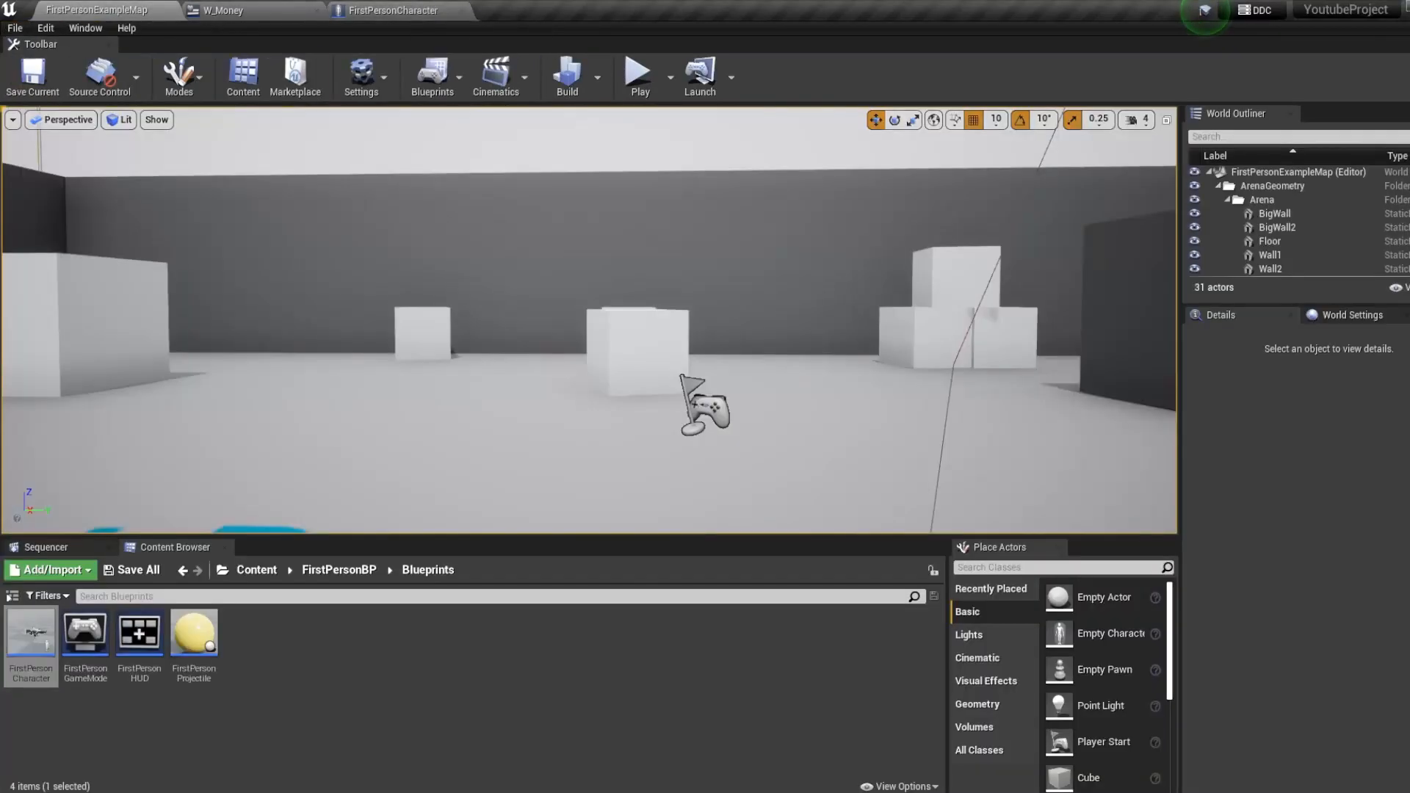
{"action": "left_click", "coordinate": [639, 72]}
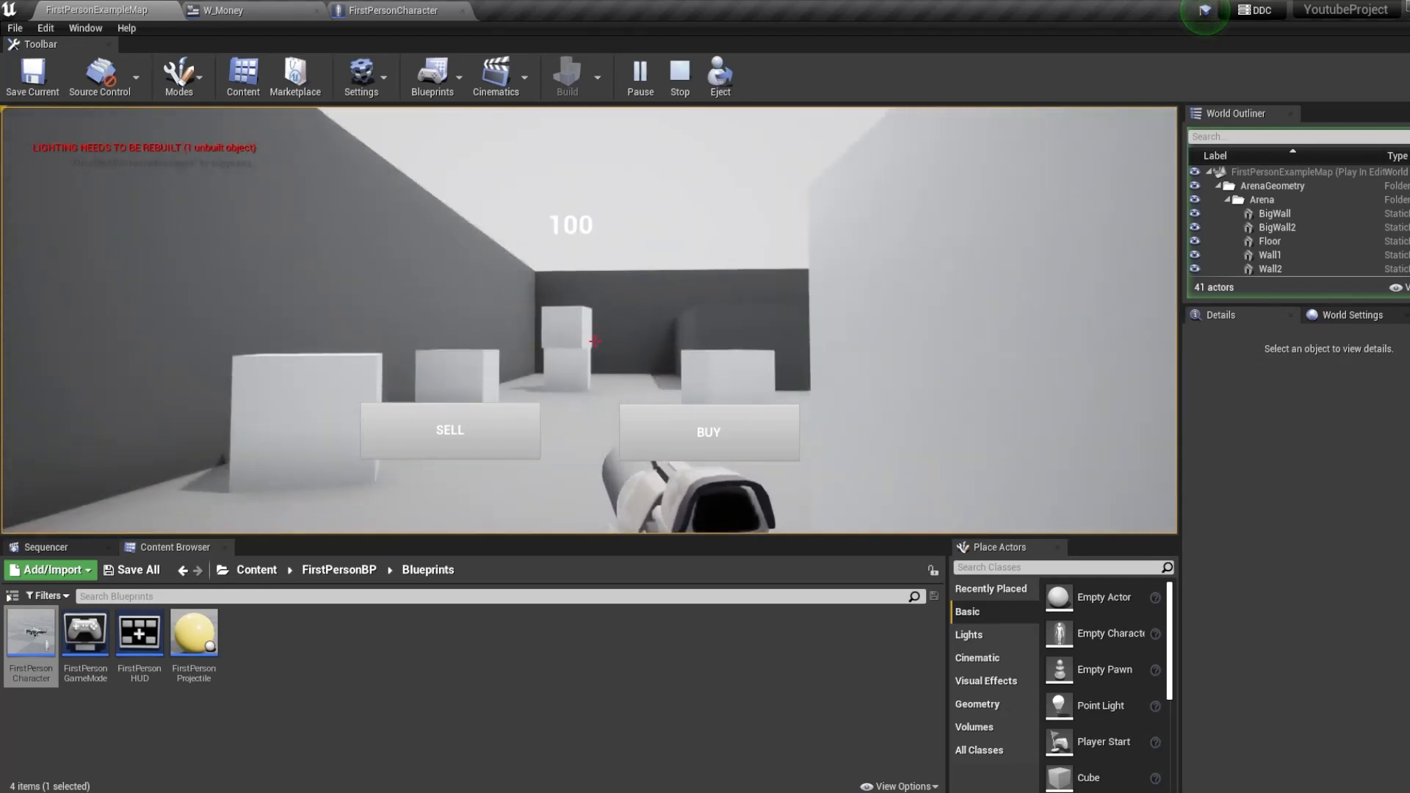
{"action": "left_click", "coordinate": [679, 76]}
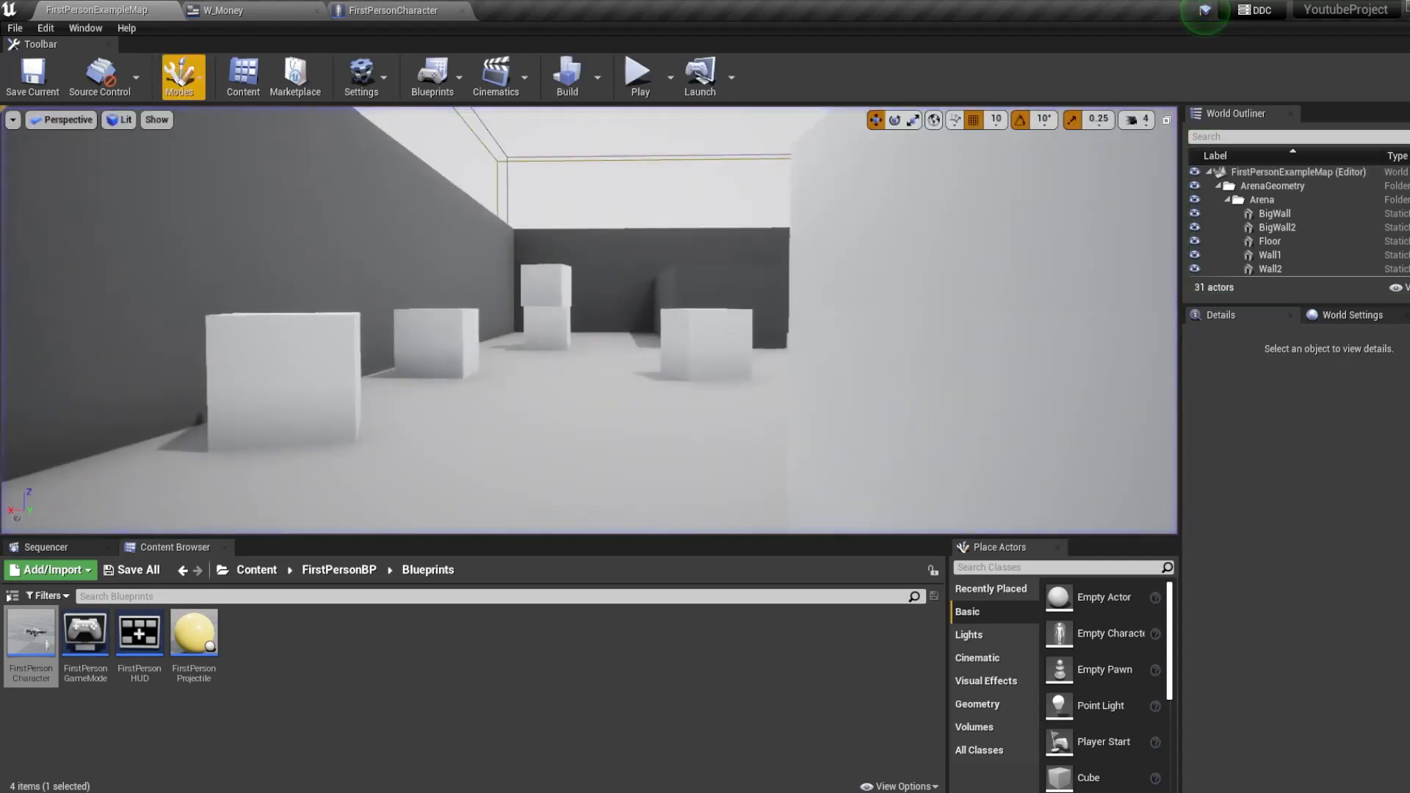
In W_Money's event graph add a Get Player Controller node off Event Construct.
{"action": "left_click", "coordinate": [220, 10]}
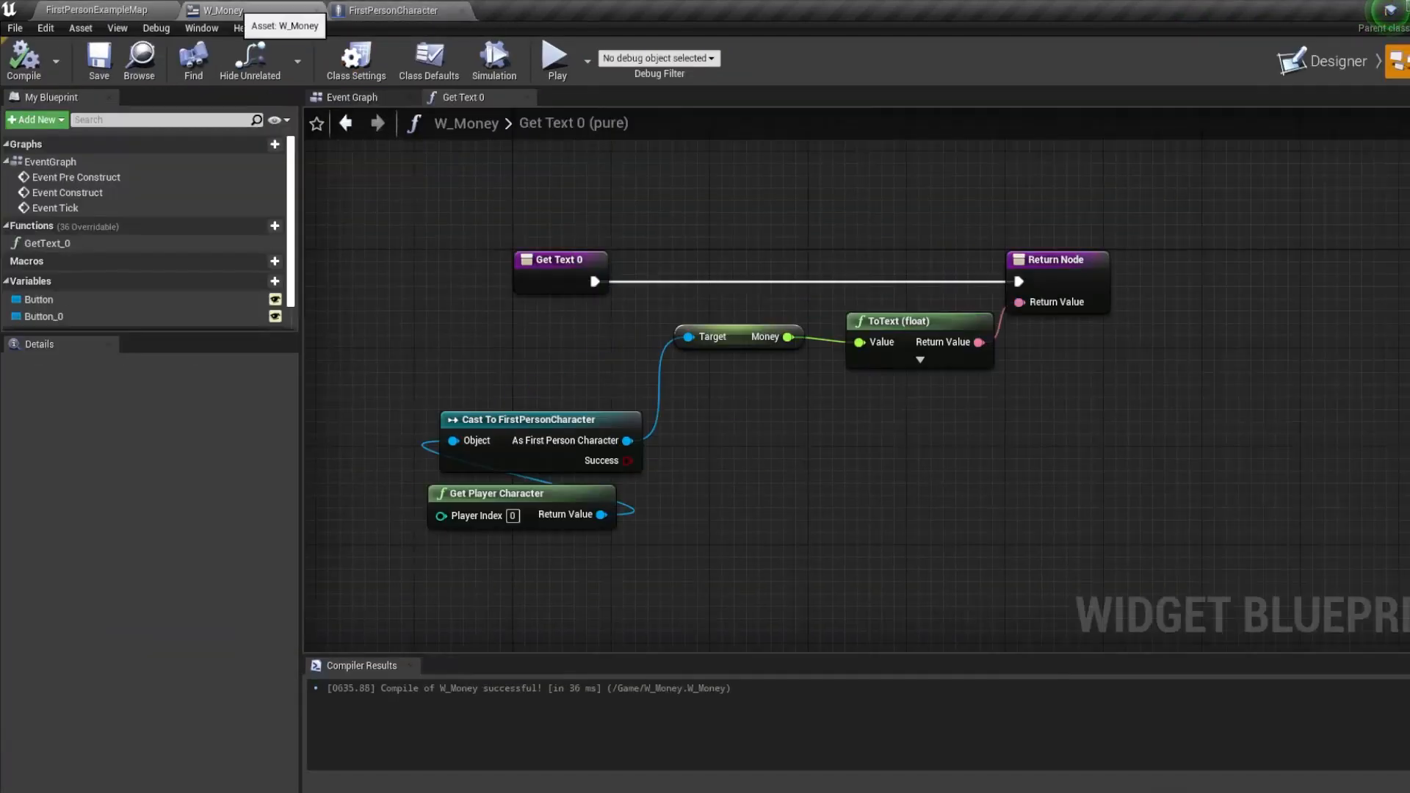
{"action": "left_click", "coordinate": [428, 60]}
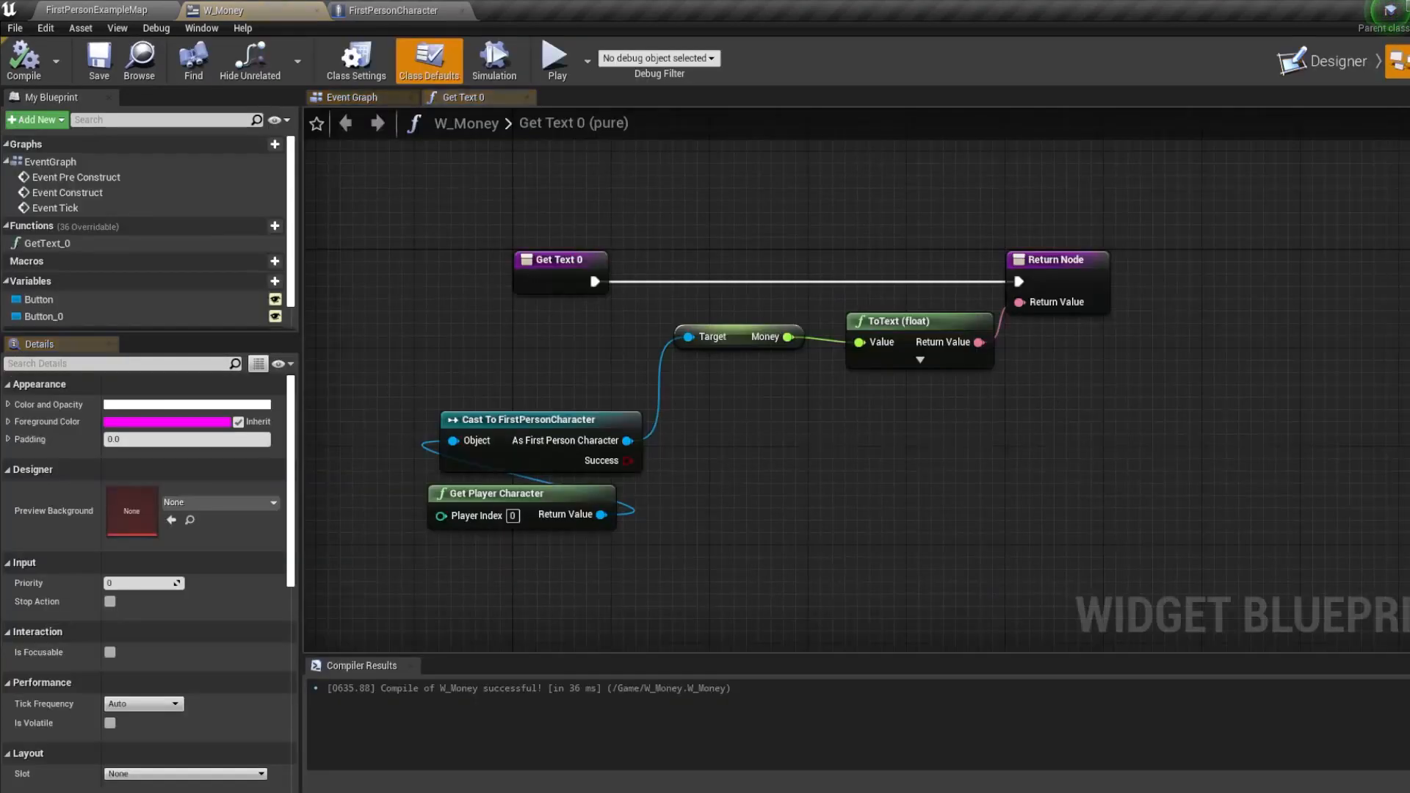
{"action": "left_click", "coordinate": [351, 97]}
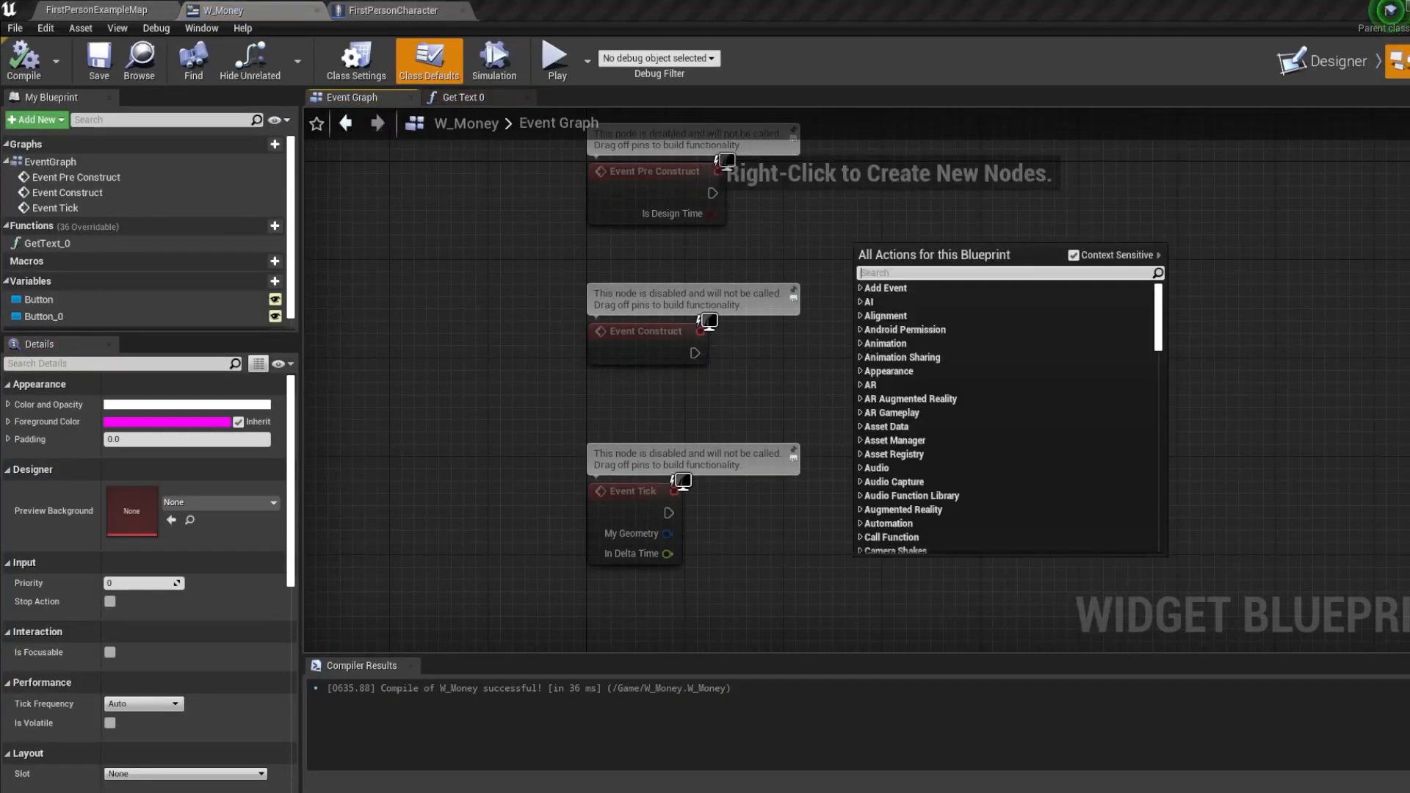
{"action": "left_click", "coordinate": [854, 247]}
{"action": "type", "text": "set"}
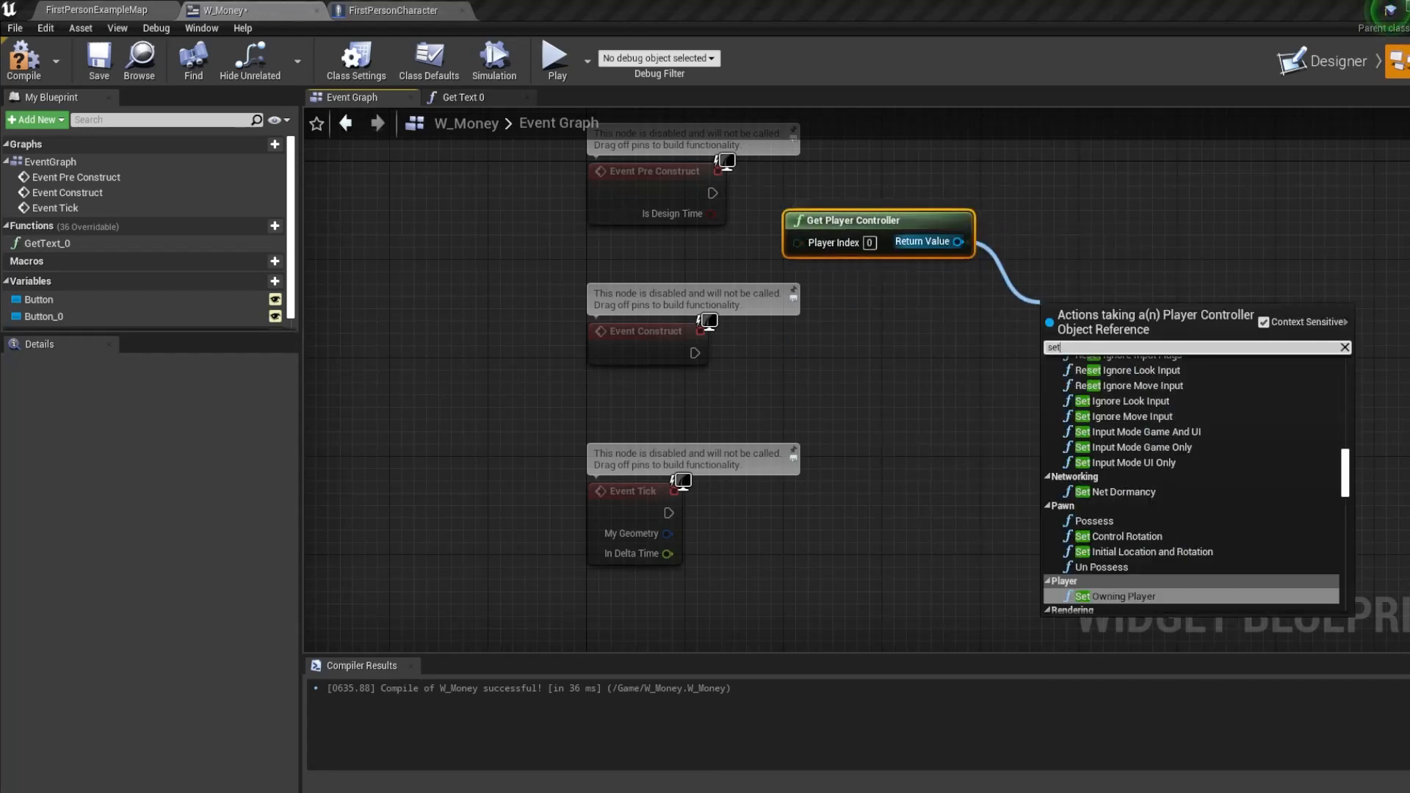
Chain Set Input Mode UI Only and Set Show Mouse Cursor (checked) on the player controller.
{"action": "scroll", "scroll_direction": "down", "scroll_amount": 3}
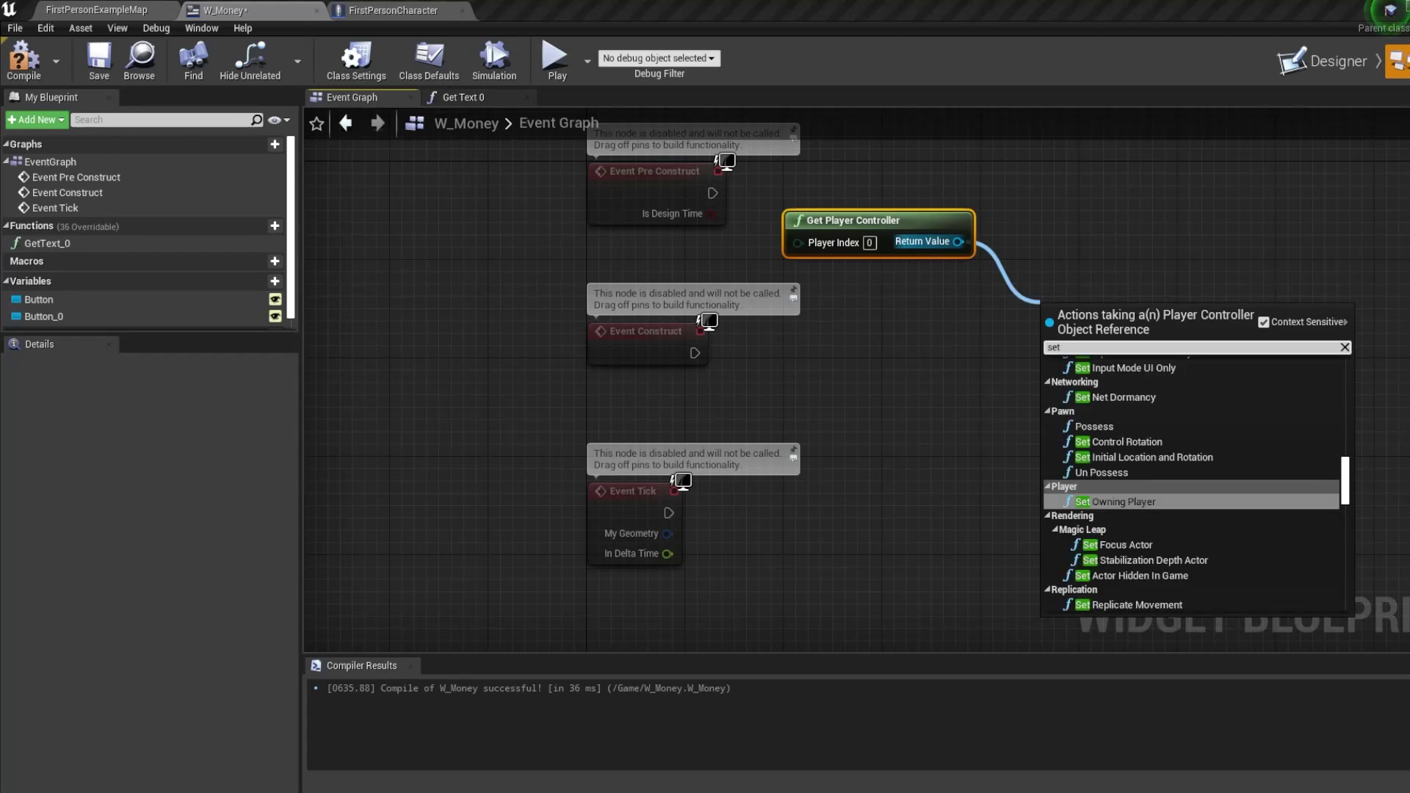
{"action": "type", "text": "inputmode"}
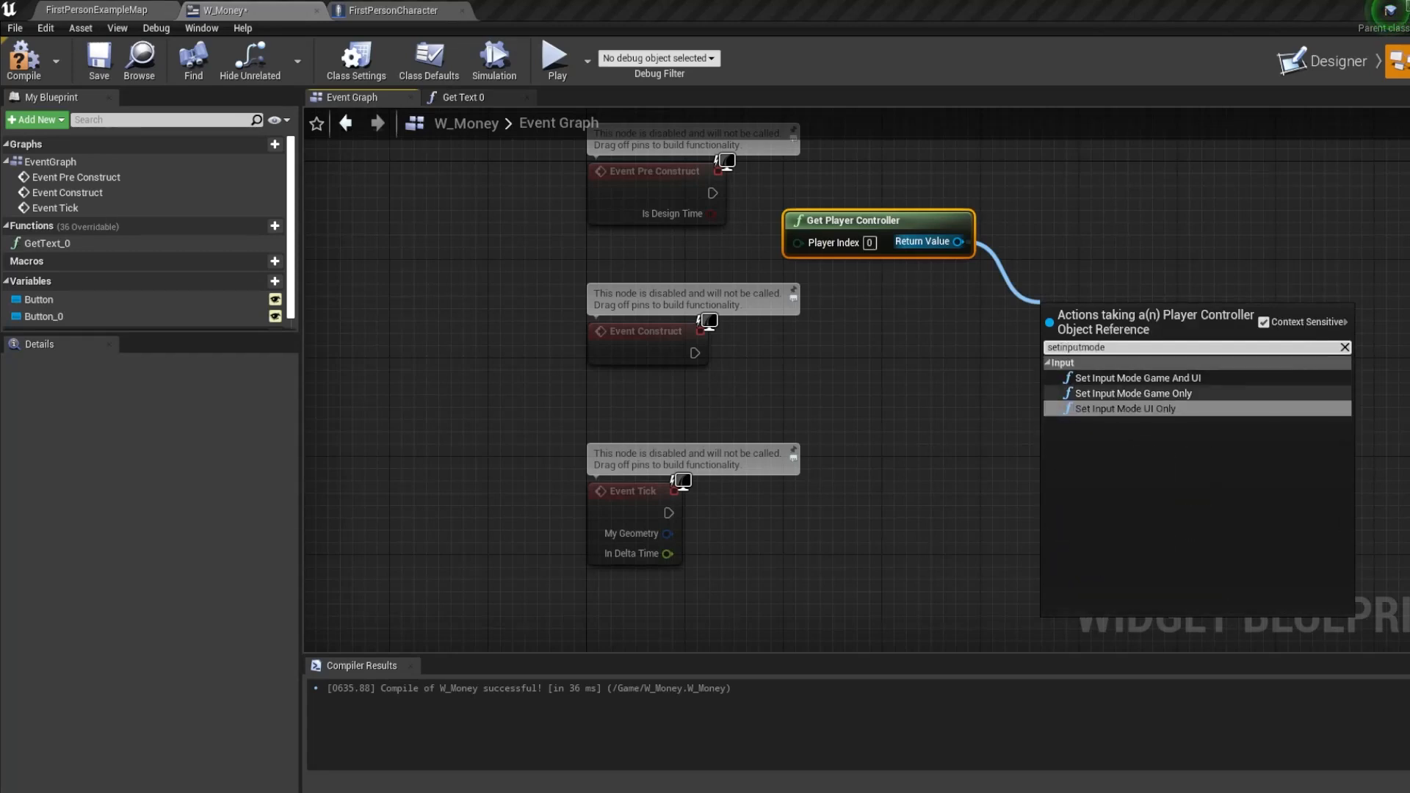
{"action": "left_click", "coordinate": [1123, 408]}
{"action": "type", "text": "show"}
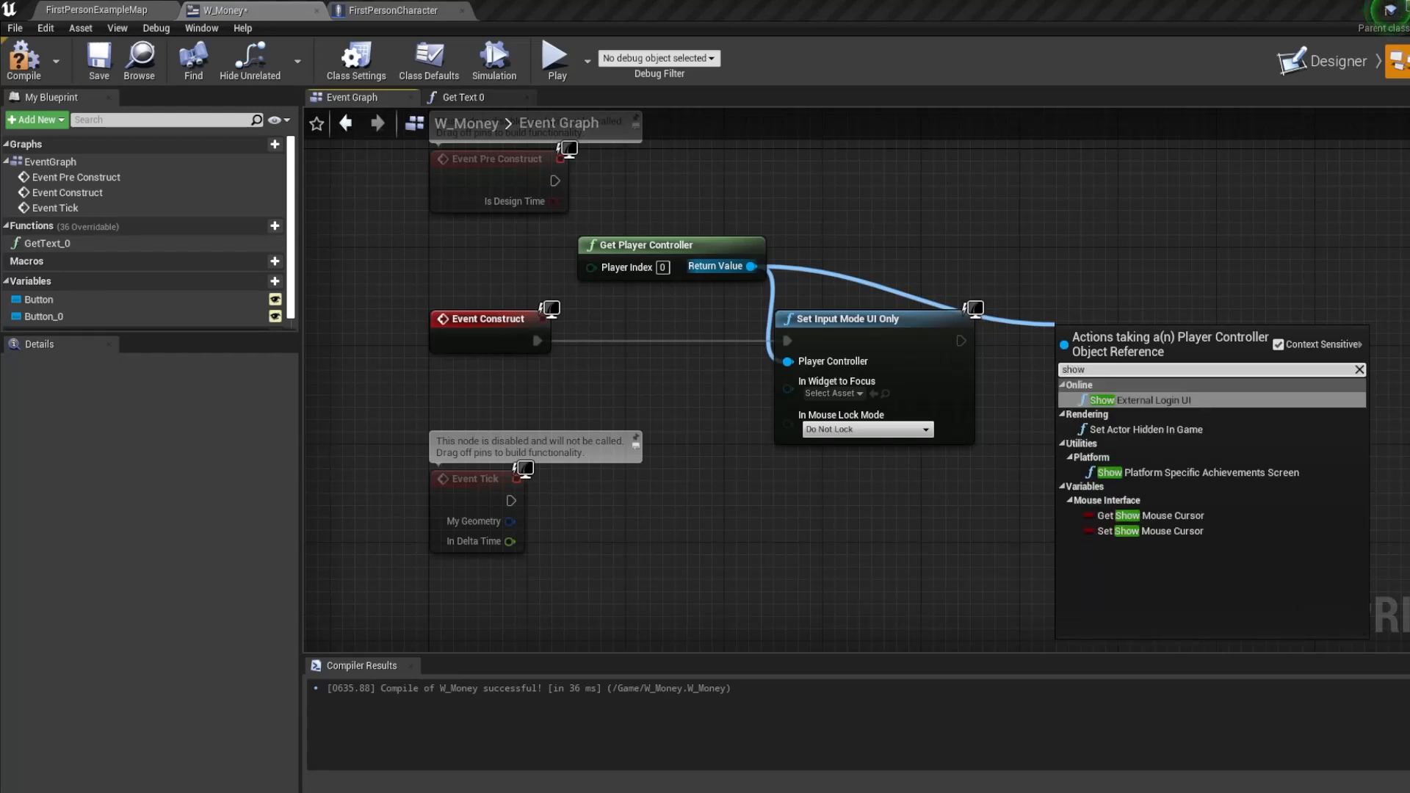
{"action": "left_click", "coordinate": [1148, 530]}
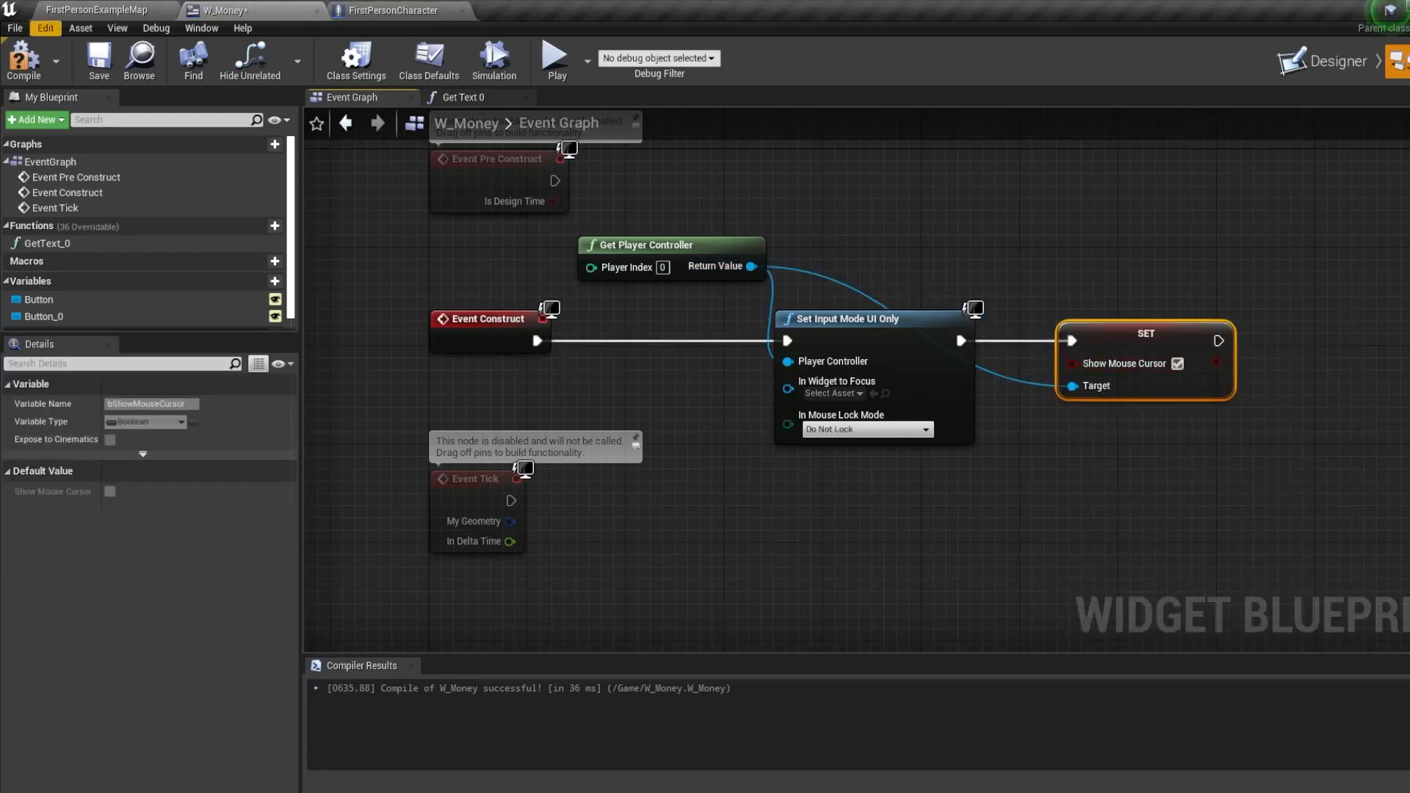
Save the current example map from the level editor and return to the W_Money event graph.
{"action": "left_click", "coordinate": [94, 10]}
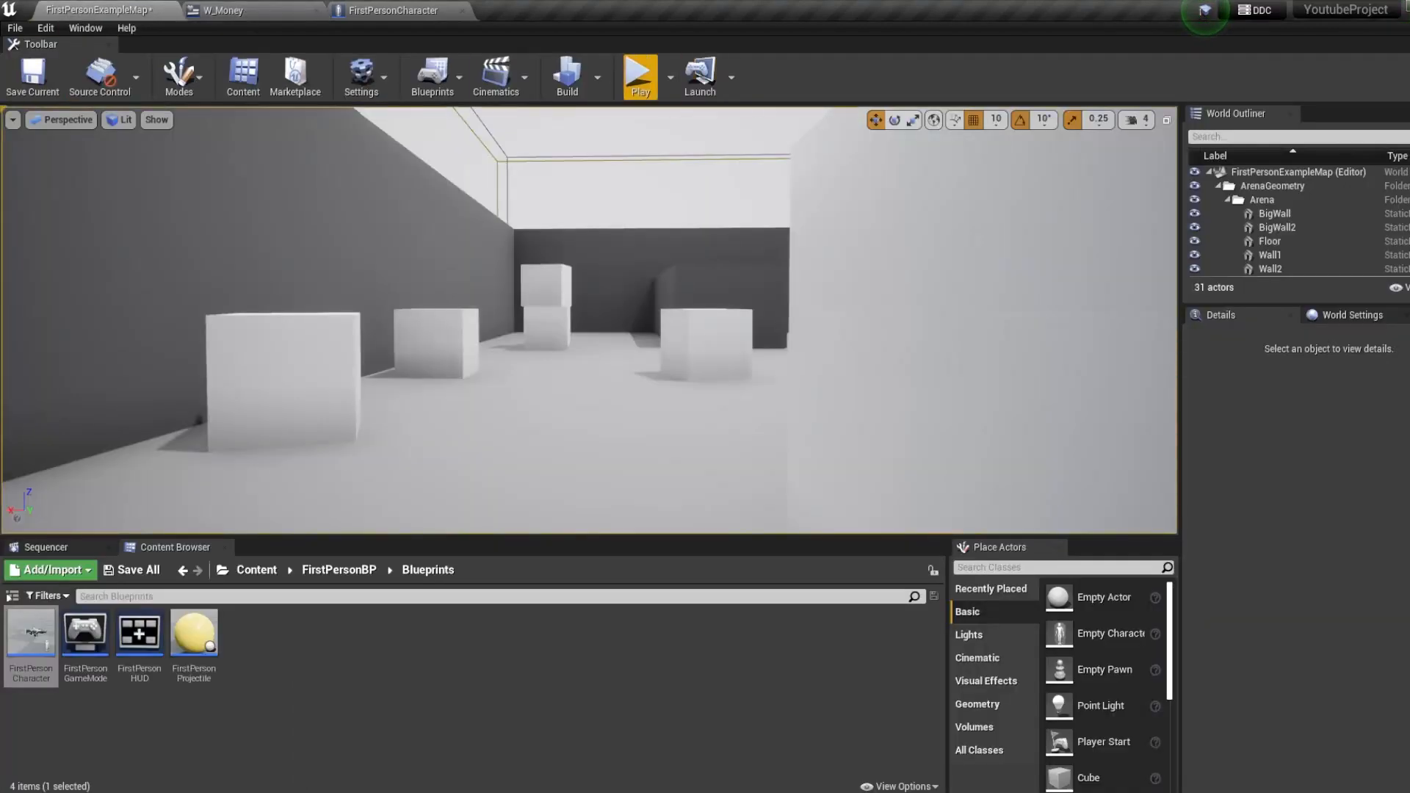
{"action": "left_click", "coordinate": [639, 75]}
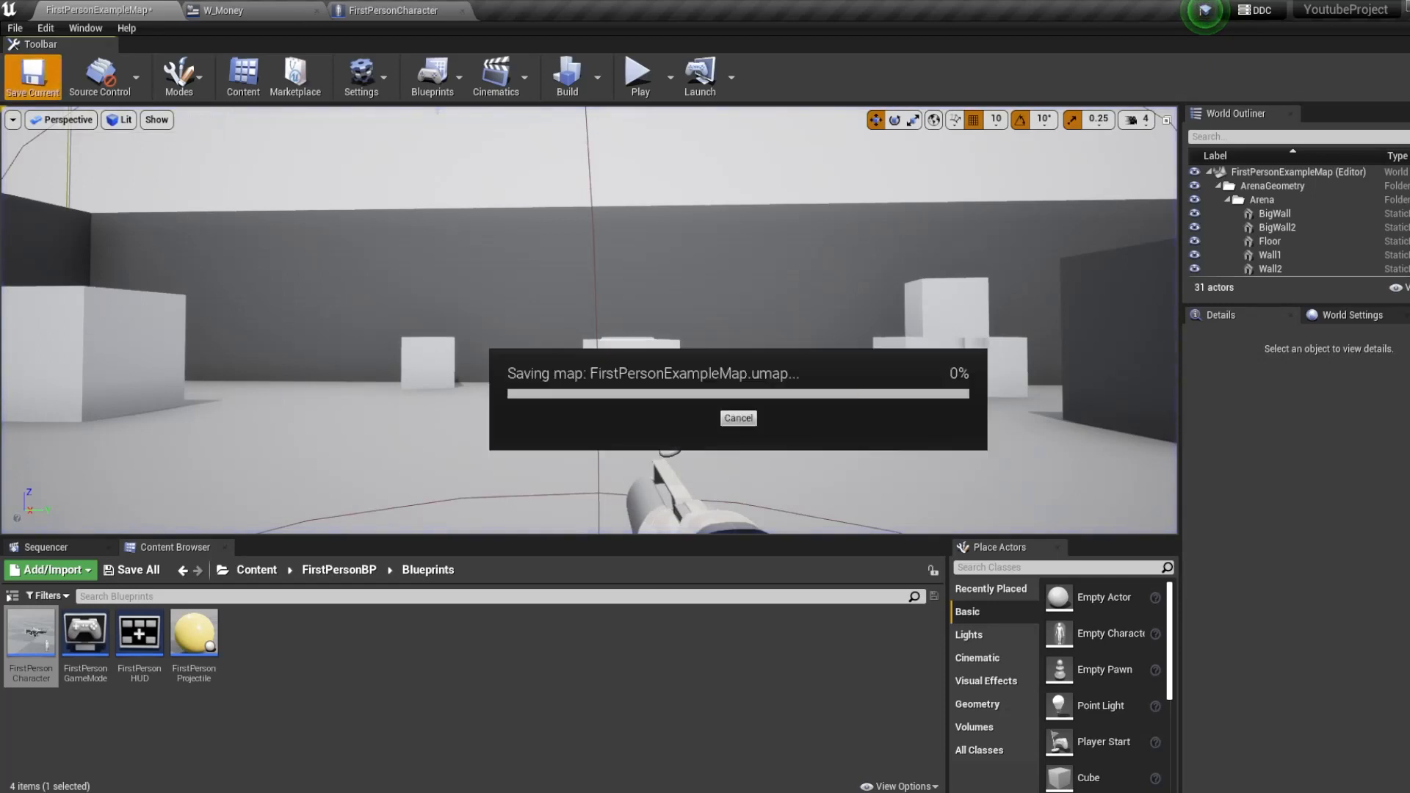
{"action": "left_click", "coordinate": [219, 10]}
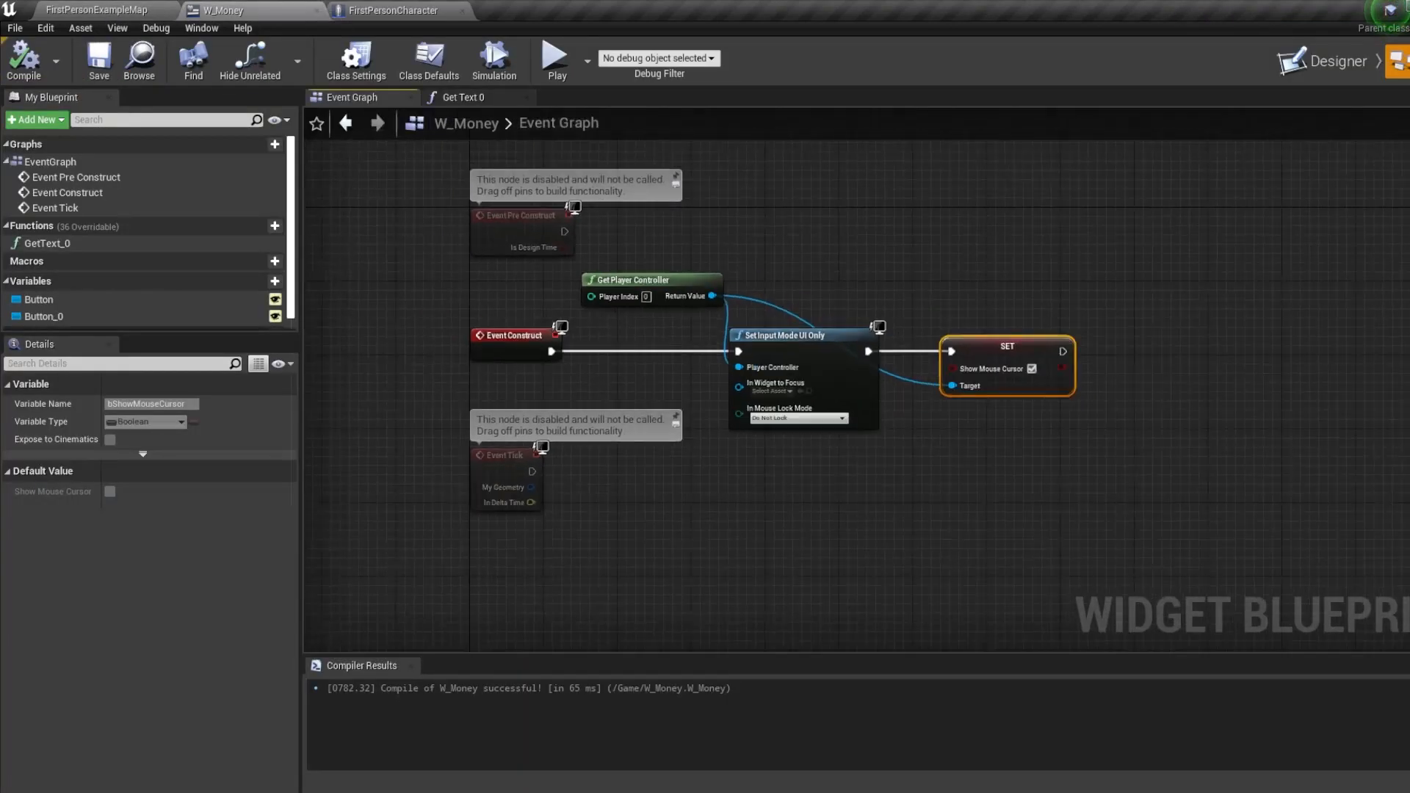
In the Designer set the BUY button's background colour to green, discarding the text tint.
{"action": "left_click", "coordinate": [1320, 78]}
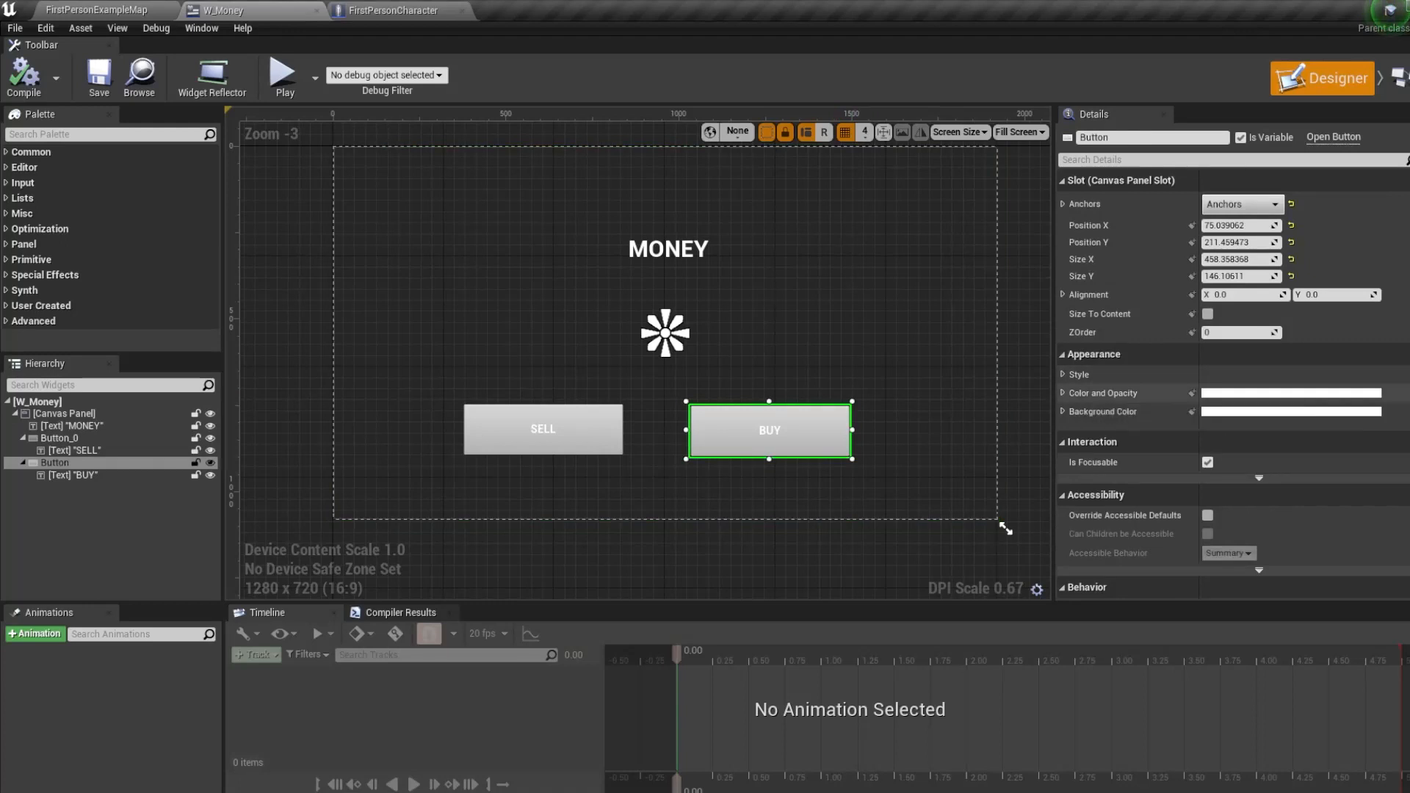
{"action": "left_click", "coordinate": [1289, 393]}
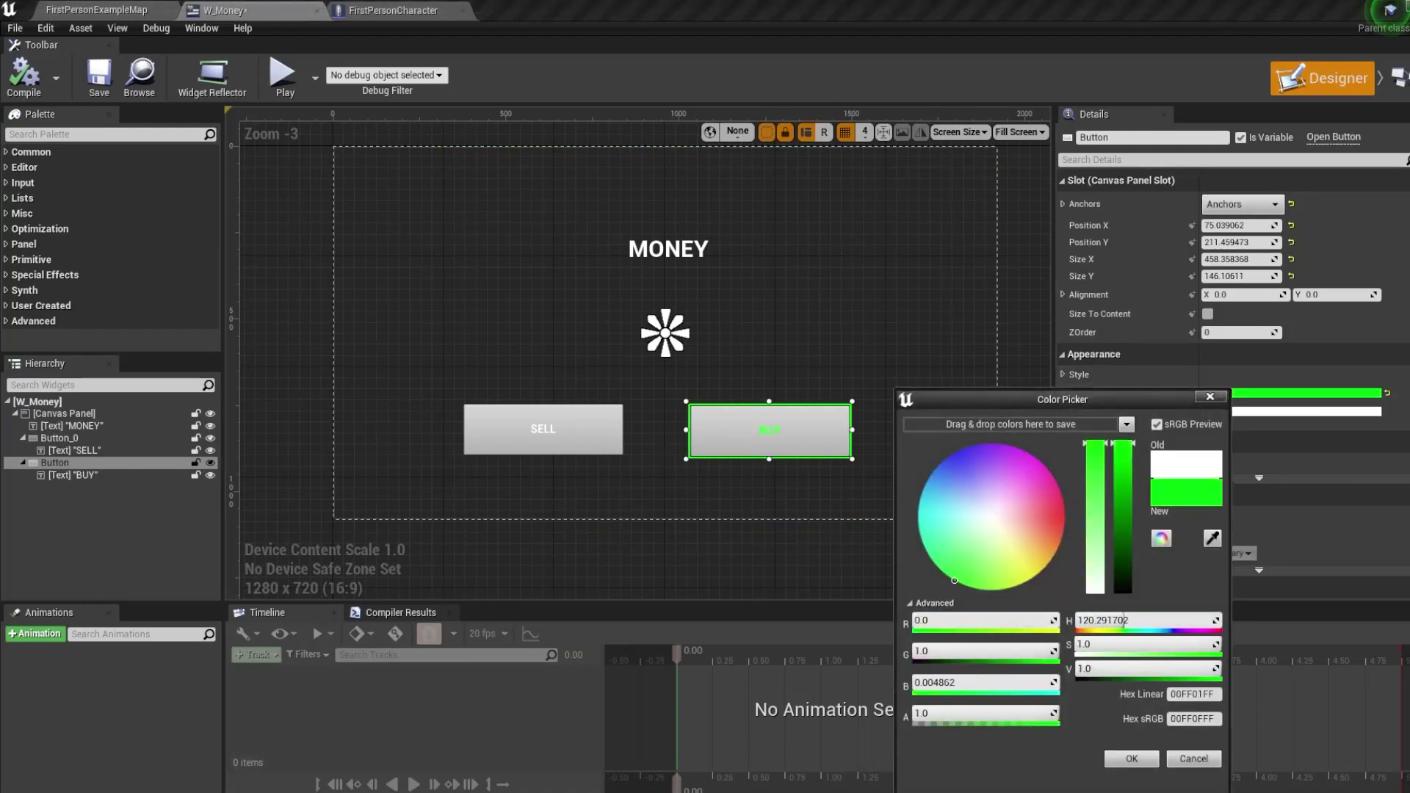
{"action": "left_click", "coordinate": [1192, 758]}
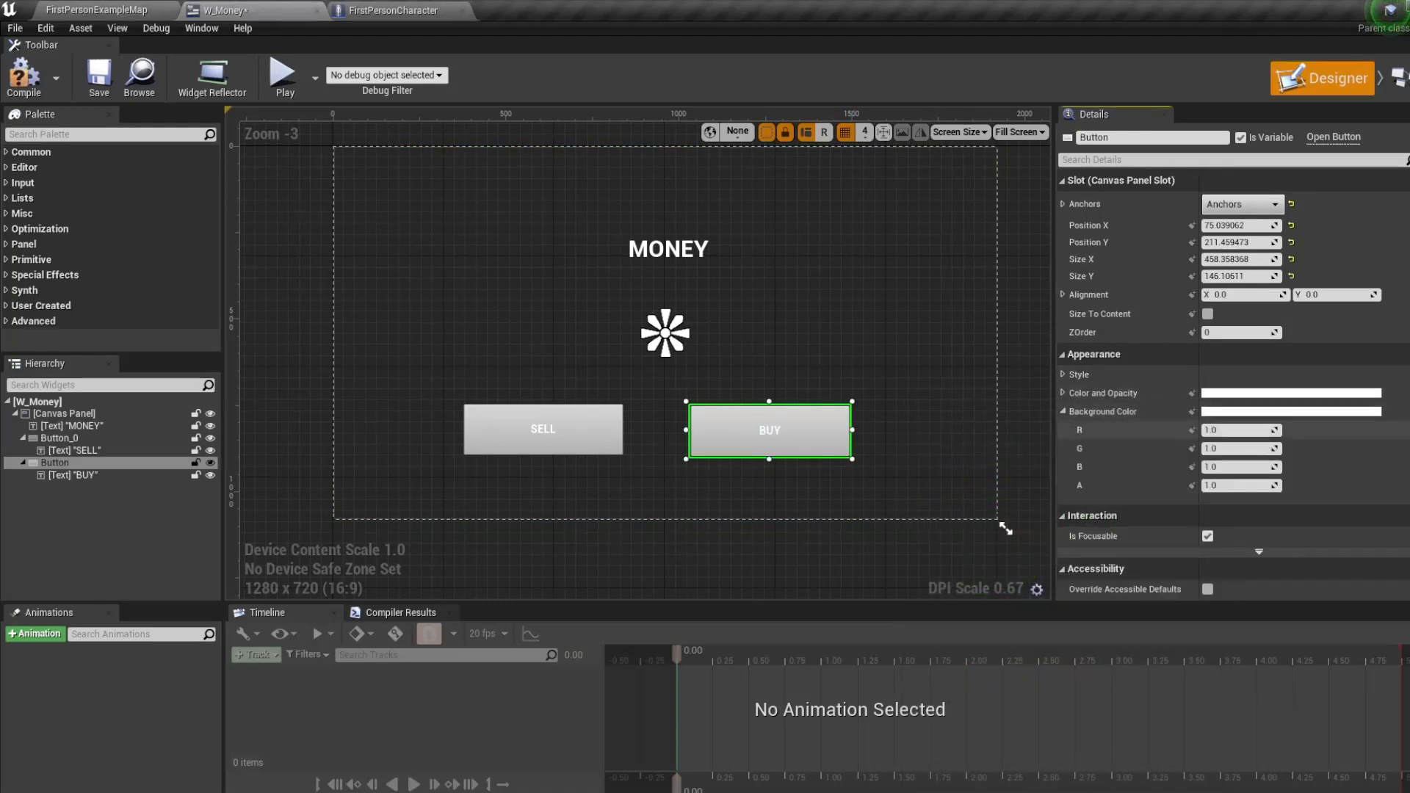
{"action": "left_click", "coordinate": [1289, 411]}
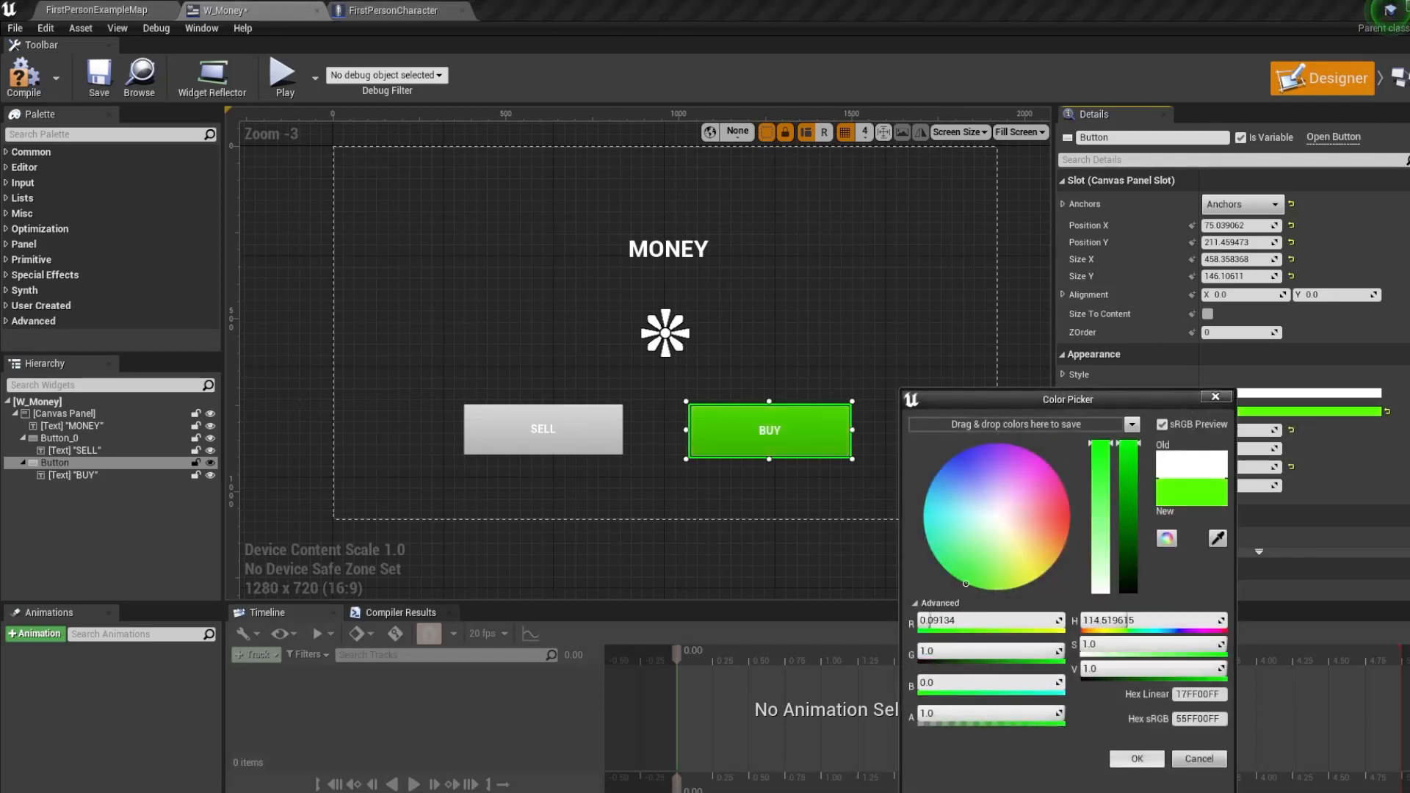
Set the SELL button's background colour to red.
{"action": "left_click", "coordinate": [542, 429]}
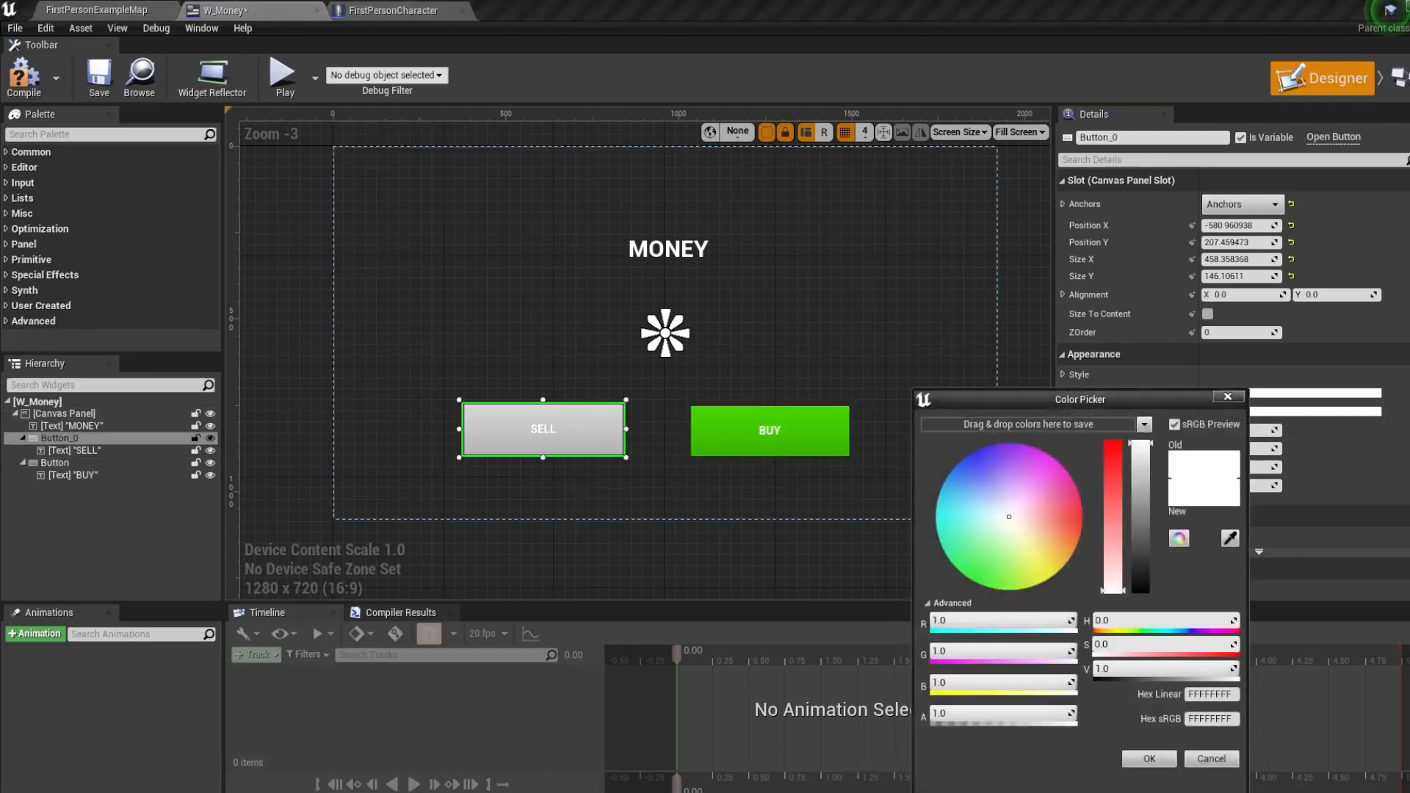
{"action": "left_click", "coordinate": [1147, 759]}
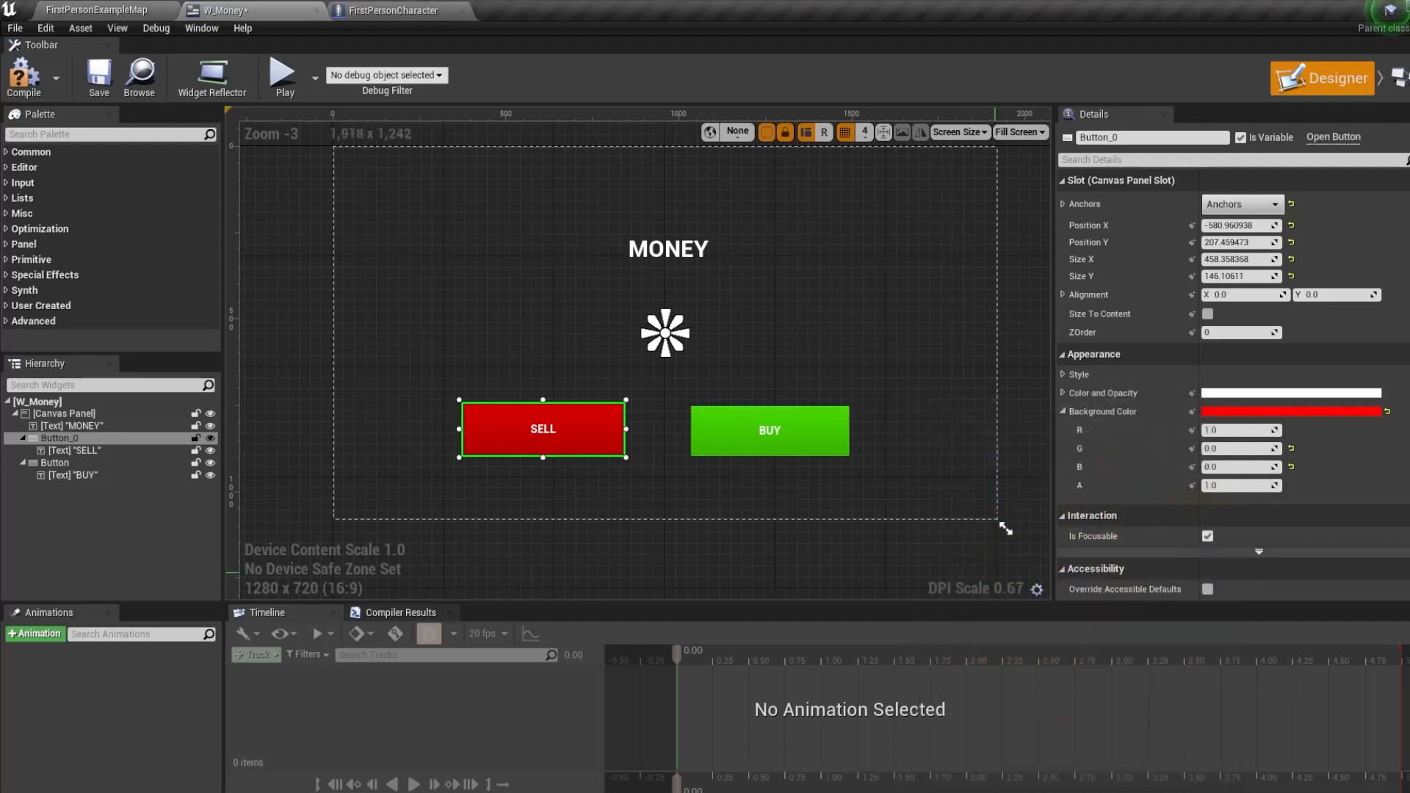
{"action": "left_click", "coordinate": [63, 413]}
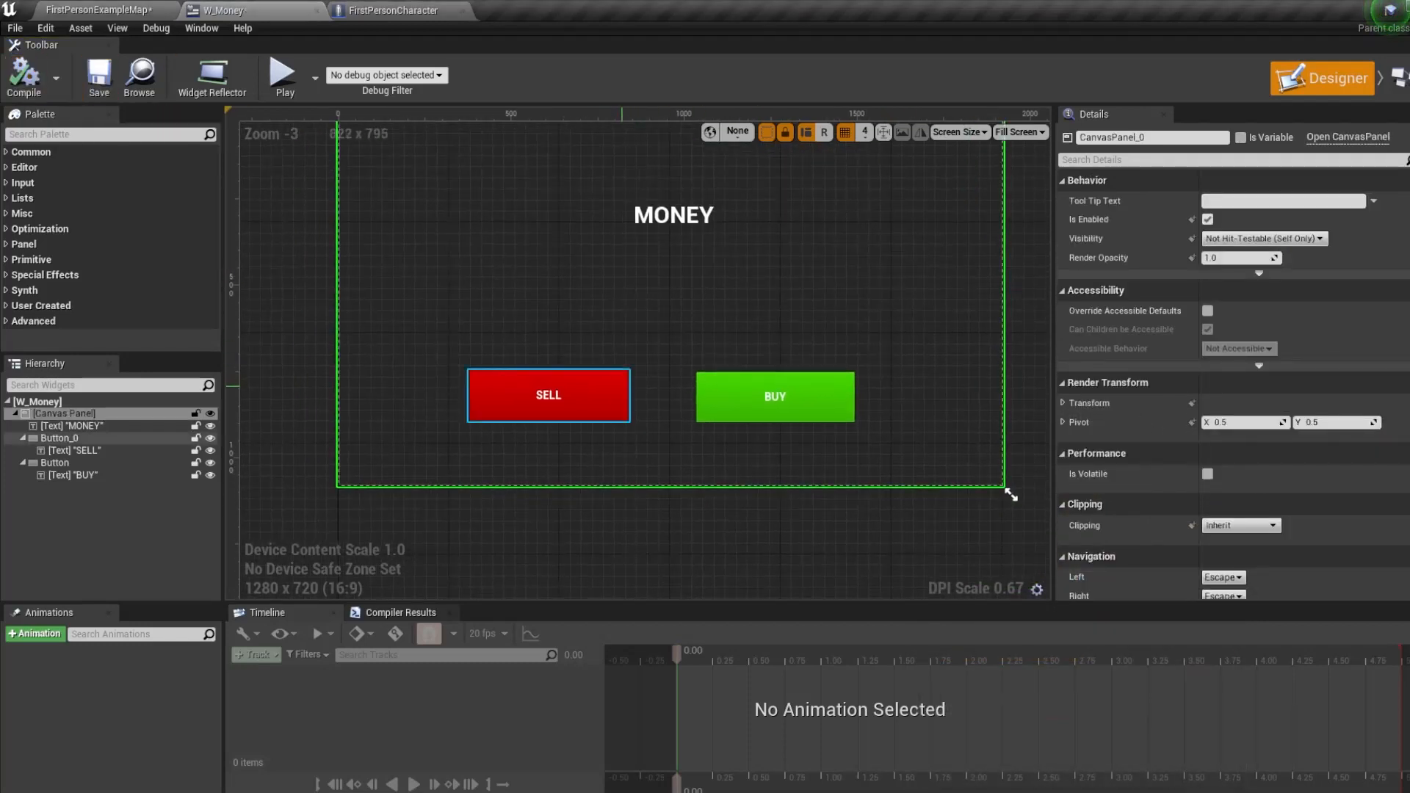
{"action": "scroll", "scroll_direction": "up", "scroll_amount": 3}
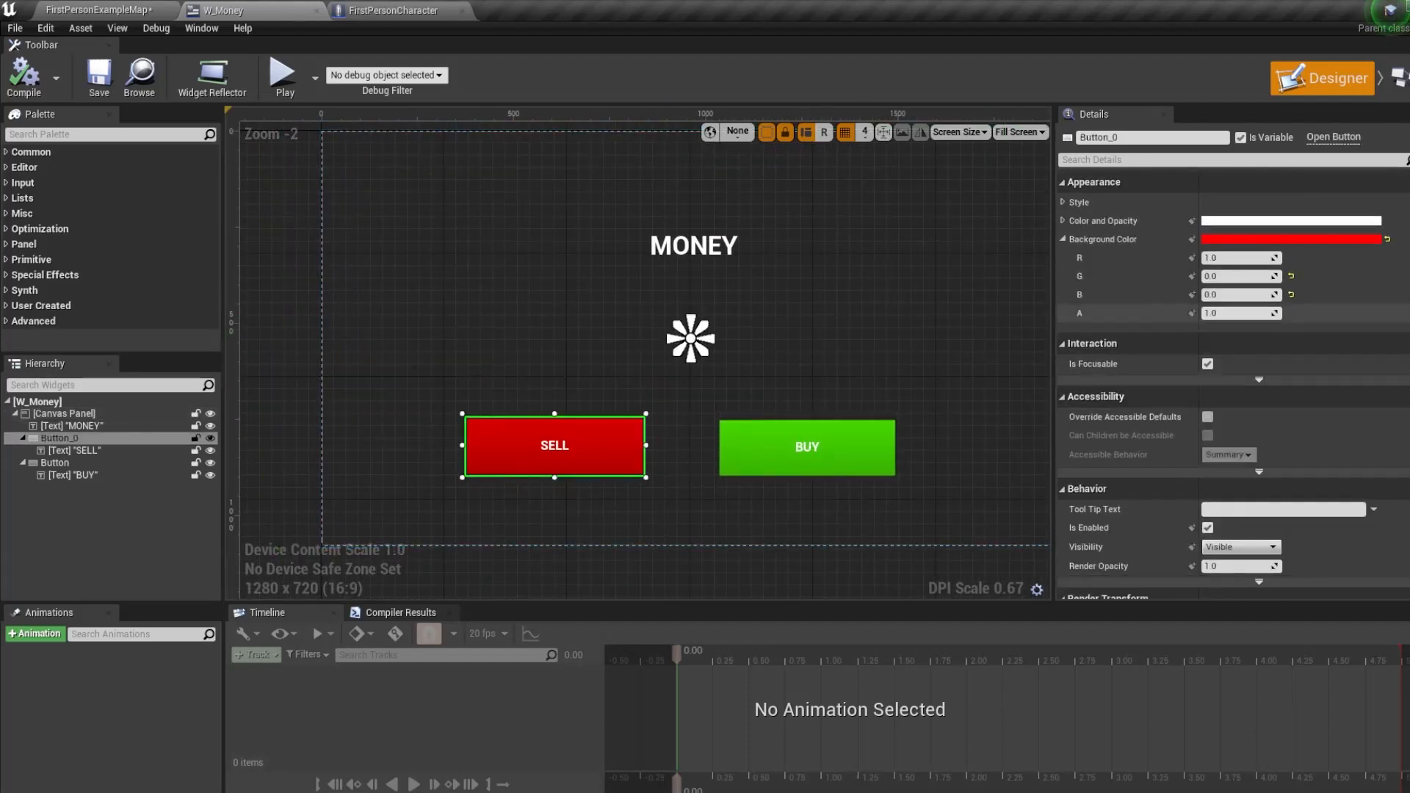
{"action": "scroll", "scroll_direction": "down", "scroll_amount": 3}
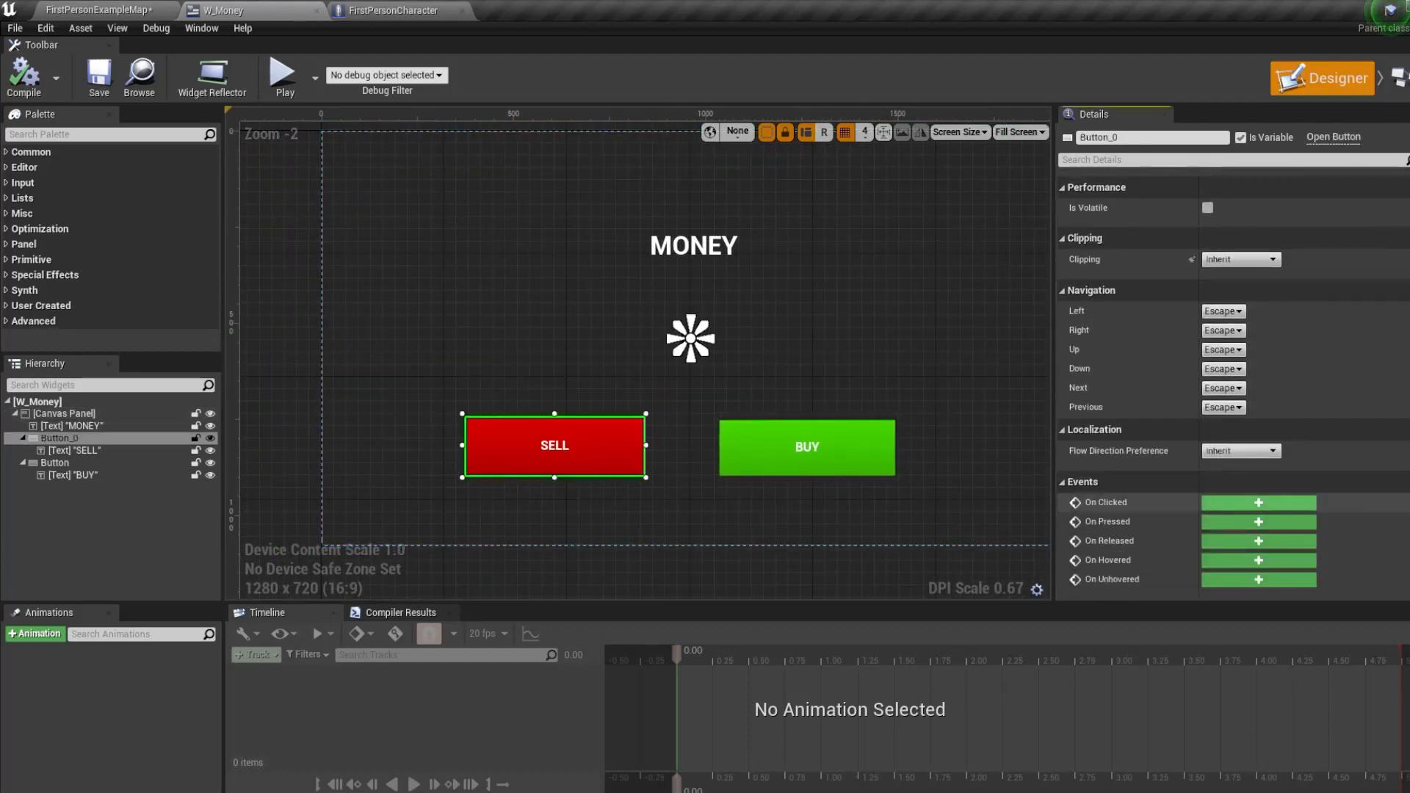
Rename the buttons SellButton and BuyButton and add an On Clicked event for SellButton.
{"action": "left_click", "coordinate": [1259, 502]}
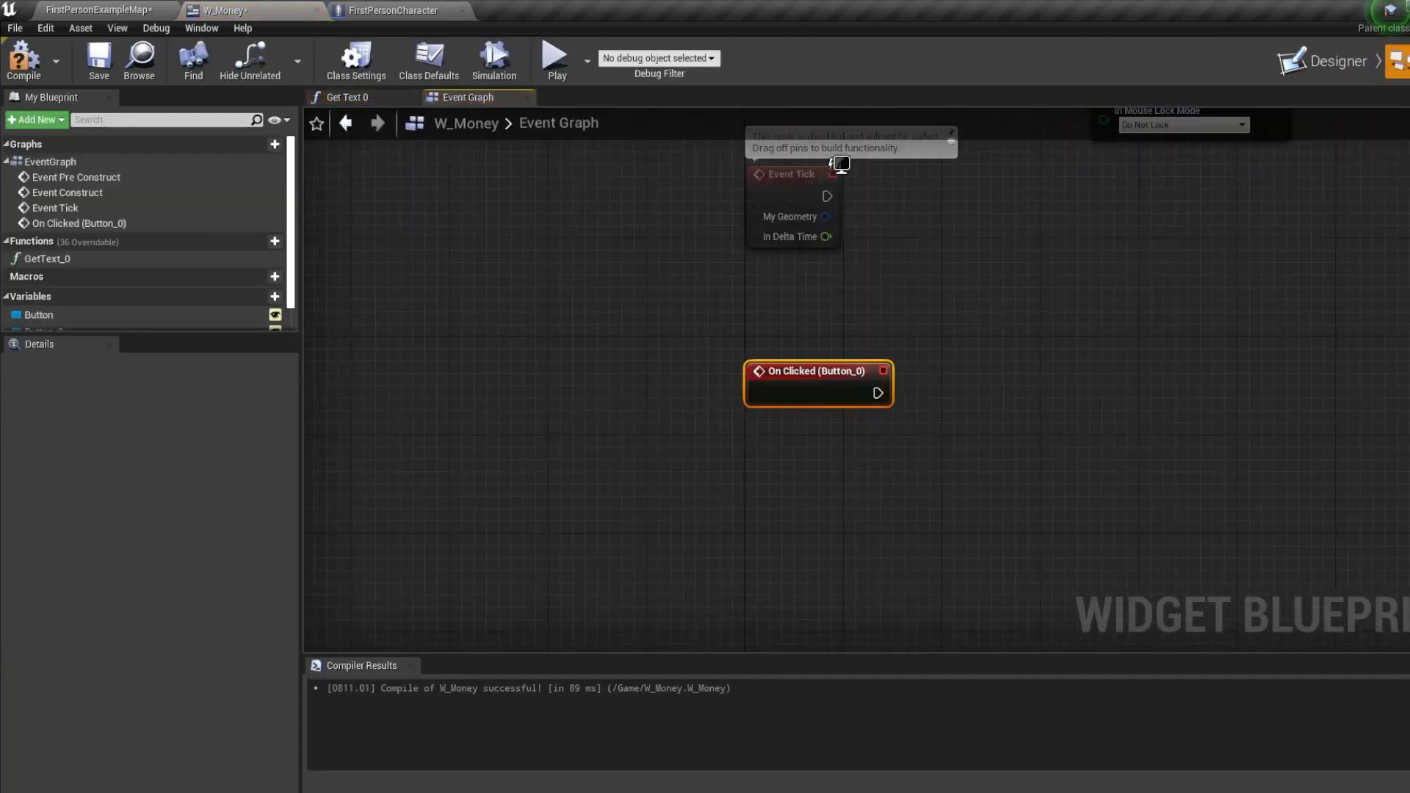
{"action": "left_click", "coordinate": [1330, 78]}
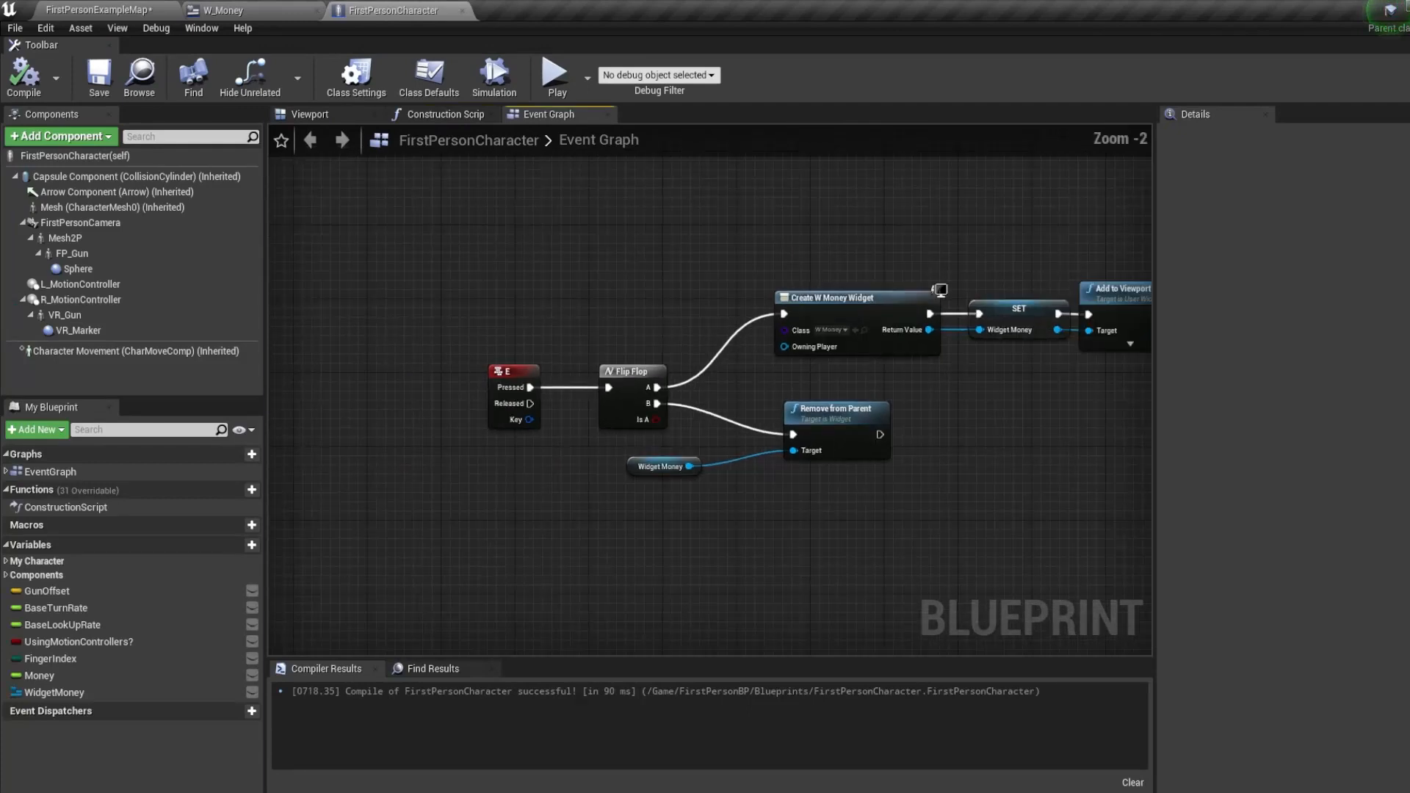
{"action": "left_click", "coordinate": [220, 11]}
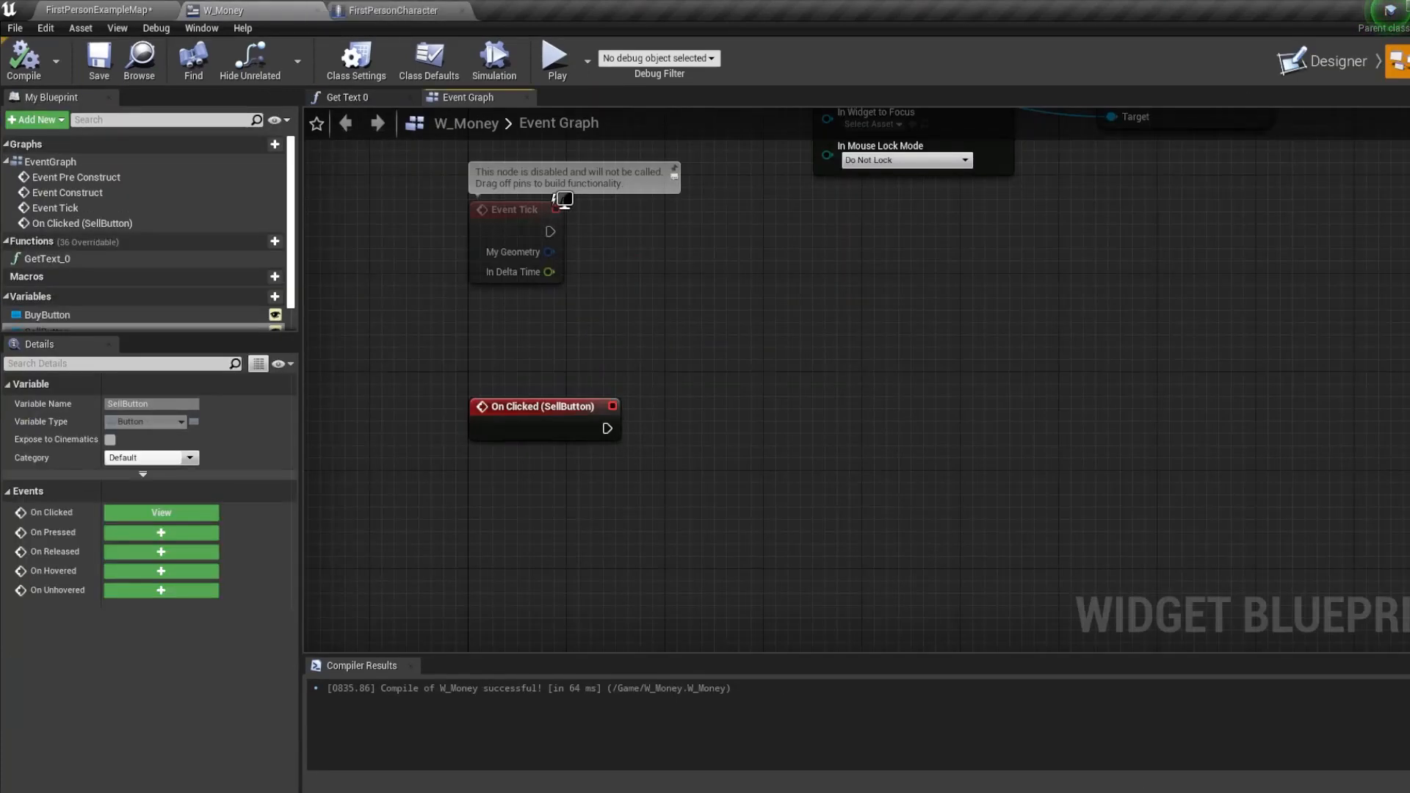
Add two custom events named Buy and Sell to the FirstPersonCharacter Event Graph.
{"action": "left_click", "coordinate": [392, 10]}
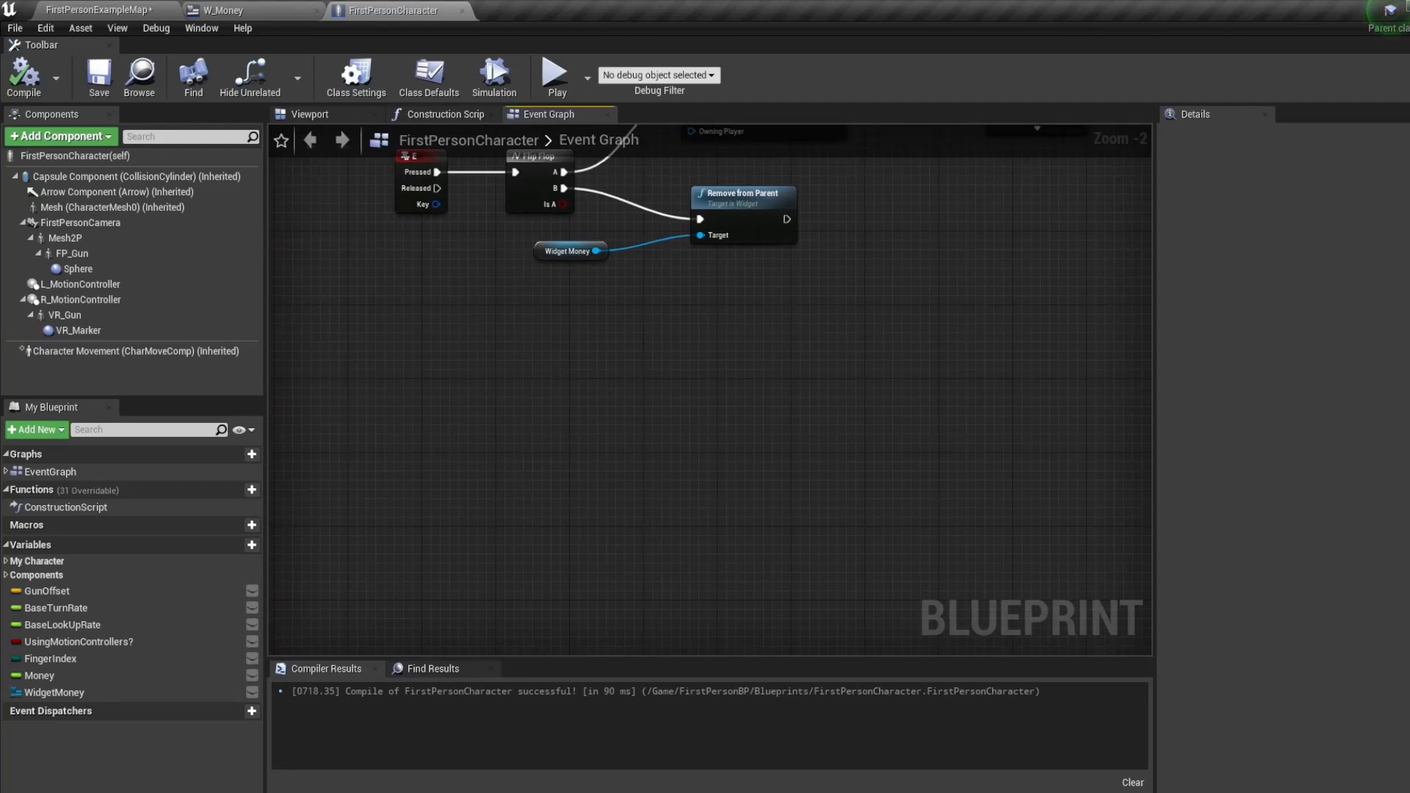
{"action": "type", "text": "customeven"}
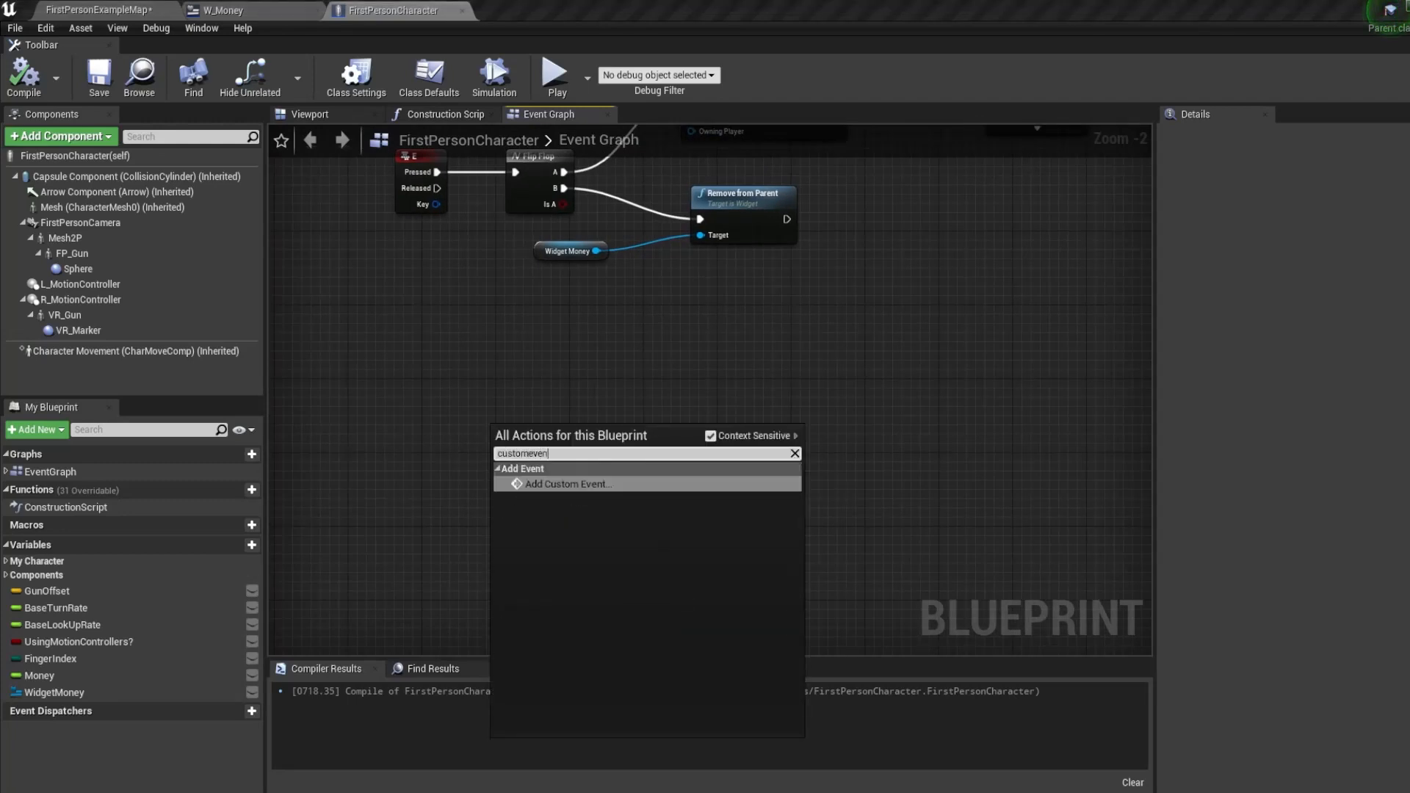
{"action": "left_click", "coordinate": [568, 483]}
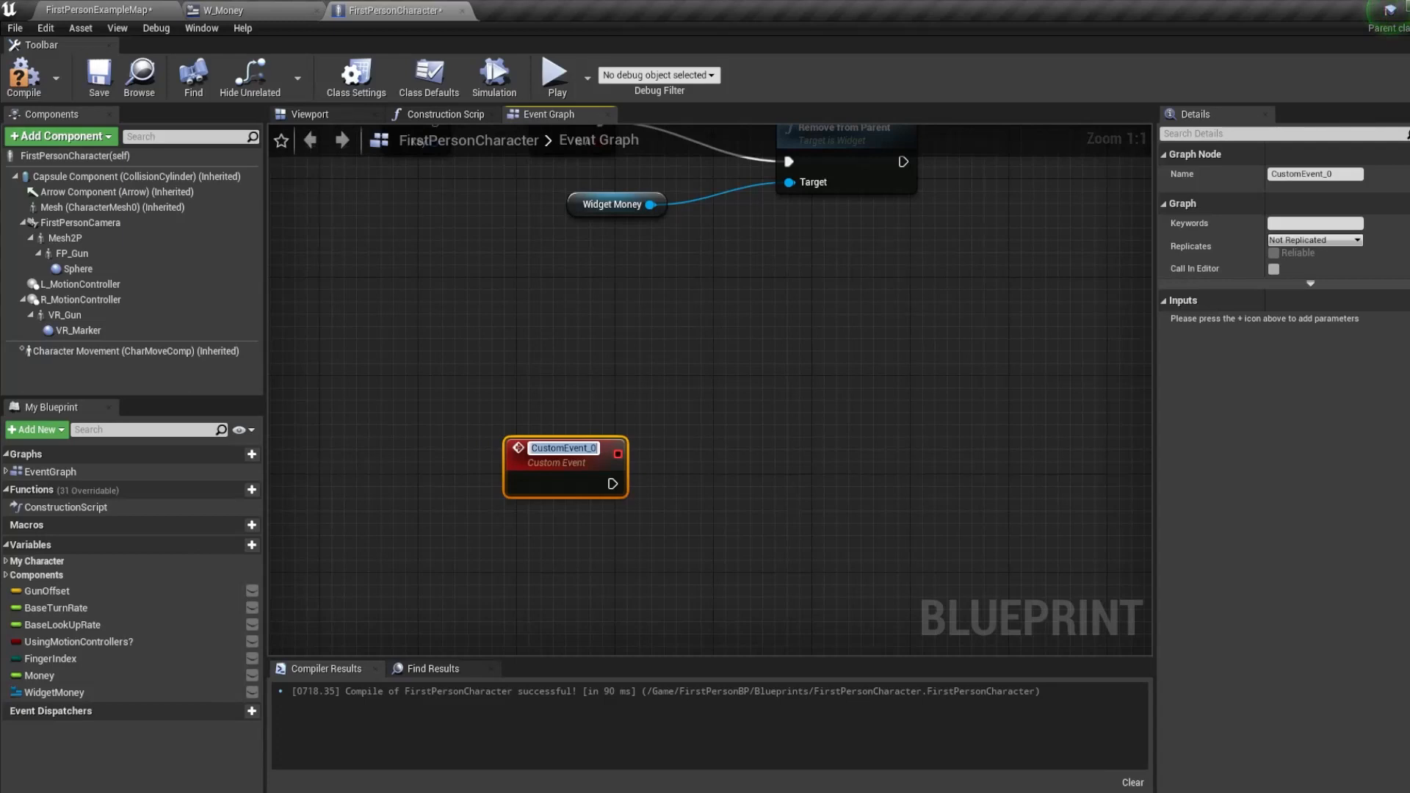
{"action": "type", "text": "ChangeMoney"}
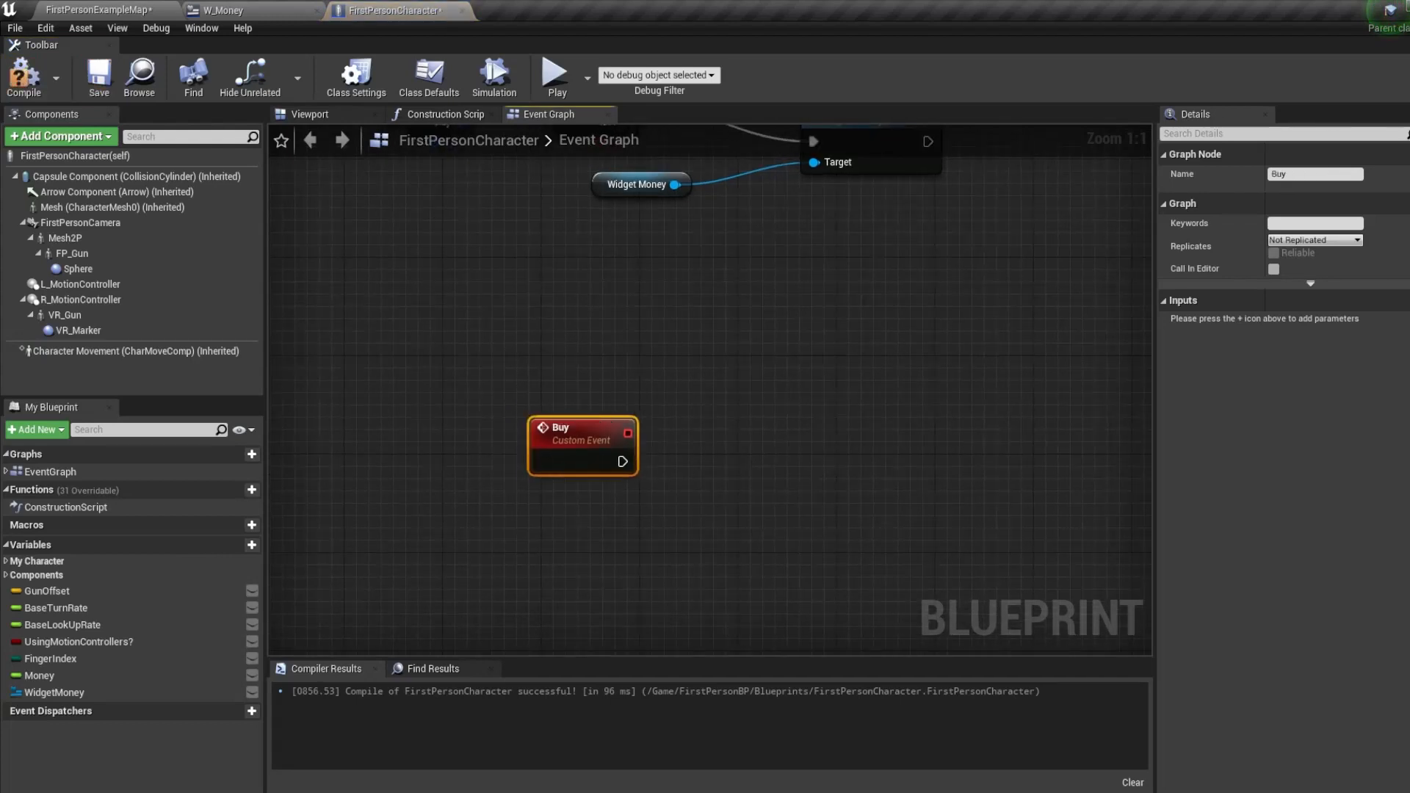
{"action": "type", "text": "u"}
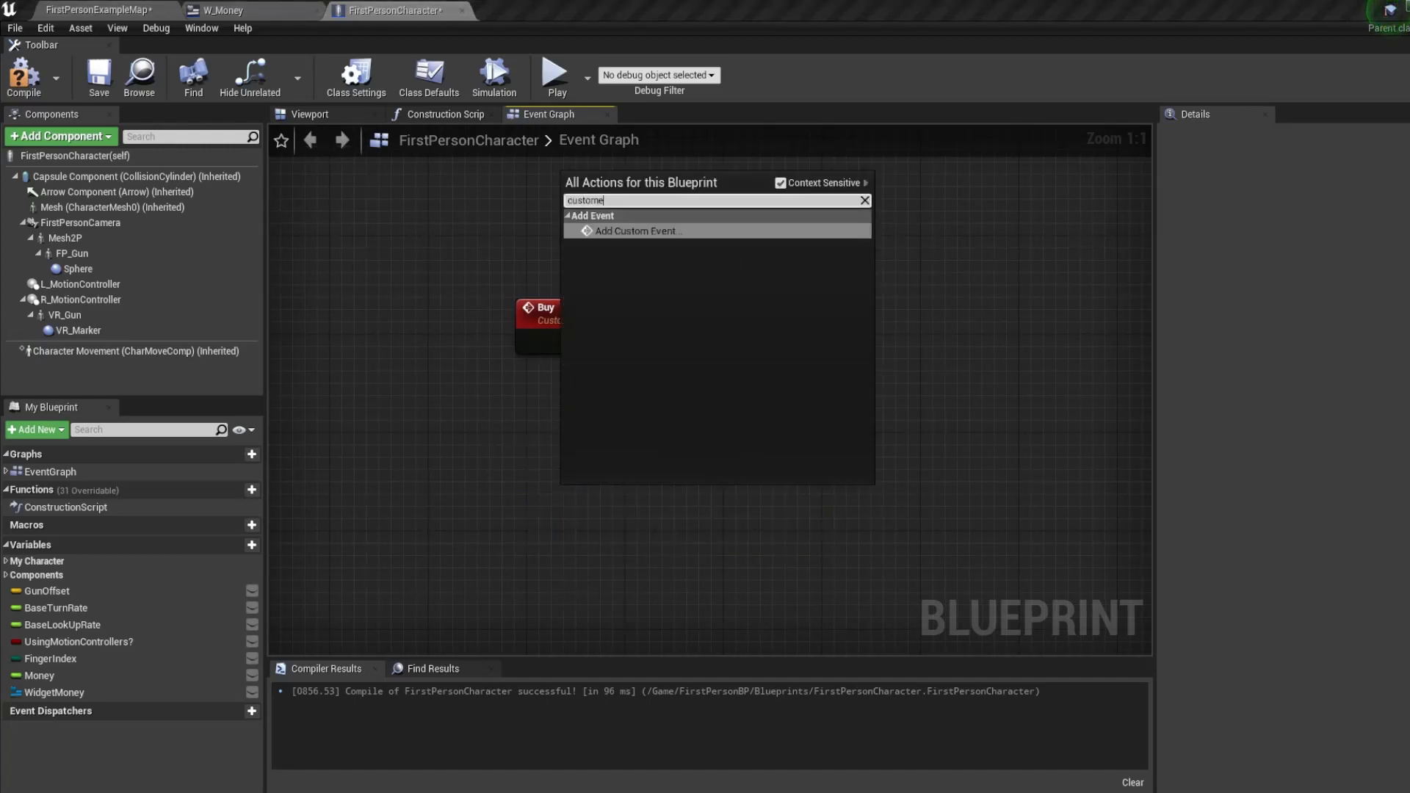
{"action": "left_click", "coordinate": [638, 231]}
{"action": "type", "text": "Sell"}
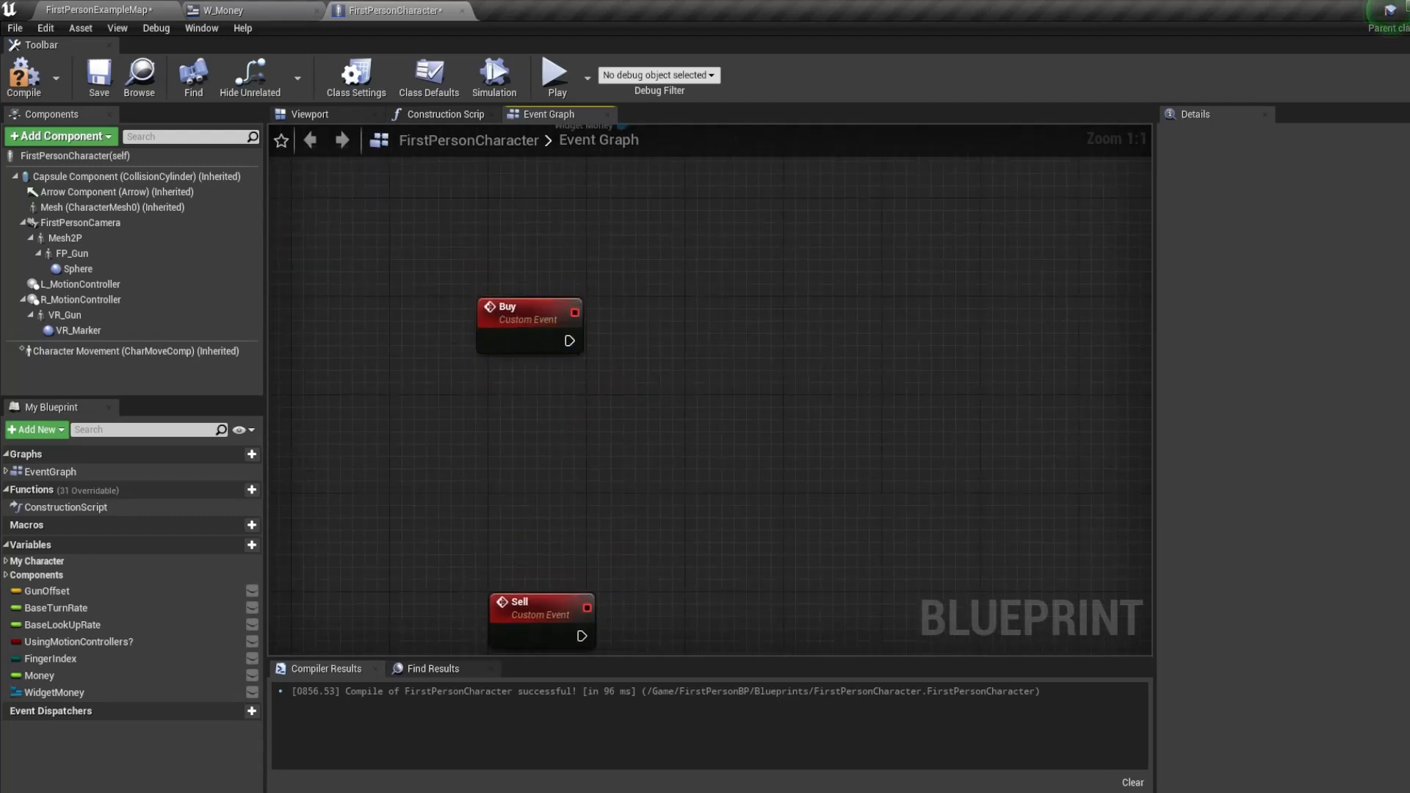
Wire Buy so Money is set to Money minus a float value.
{"action": "left_click", "coordinate": [38, 676]}
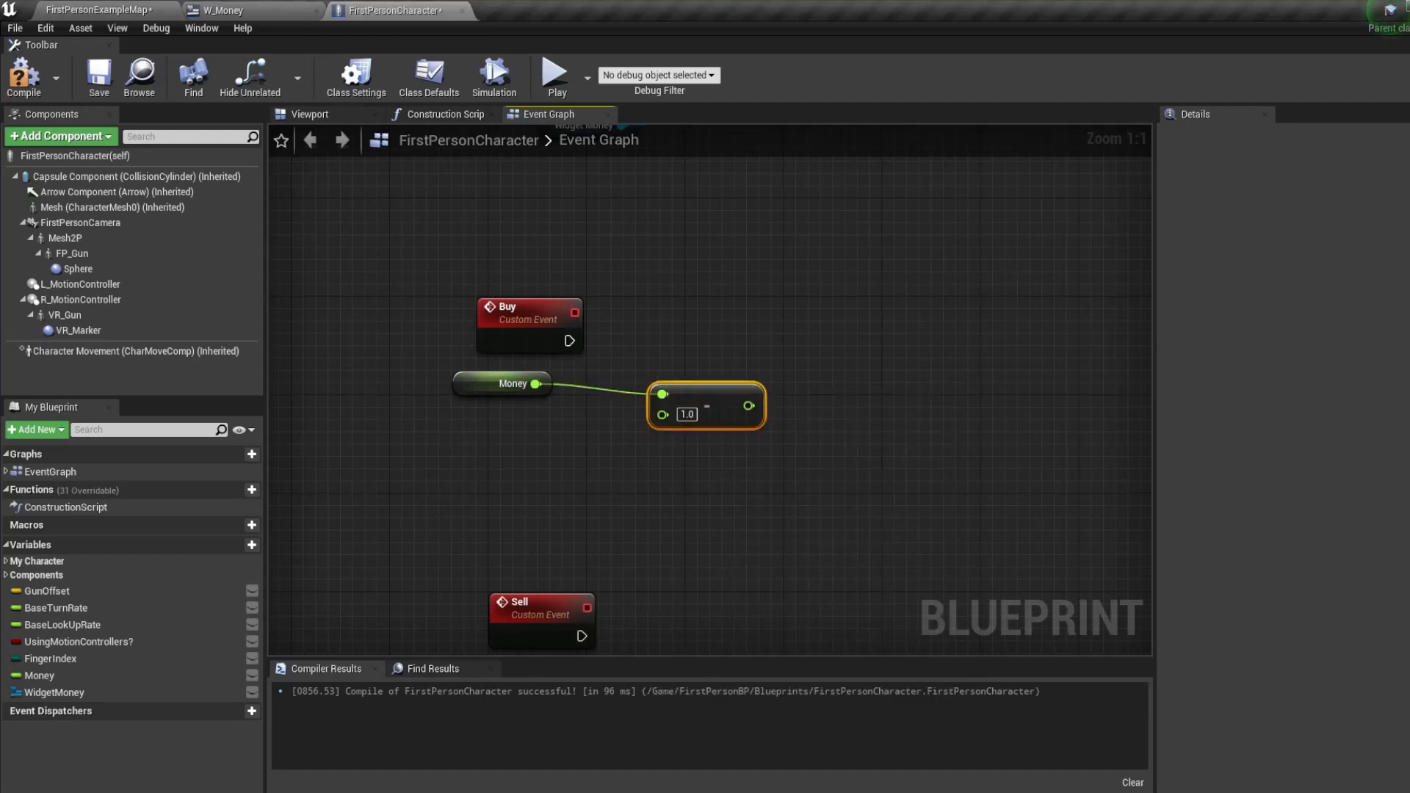
{"action": "left_click", "coordinate": [38, 675]}
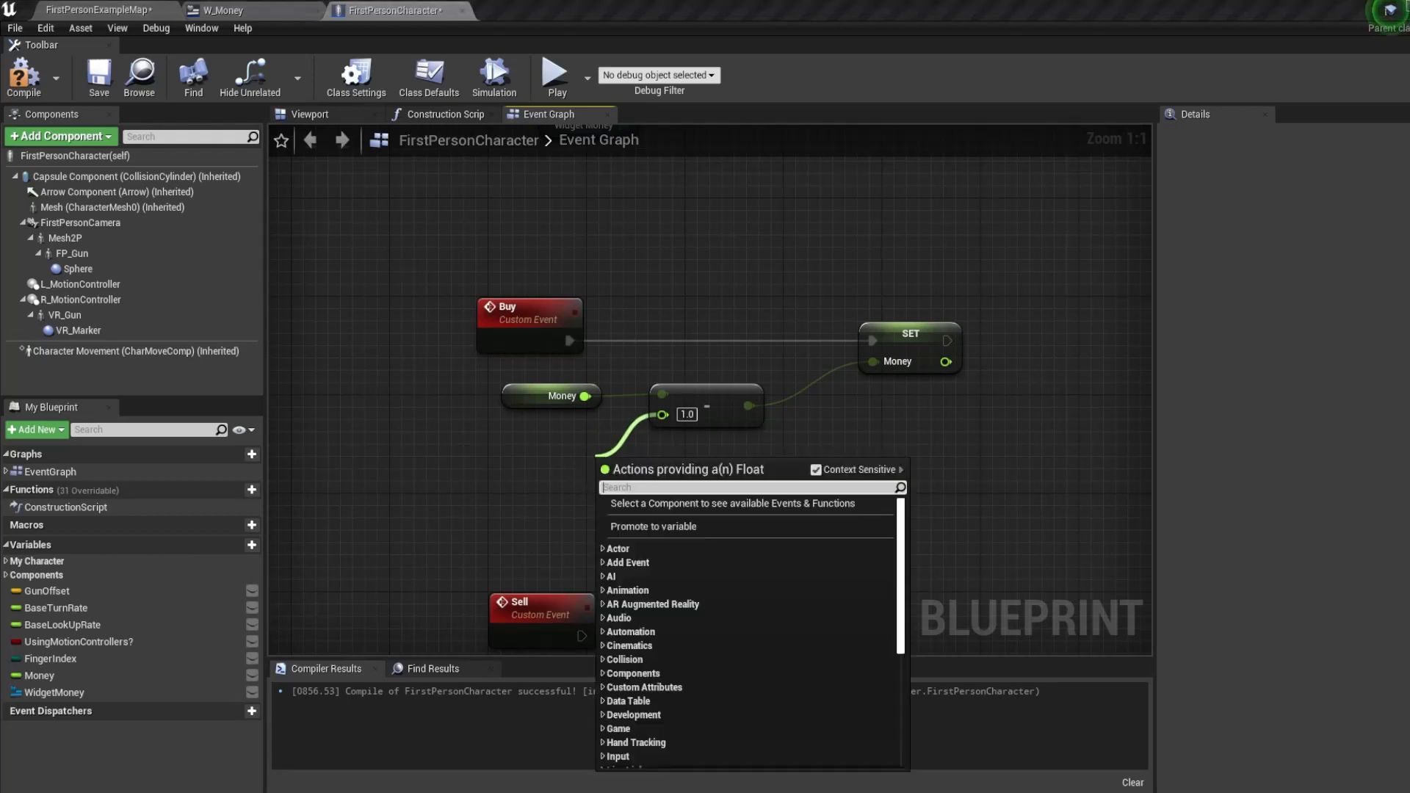
Give the Buy event a float input parameter named Cost.
{"action": "left_click", "coordinate": [529, 323]}
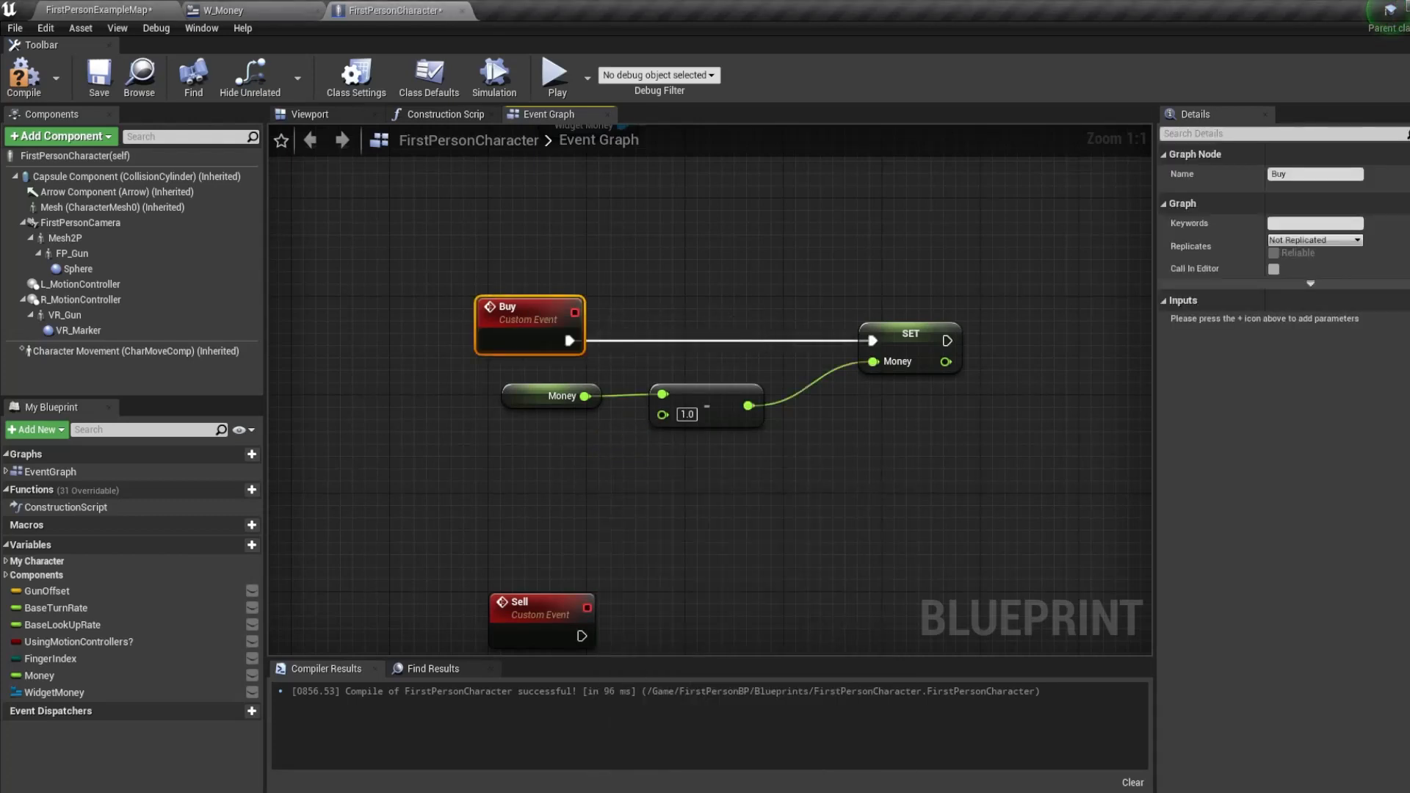
{"action": "left_click", "coordinate": [1310, 299]}
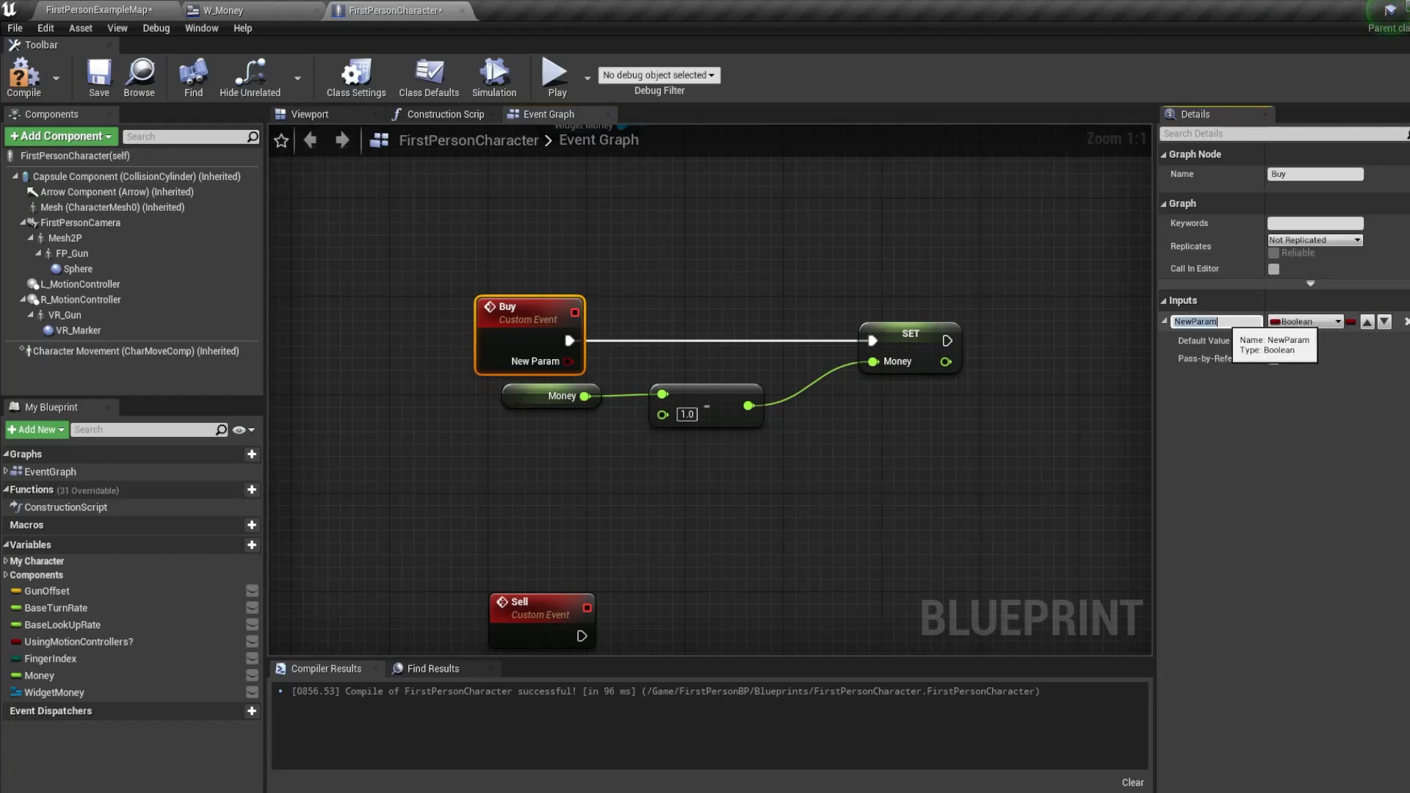
{"action": "type", "text": "Cost"}
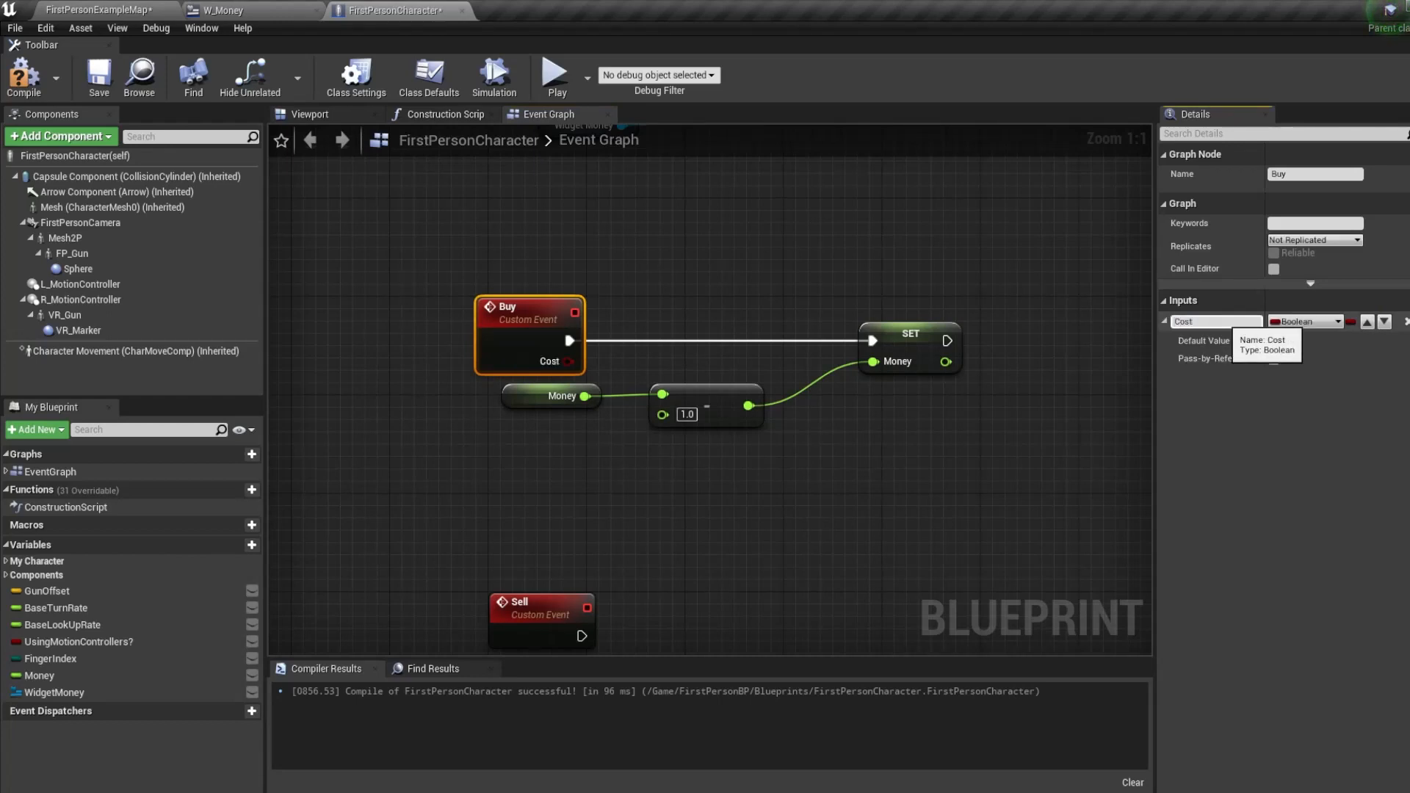
{"action": "left_click", "coordinate": [1304, 322]}
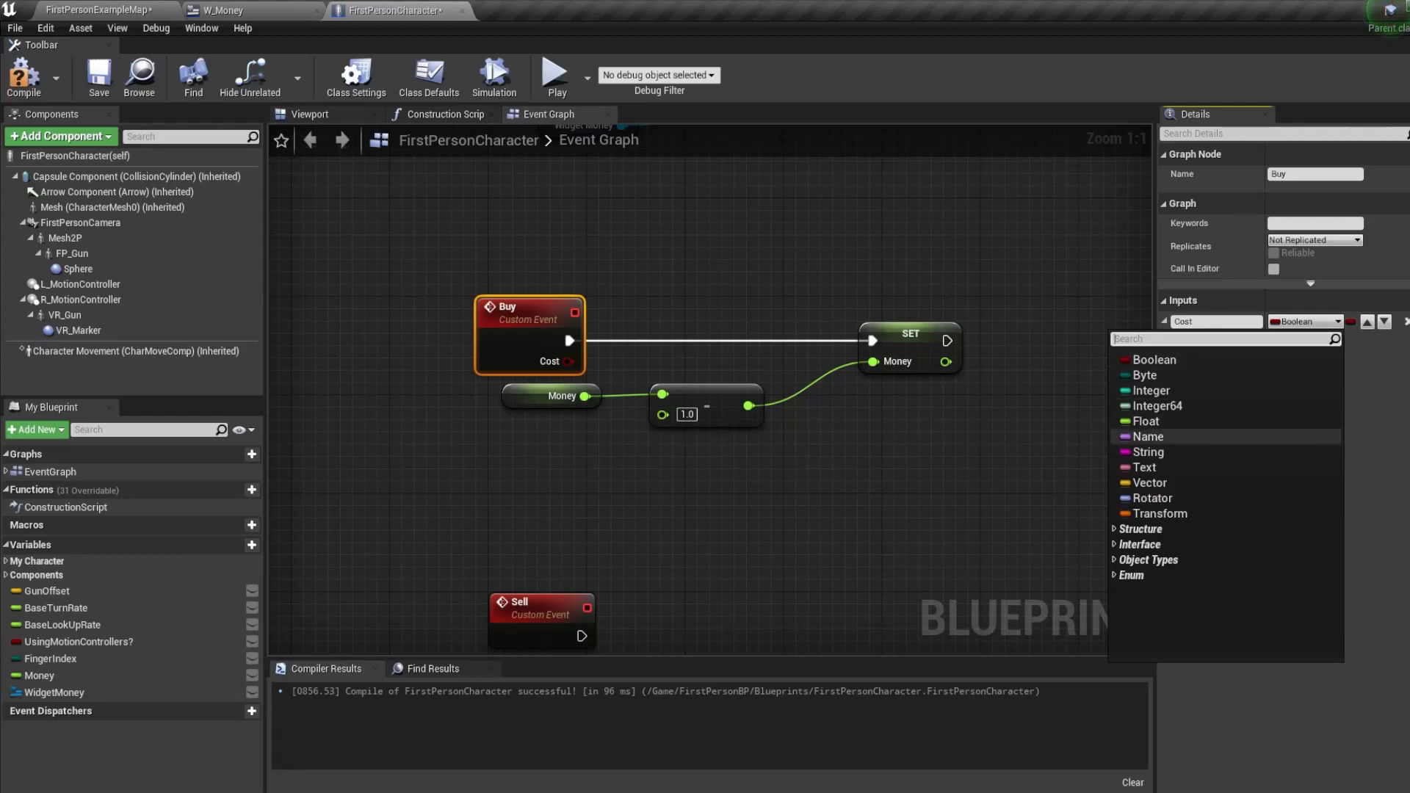
{"action": "left_click", "coordinate": [1147, 422]}
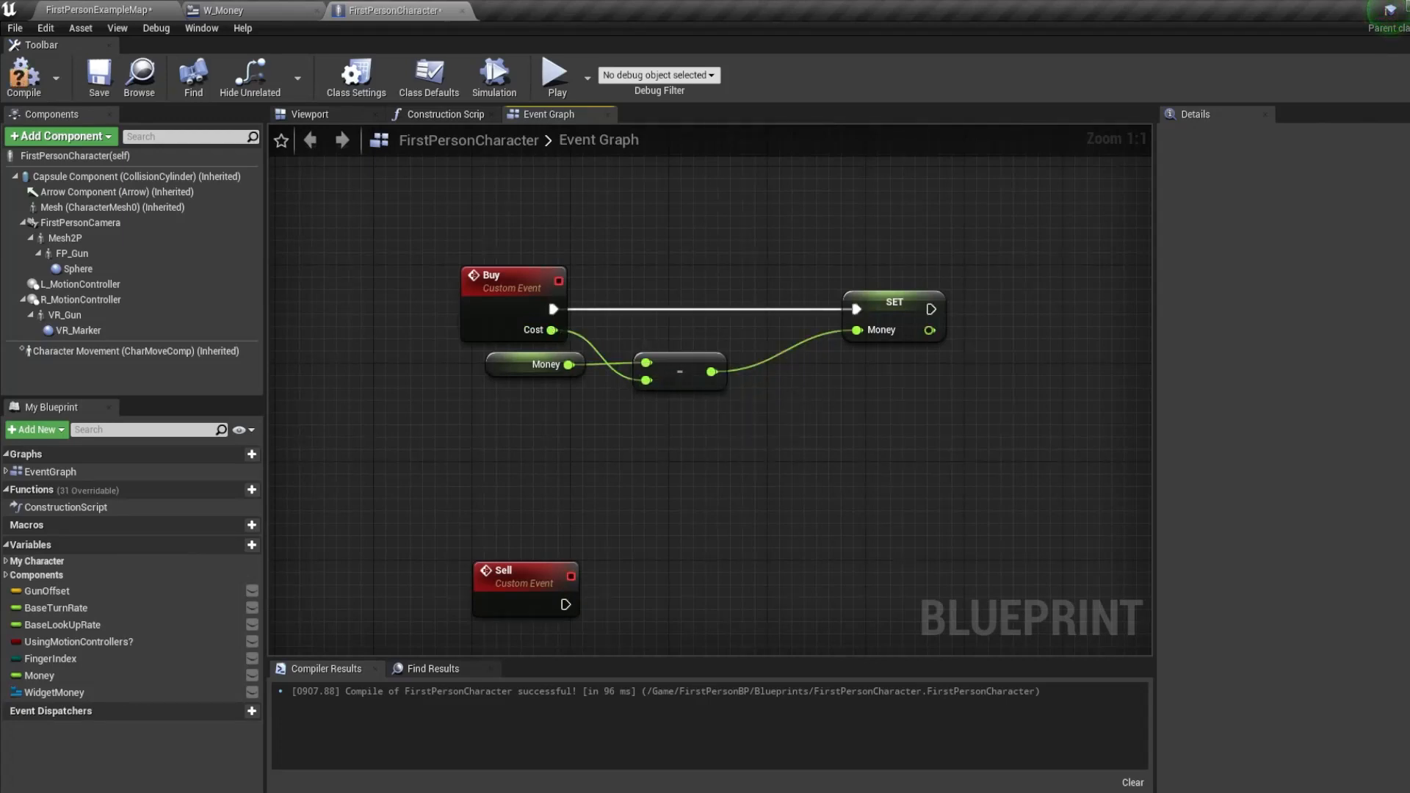
Feed Cost into the subtraction from Money and tidy the Buy node layout.
{"action": "left_click", "coordinate": [490, 275]}
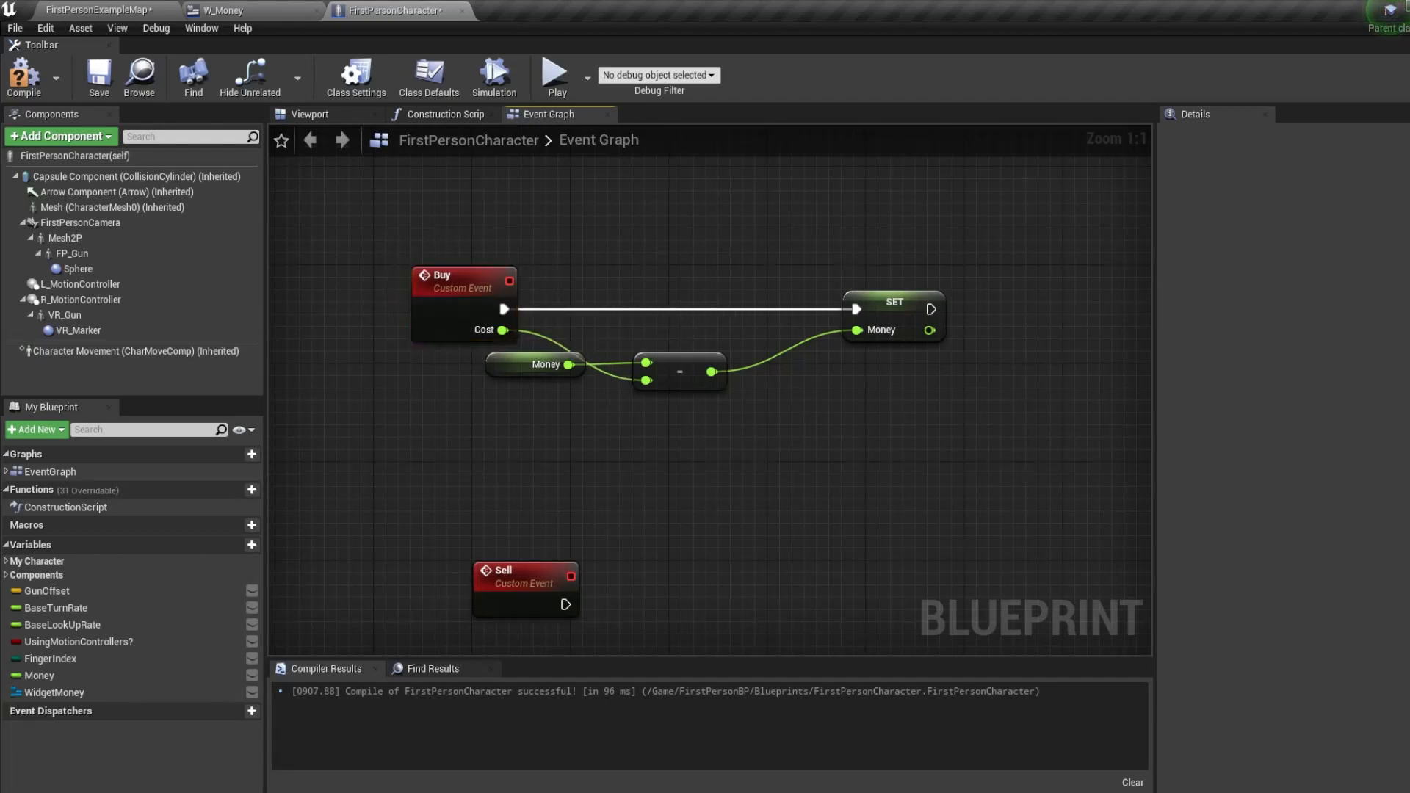
{"action": "mouse_move", "coordinate": [503, 329]}
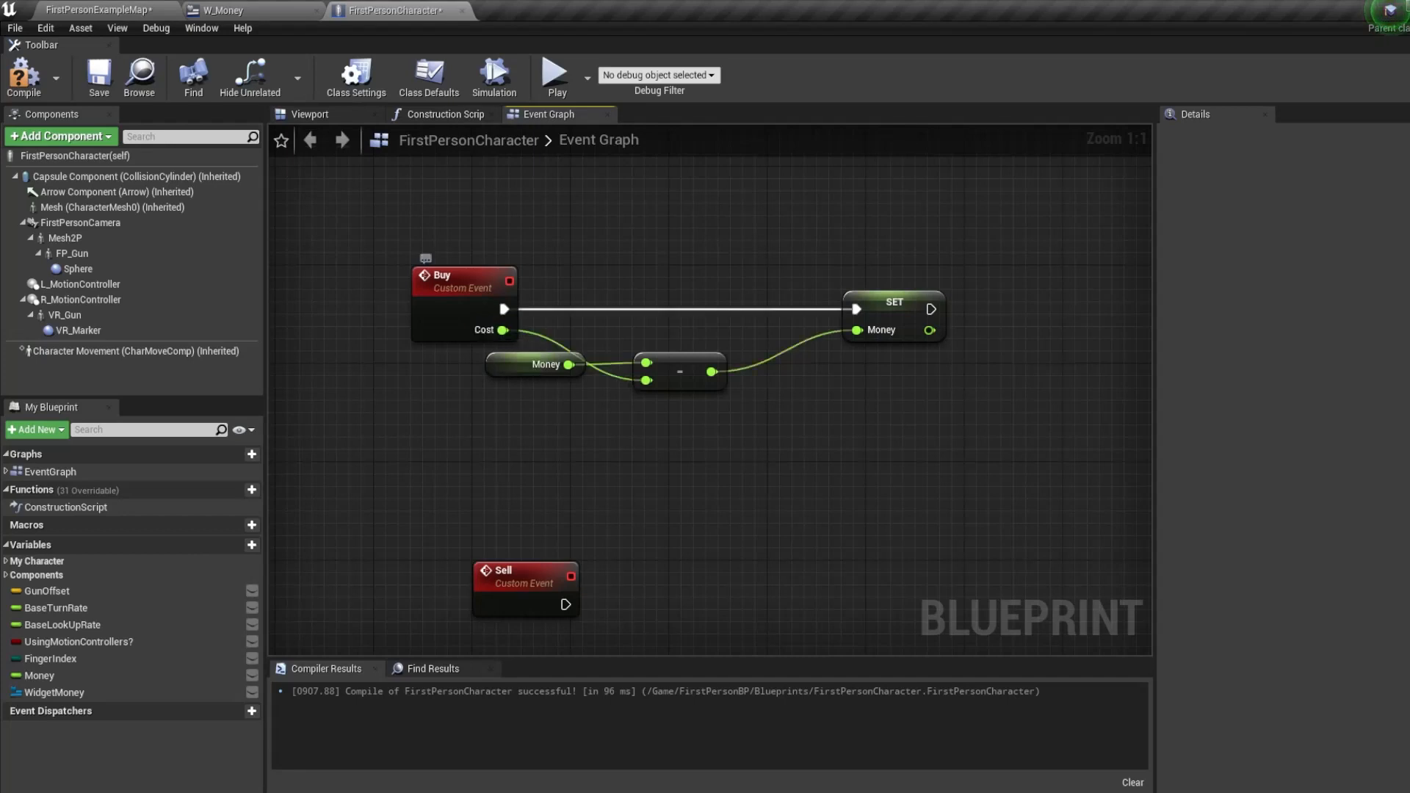
{"action": "mouse_move", "coordinate": [544, 364]}
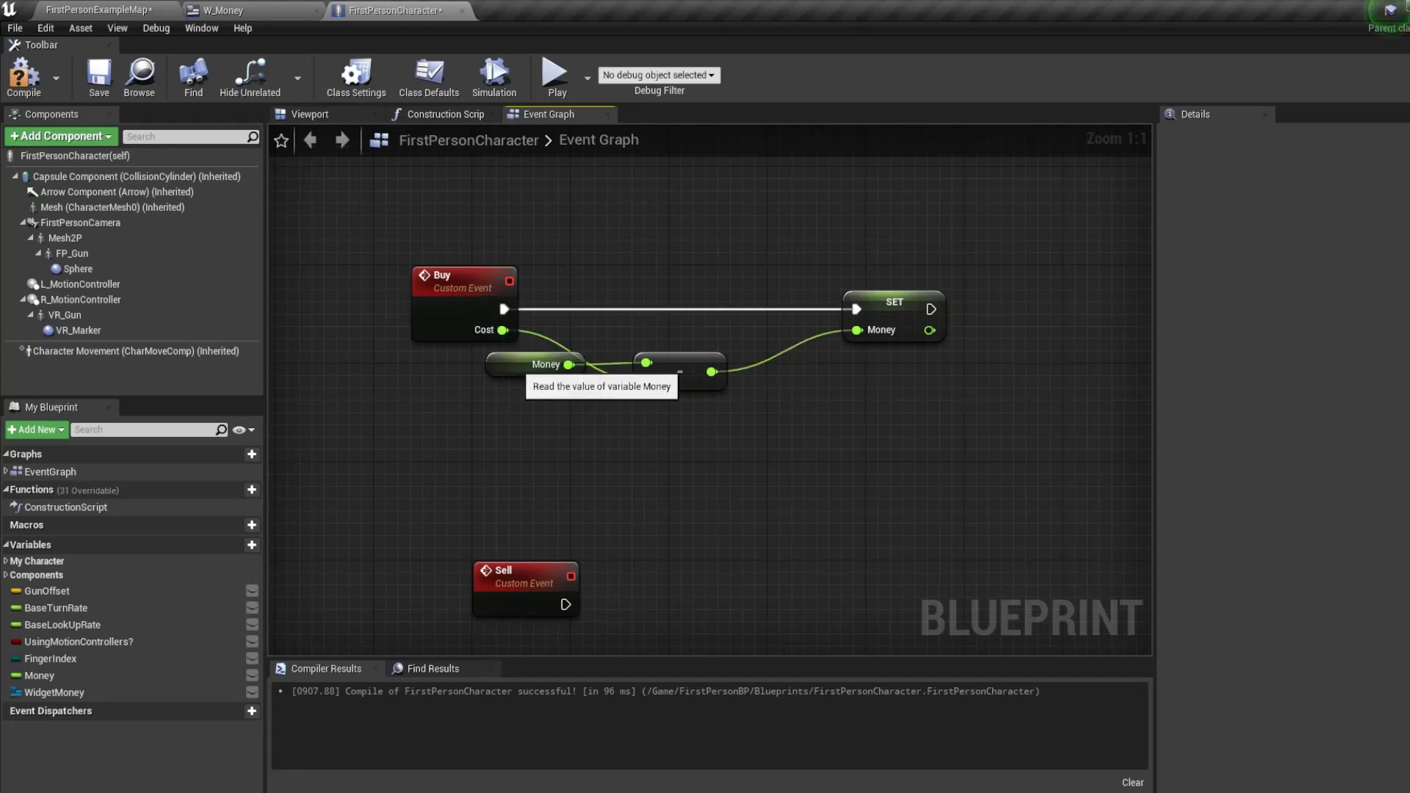
{"action": "left_click", "coordinate": [520, 364]}
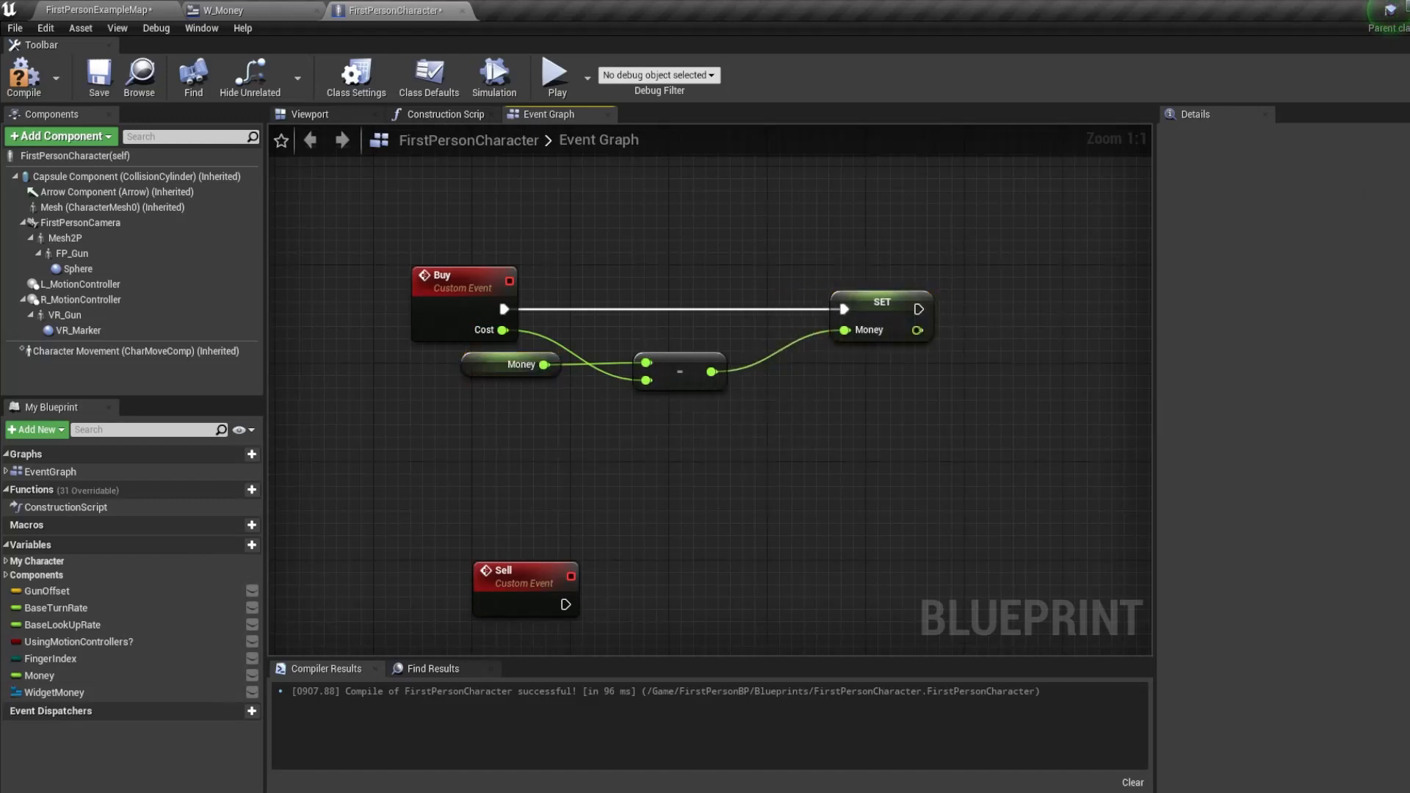
{"action": "left_click", "coordinate": [526, 586]}
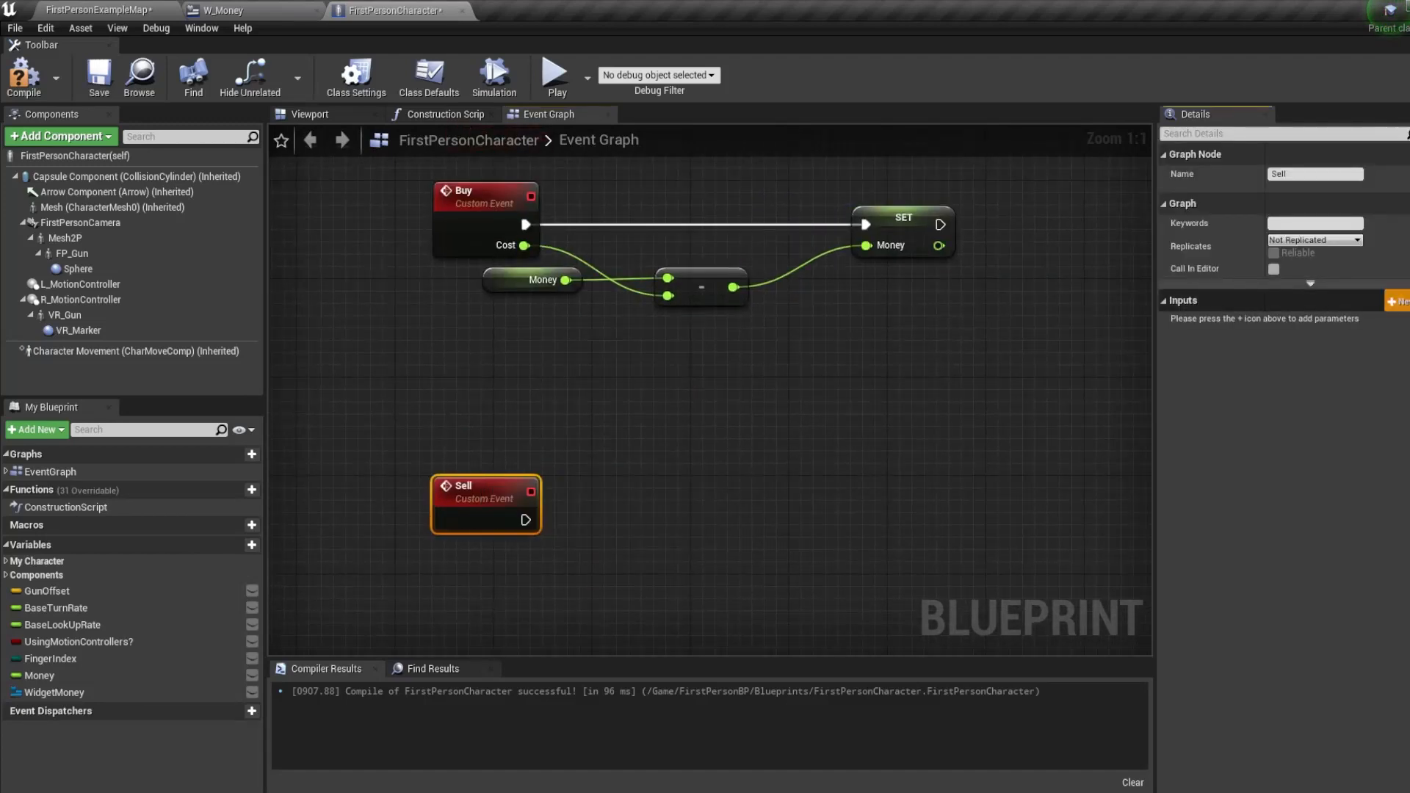
Give the Sell event a float Cost input and wire Money plus Cost into SET Money.
{"action": "left_click", "coordinate": [1400, 300]}
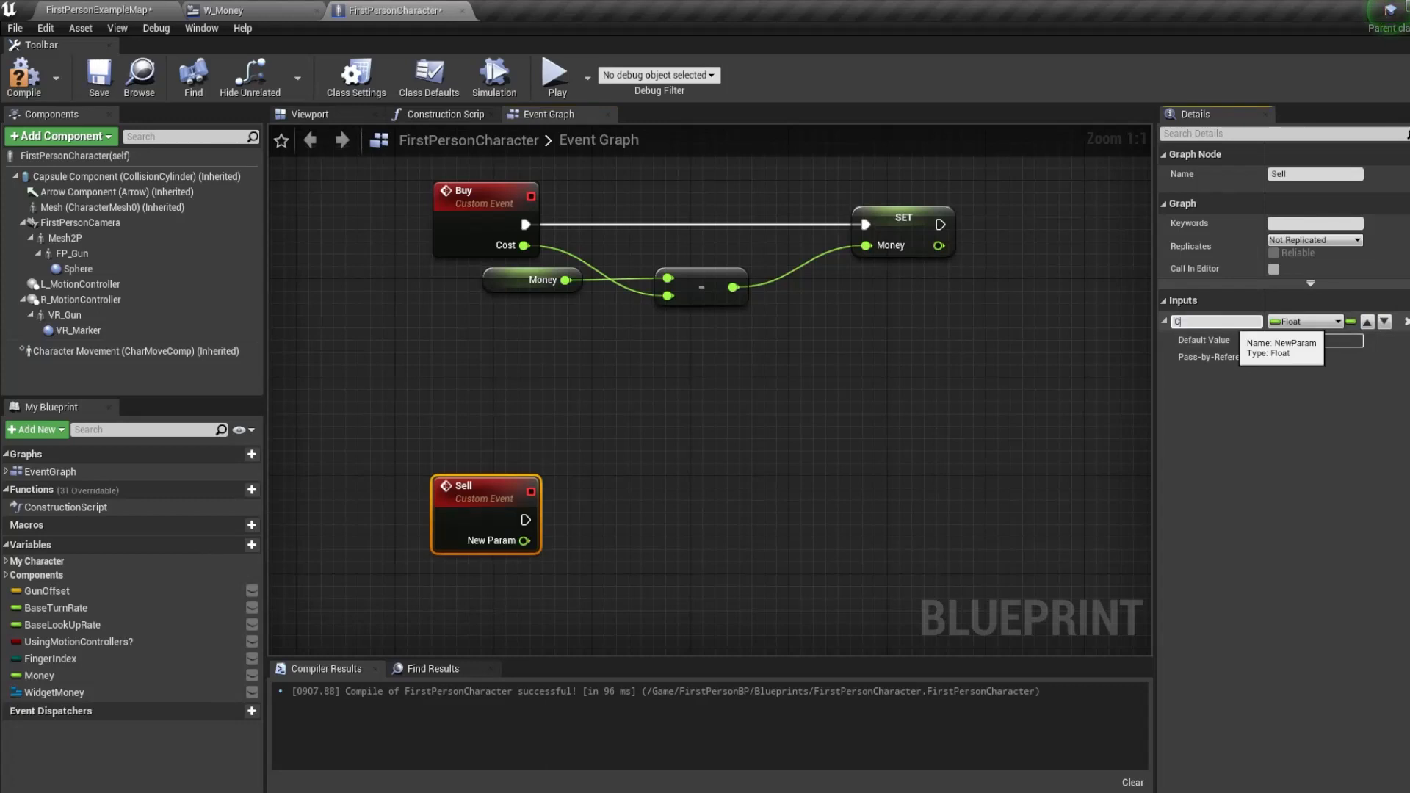
{"action": "type", "text": "ost"}
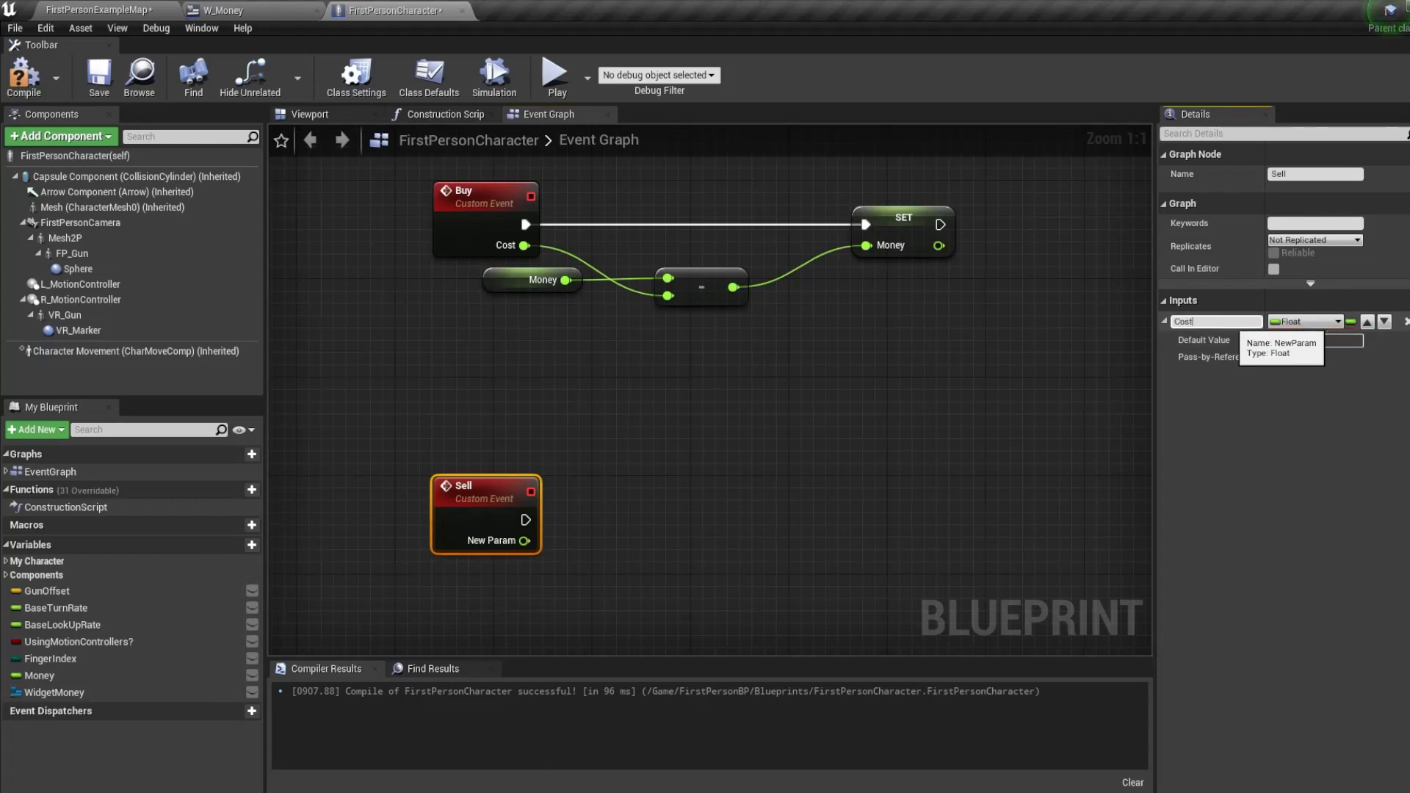
{"action": "left_click", "coordinate": [542, 279]}
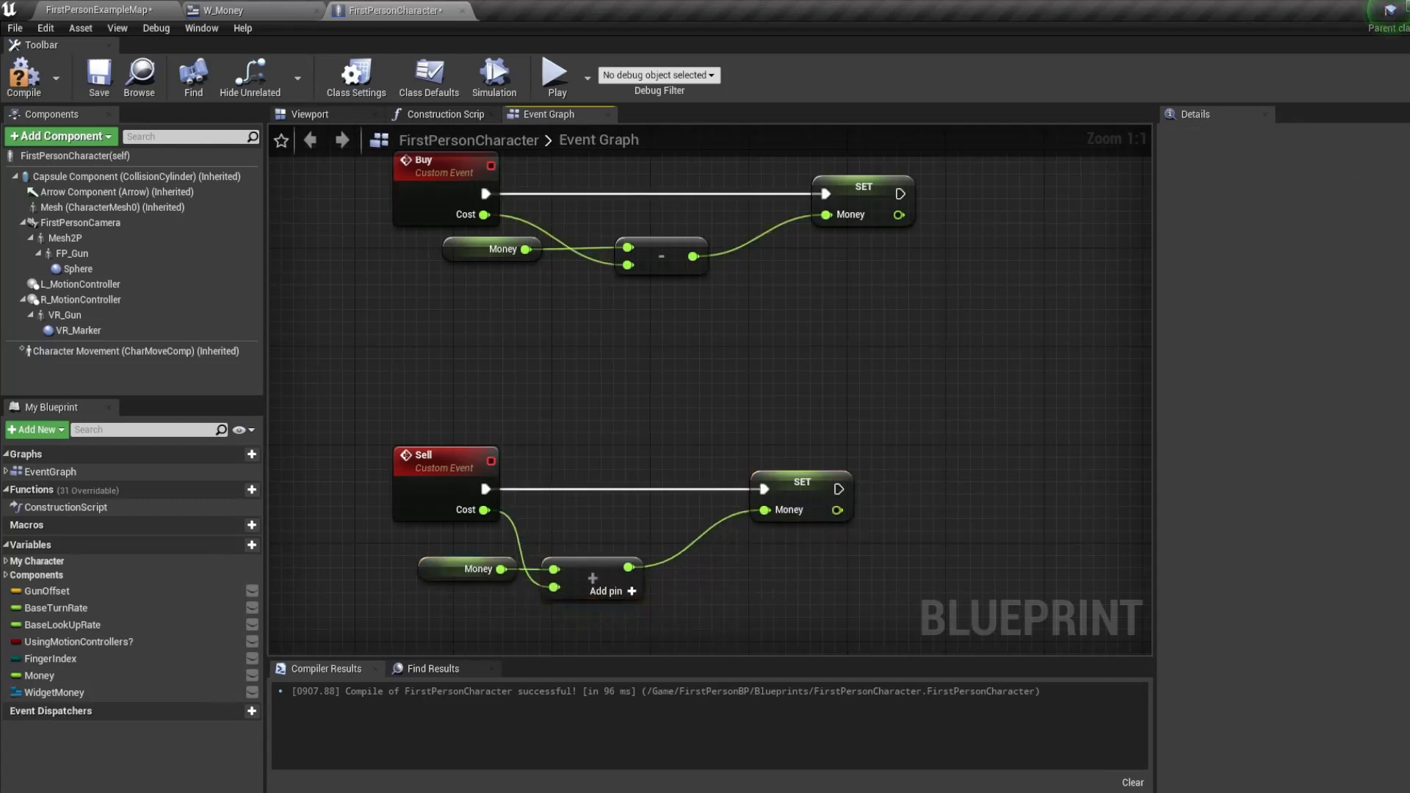
{"action": "left_click", "coordinate": [222, 10]}
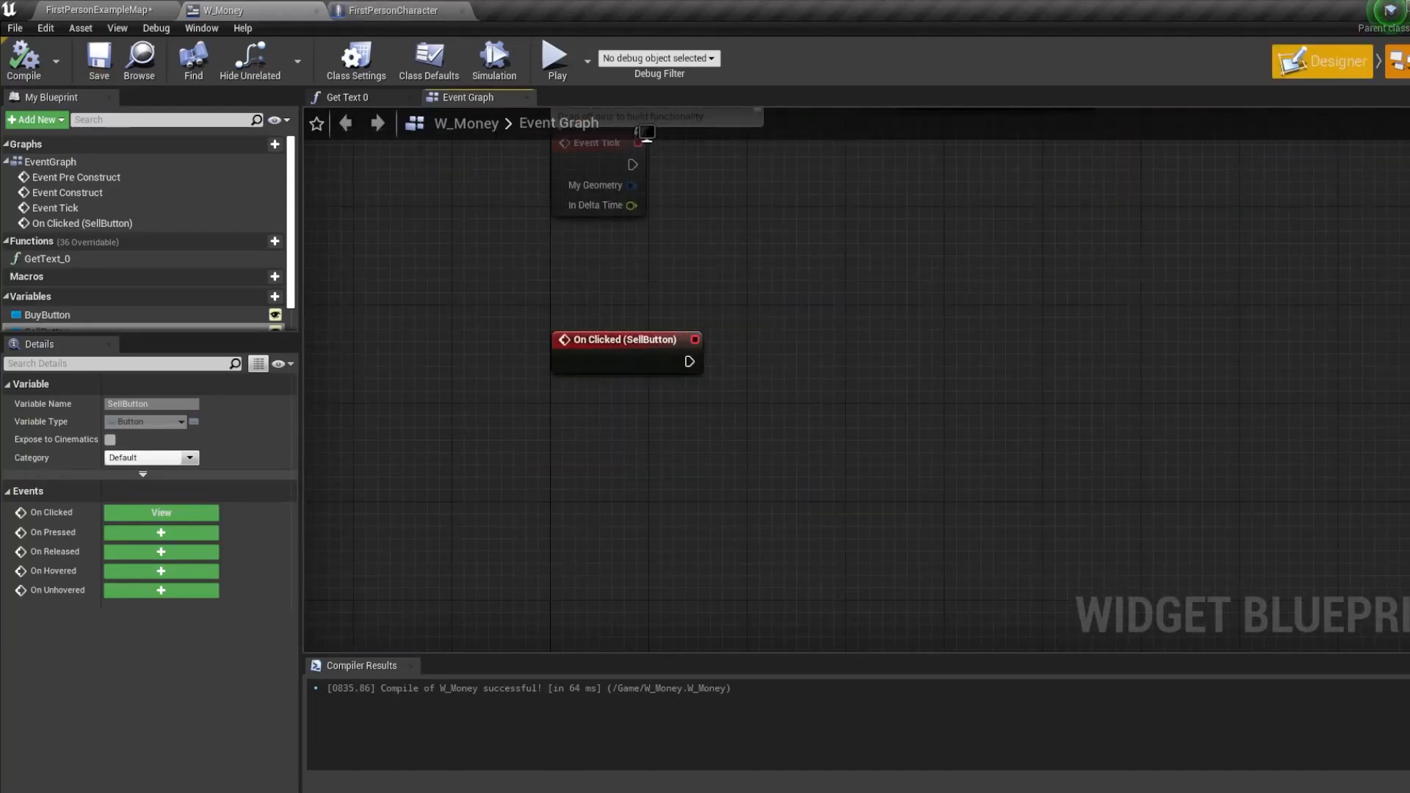
Make SellButton's On Clicked get the player character and call Sell with Cost 50.
{"action": "left_click", "coordinate": [429, 59]}
{"action": "type", "text": "getplayercha"}
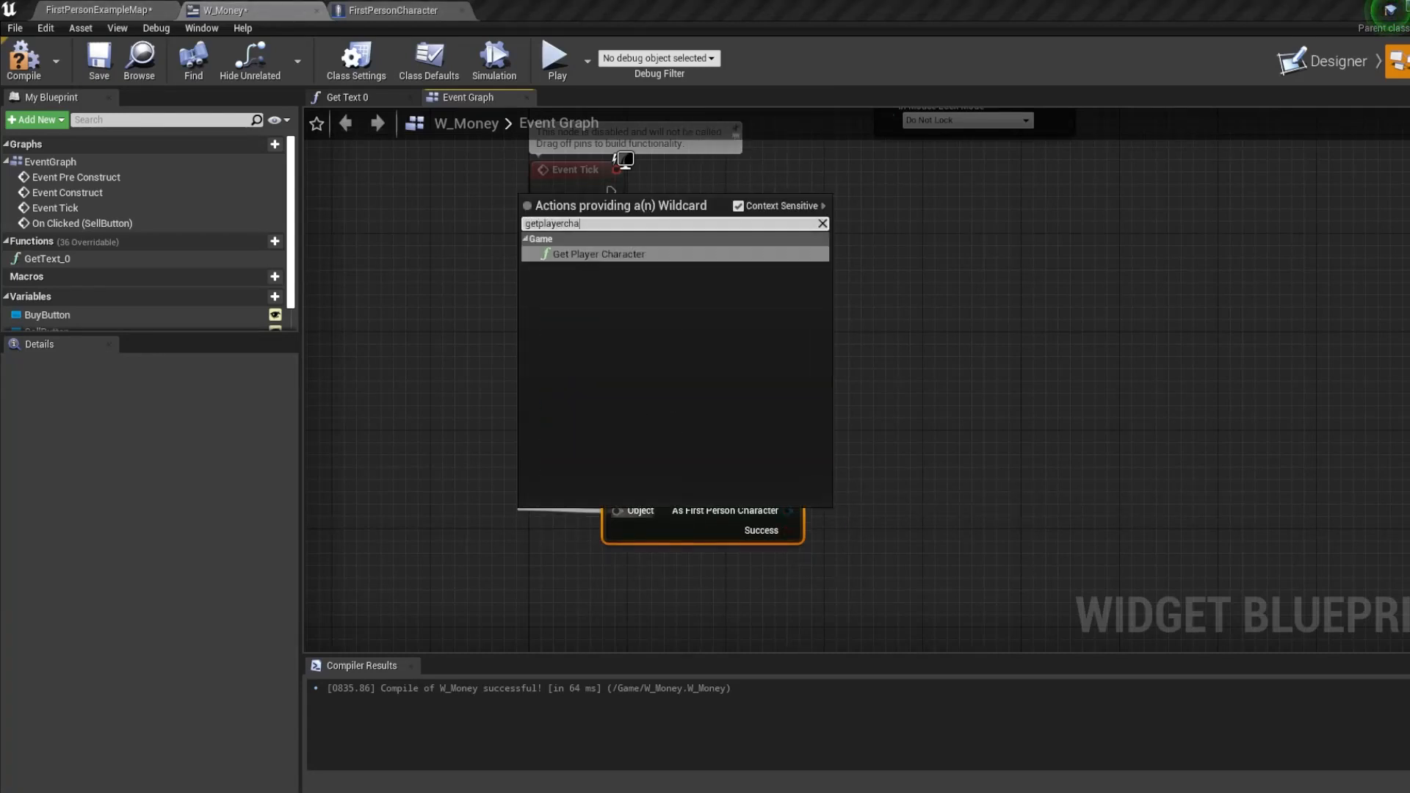
{"action": "left_click", "coordinate": [600, 254]}
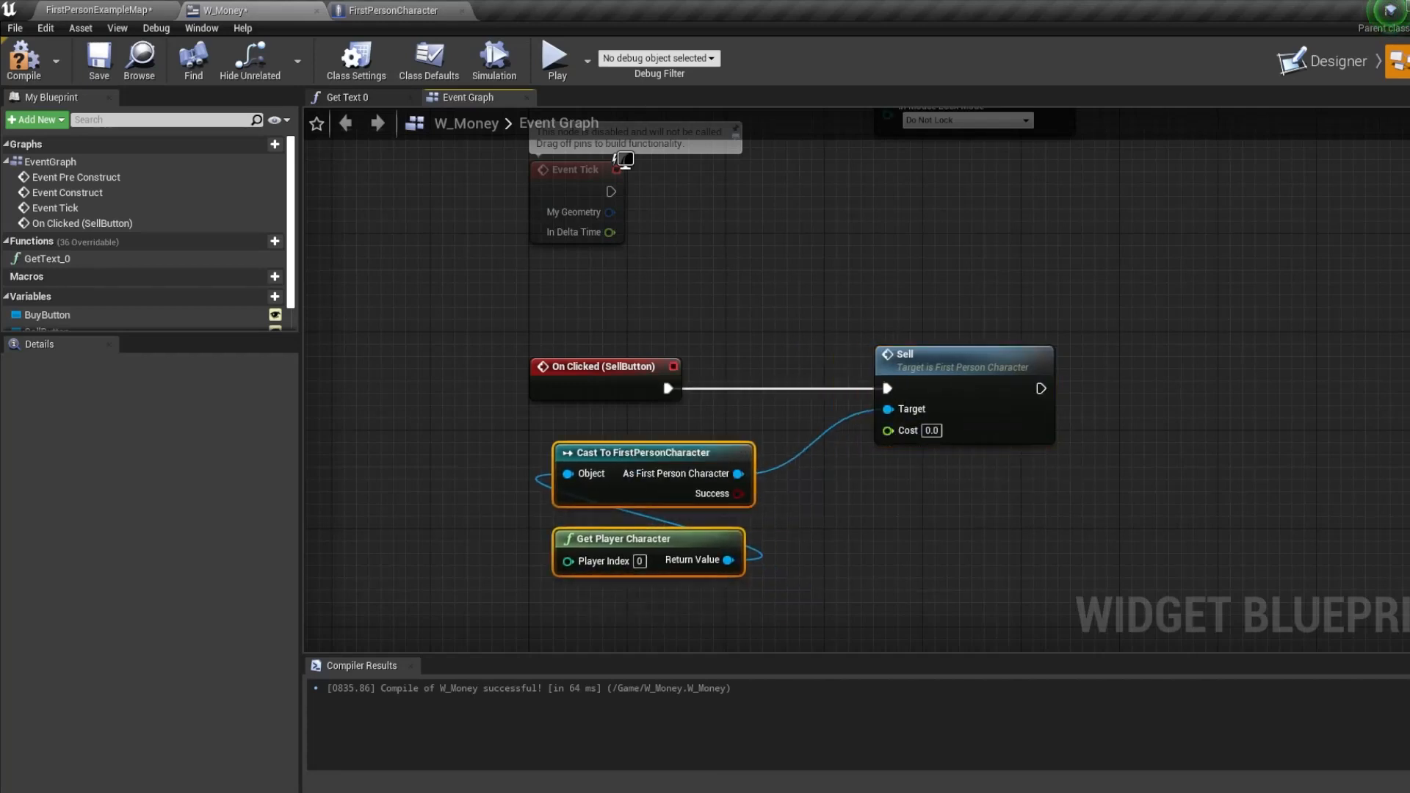
{"action": "left_click", "coordinate": [390, 10]}
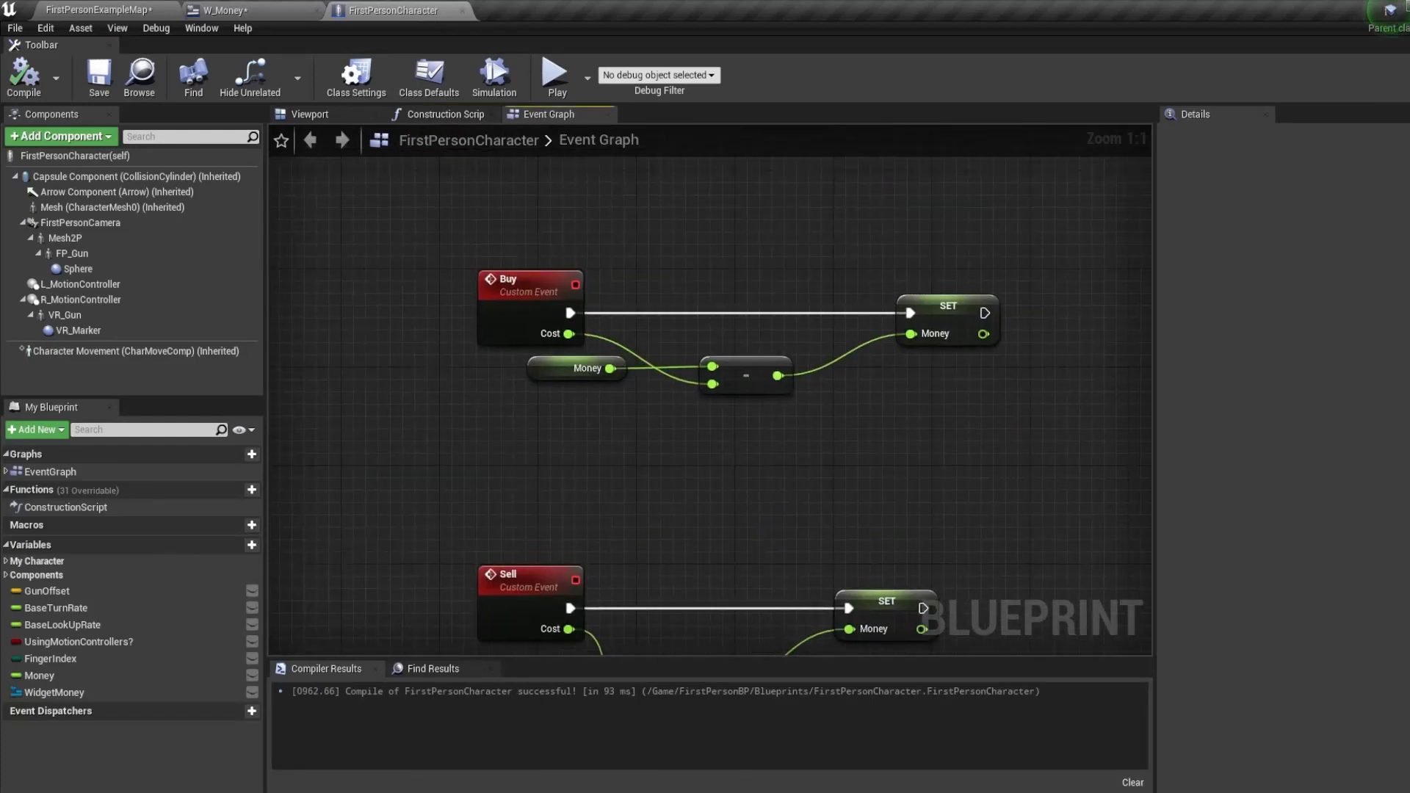
{"action": "left_click", "coordinate": [529, 602]}
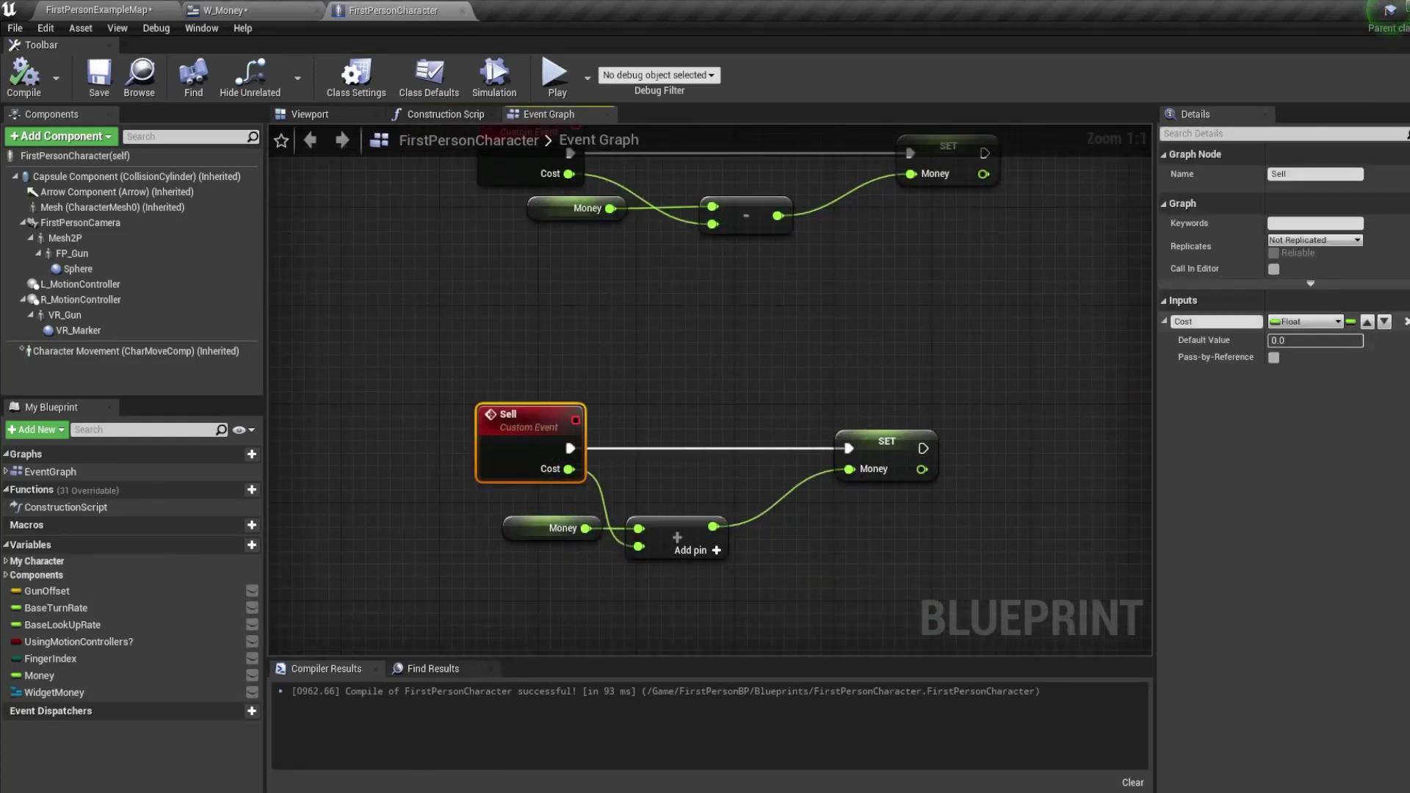
{"action": "mouse_move", "coordinate": [233, 26]}
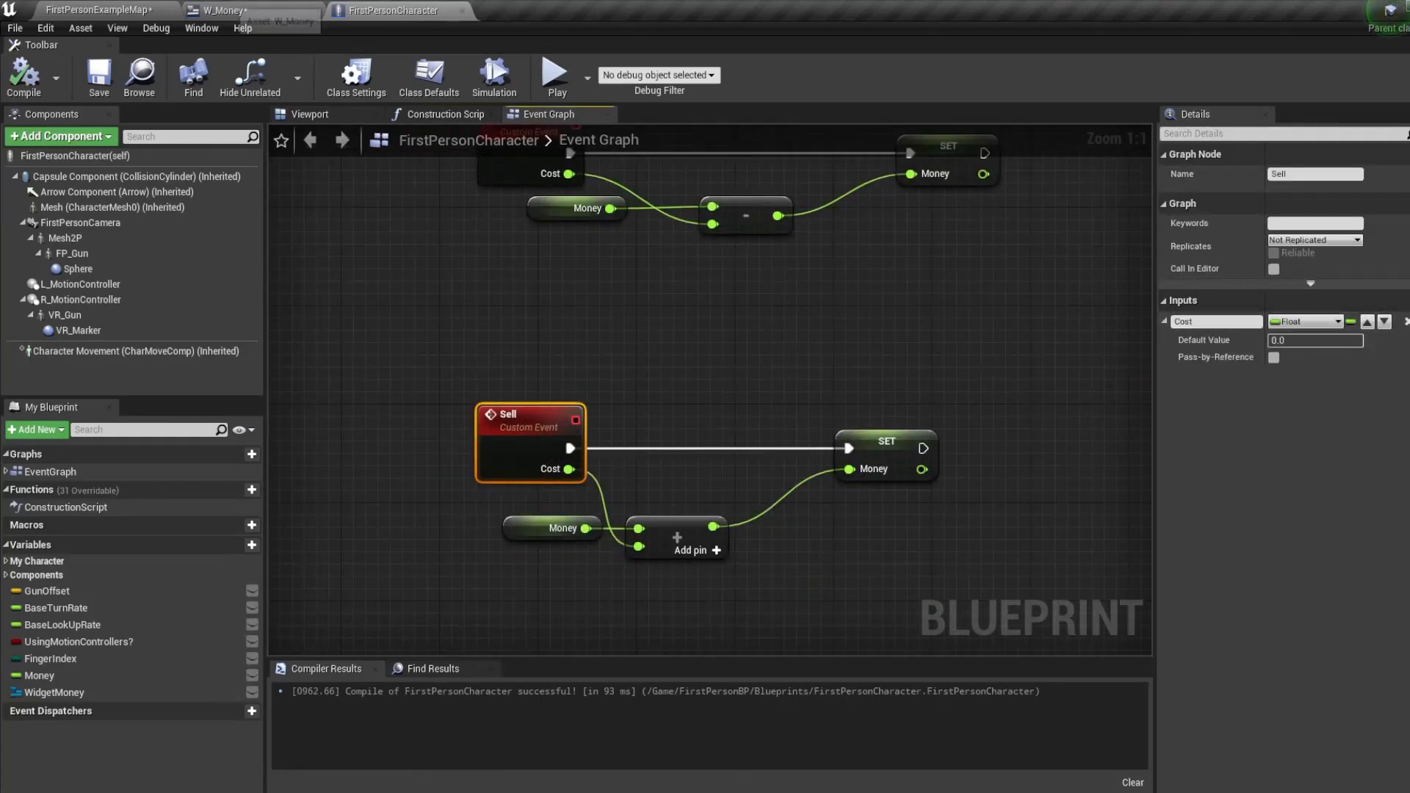
{"action": "left_click", "coordinate": [221, 11]}
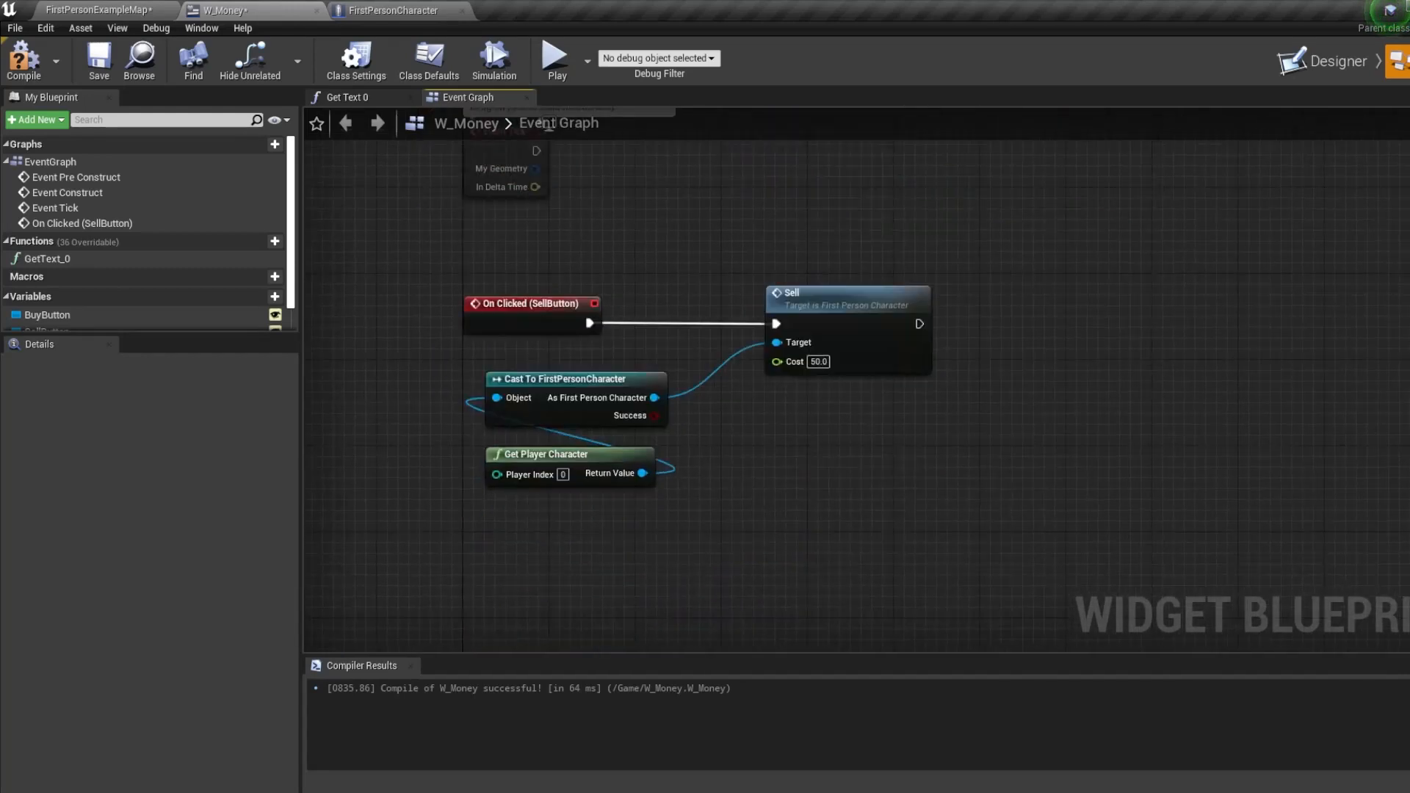
Create a BuyButton On Clicked event in W_Money that calls Buy with Cost 10.
{"action": "left_click", "coordinate": [1322, 60]}
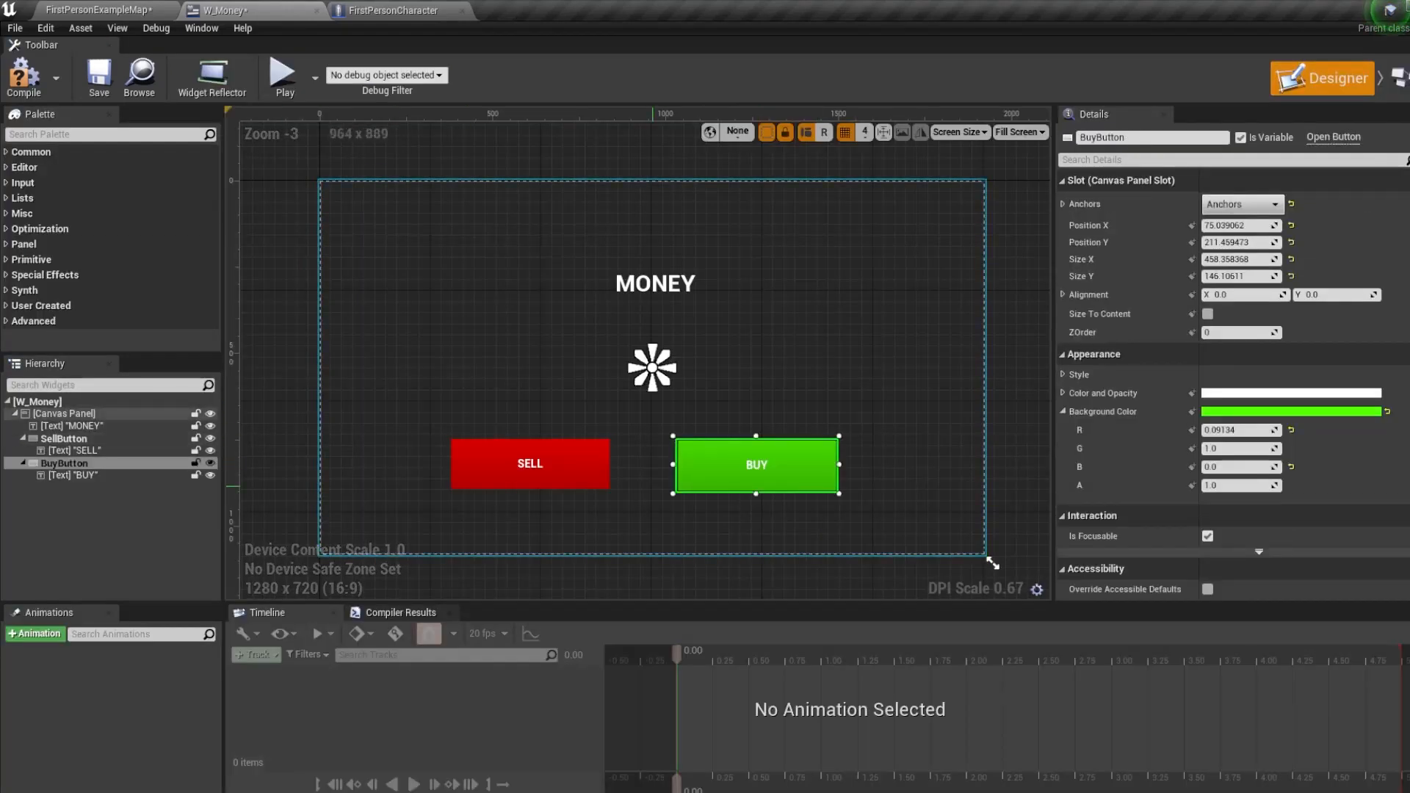
{"action": "scroll", "scroll_direction": "down", "scroll_amount": 3}
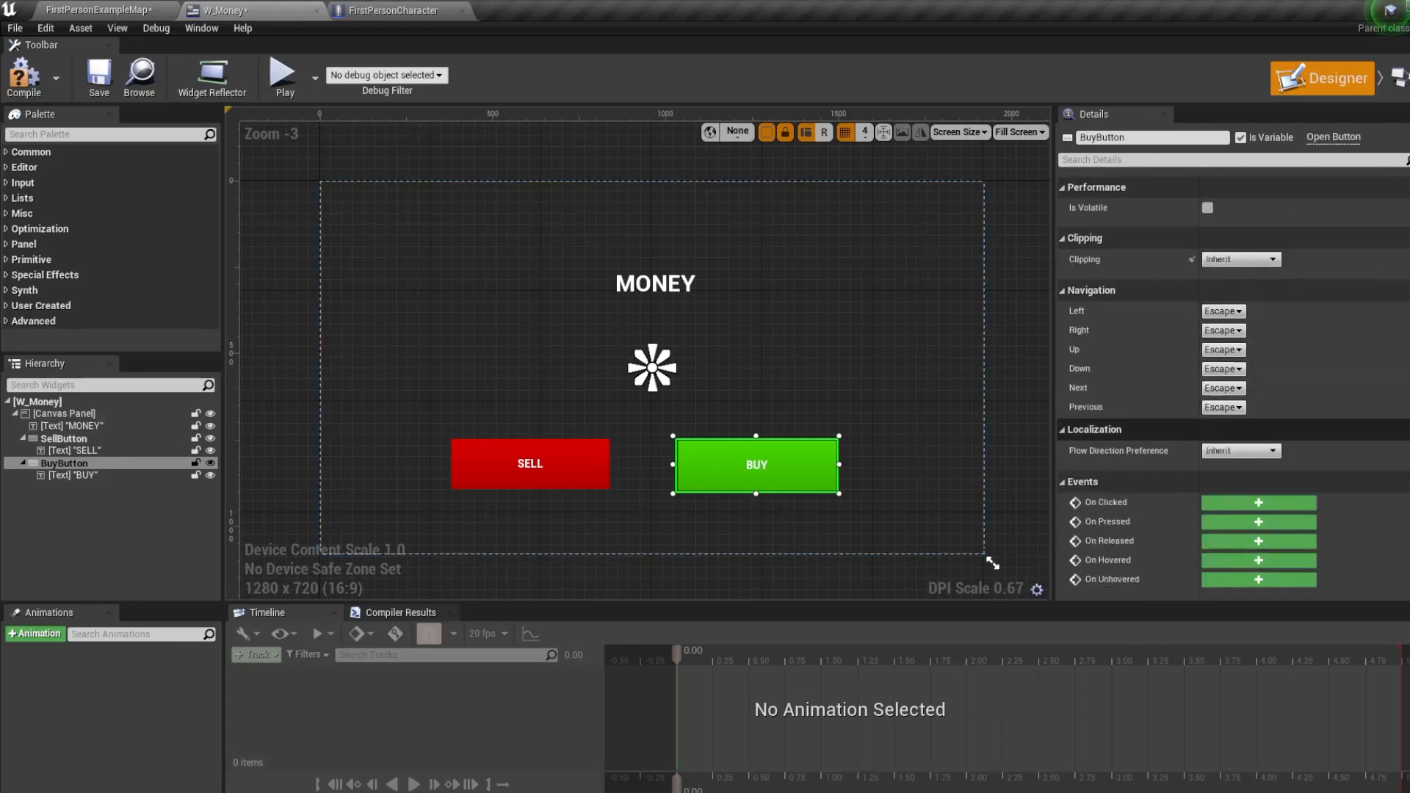
{"action": "left_click", "coordinate": [1257, 502]}
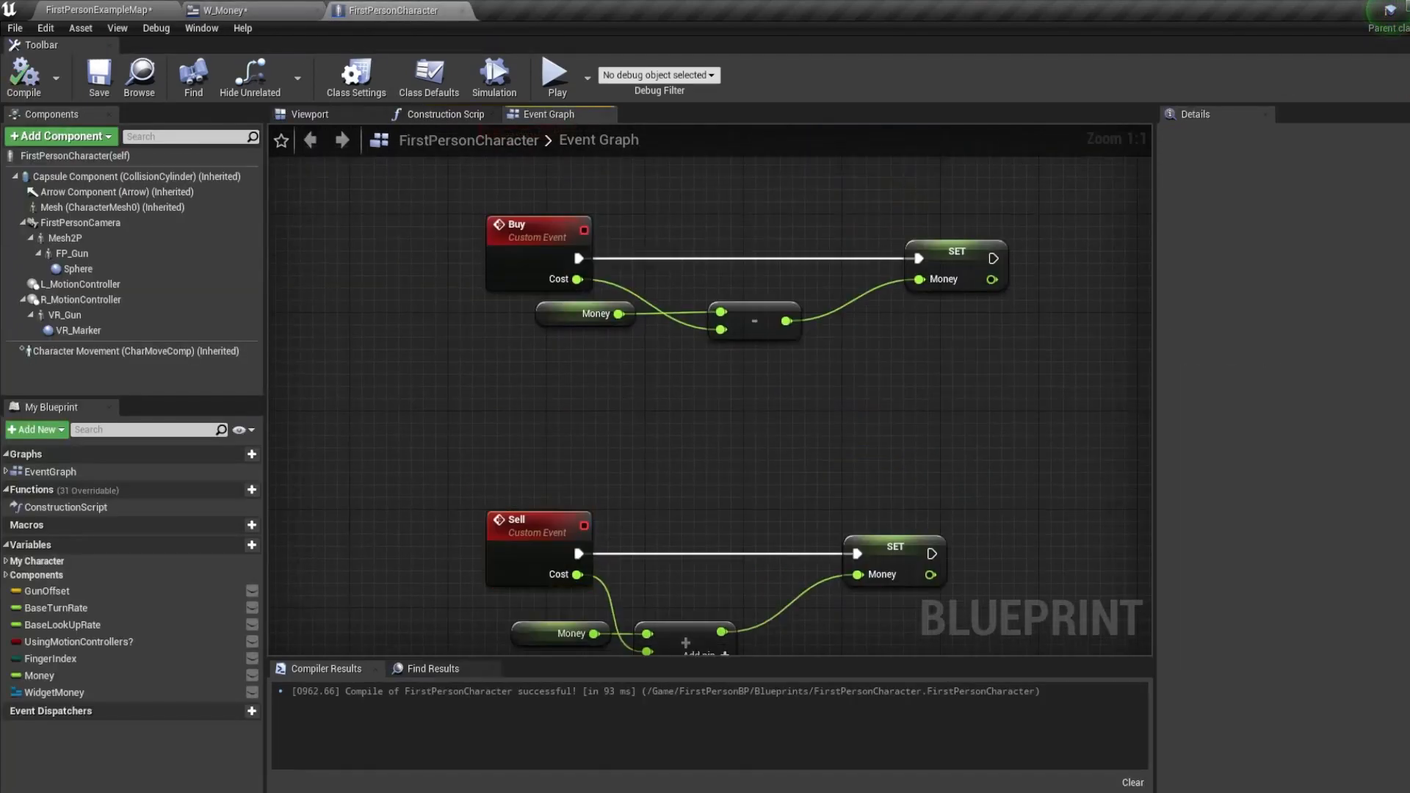
{"action": "left_click", "coordinate": [537, 229]}
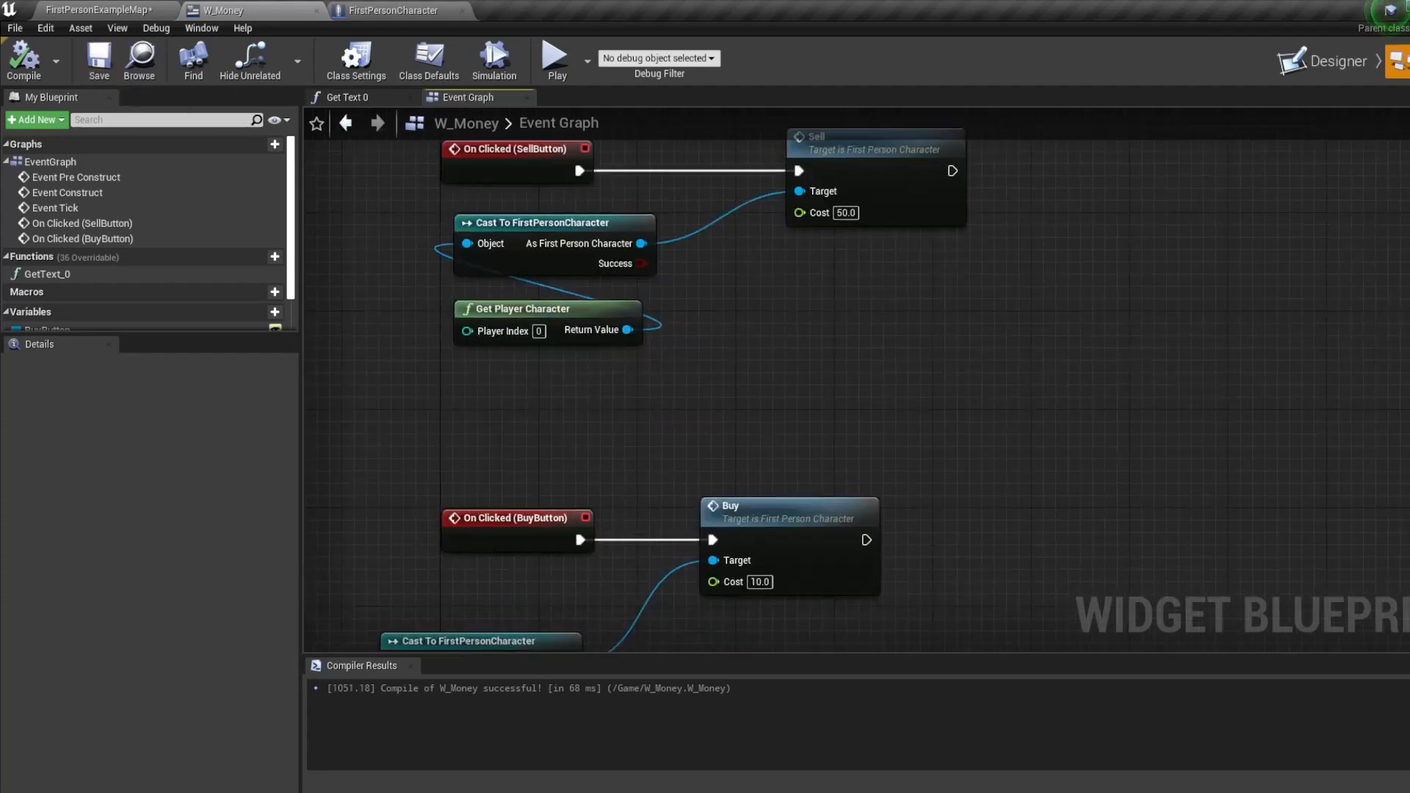
Play the level and use SELL and BUY so money goes from 100 to 310 to 250.
{"action": "left_click", "coordinate": [99, 11]}
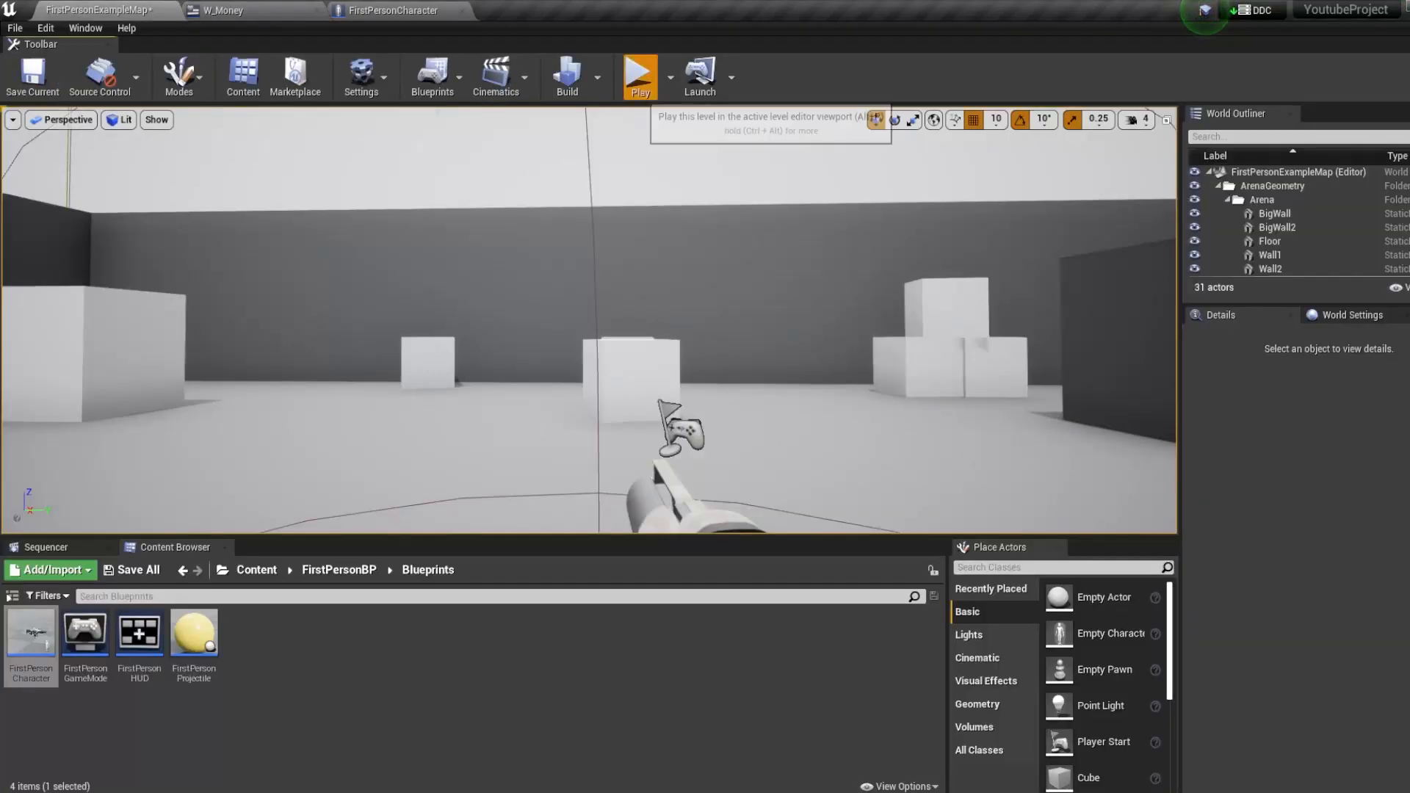
{"action": "left_click", "coordinate": [638, 77]}
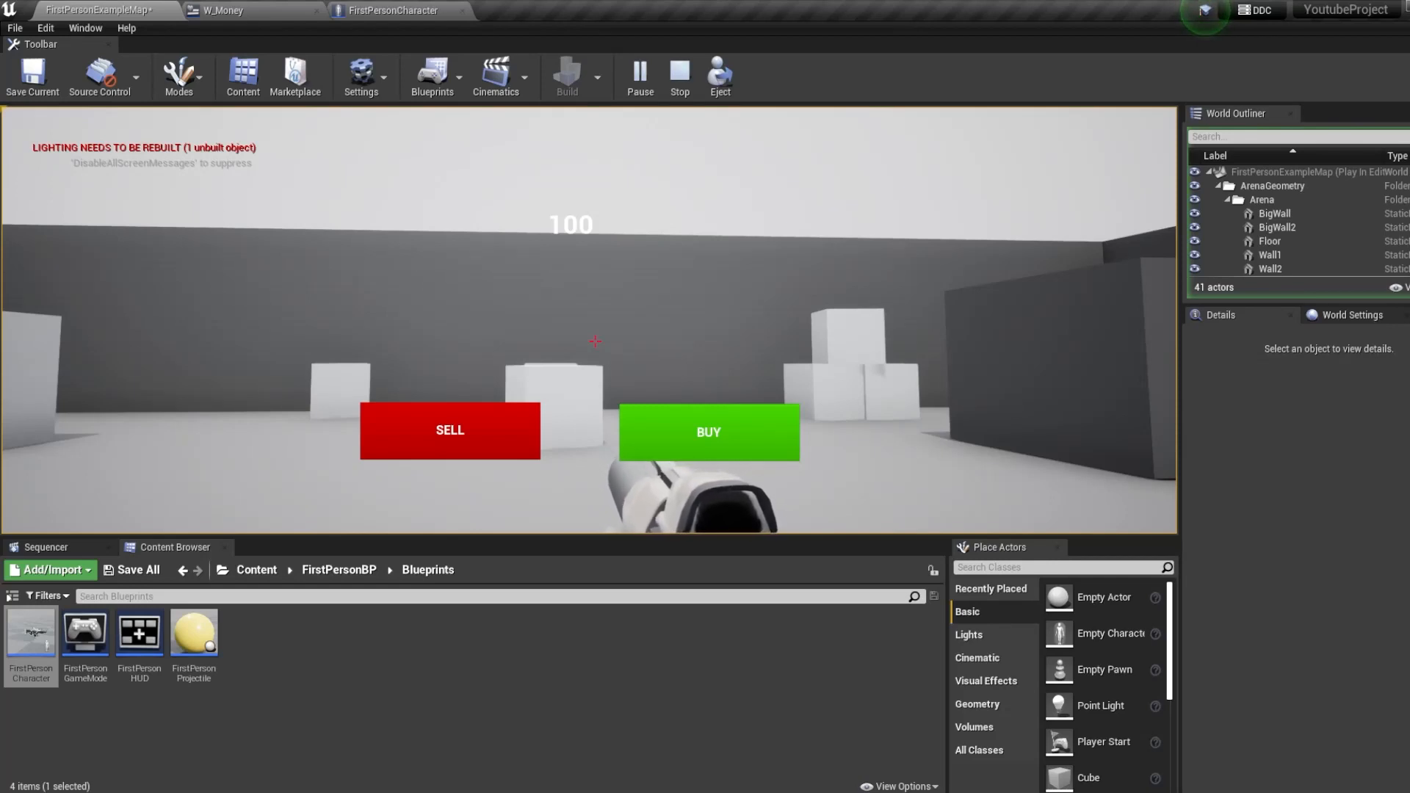
{"action": "left_click", "coordinate": [708, 432]}
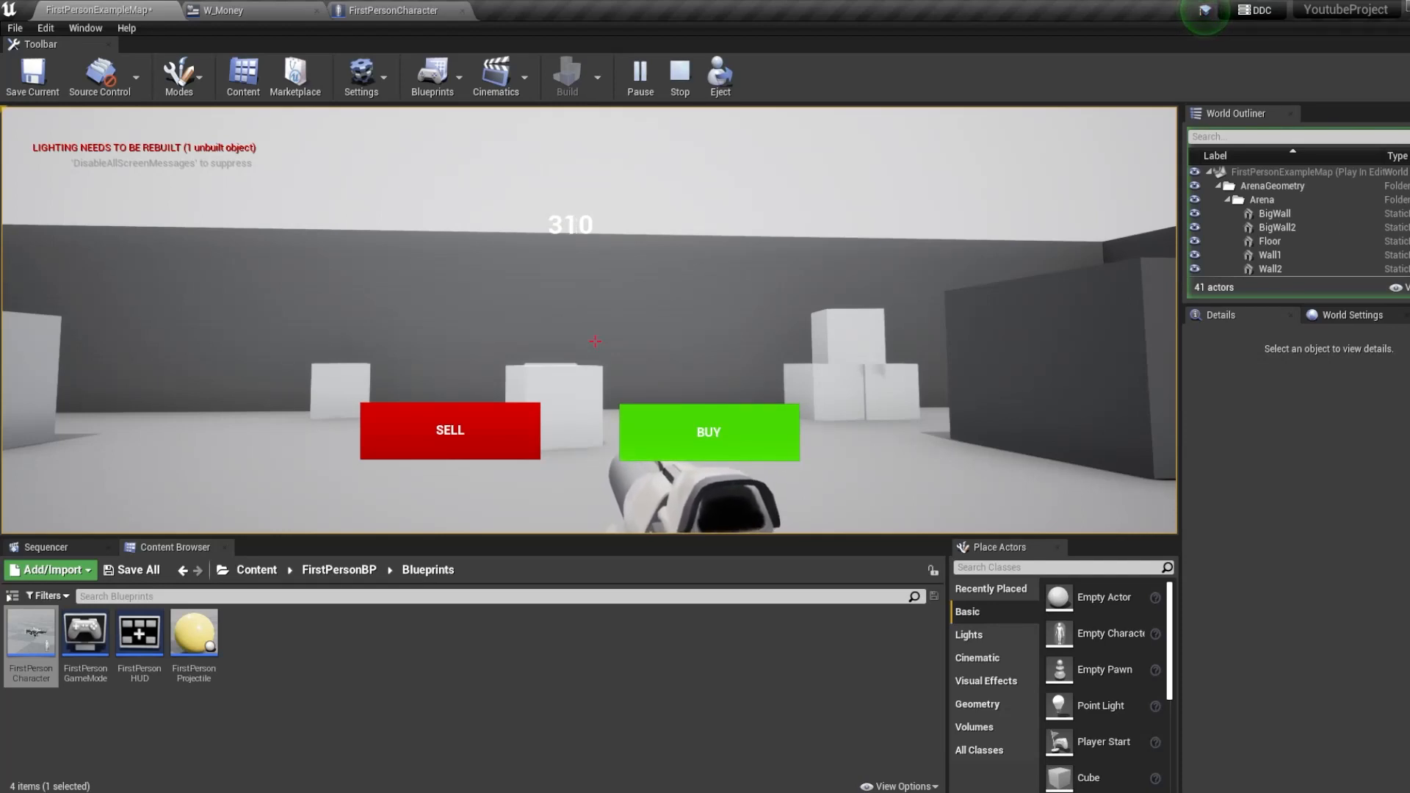
{"action": "left_click", "coordinate": [708, 432]}
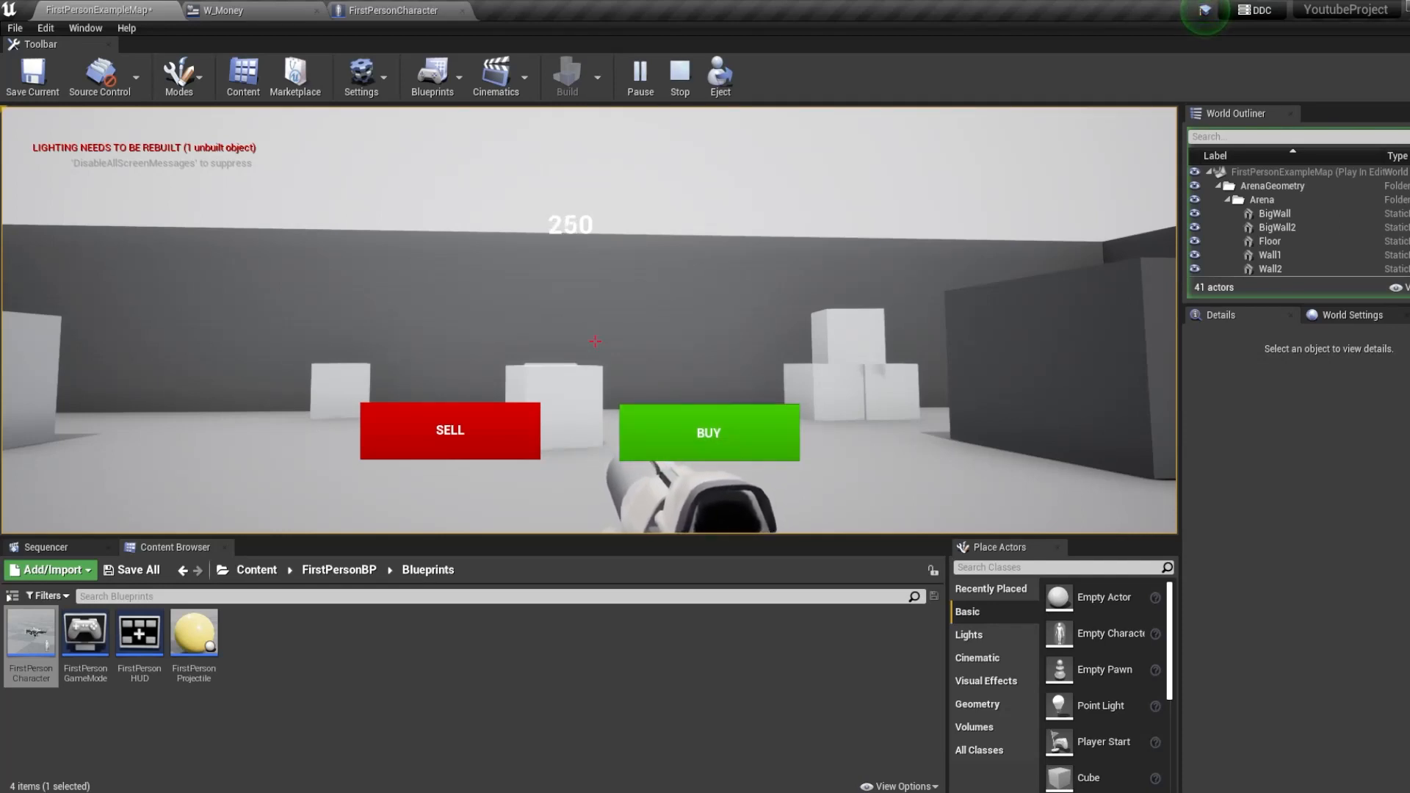
{"action": "left_click", "coordinate": [679, 76]}
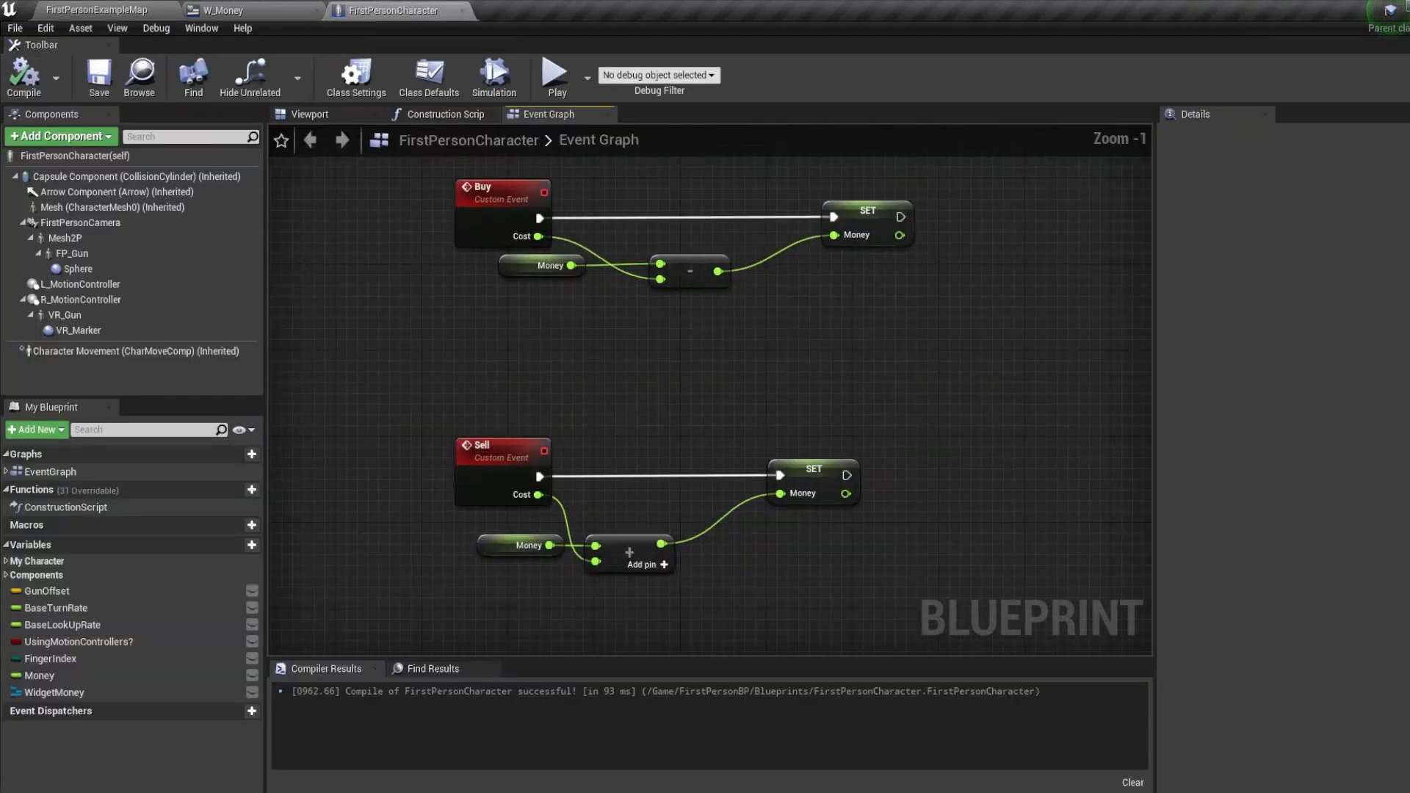
Show the compiled W_Money Event Graph with the Sell (50) and Buy (10) calls.
{"action": "left_click", "coordinate": [222, 11]}
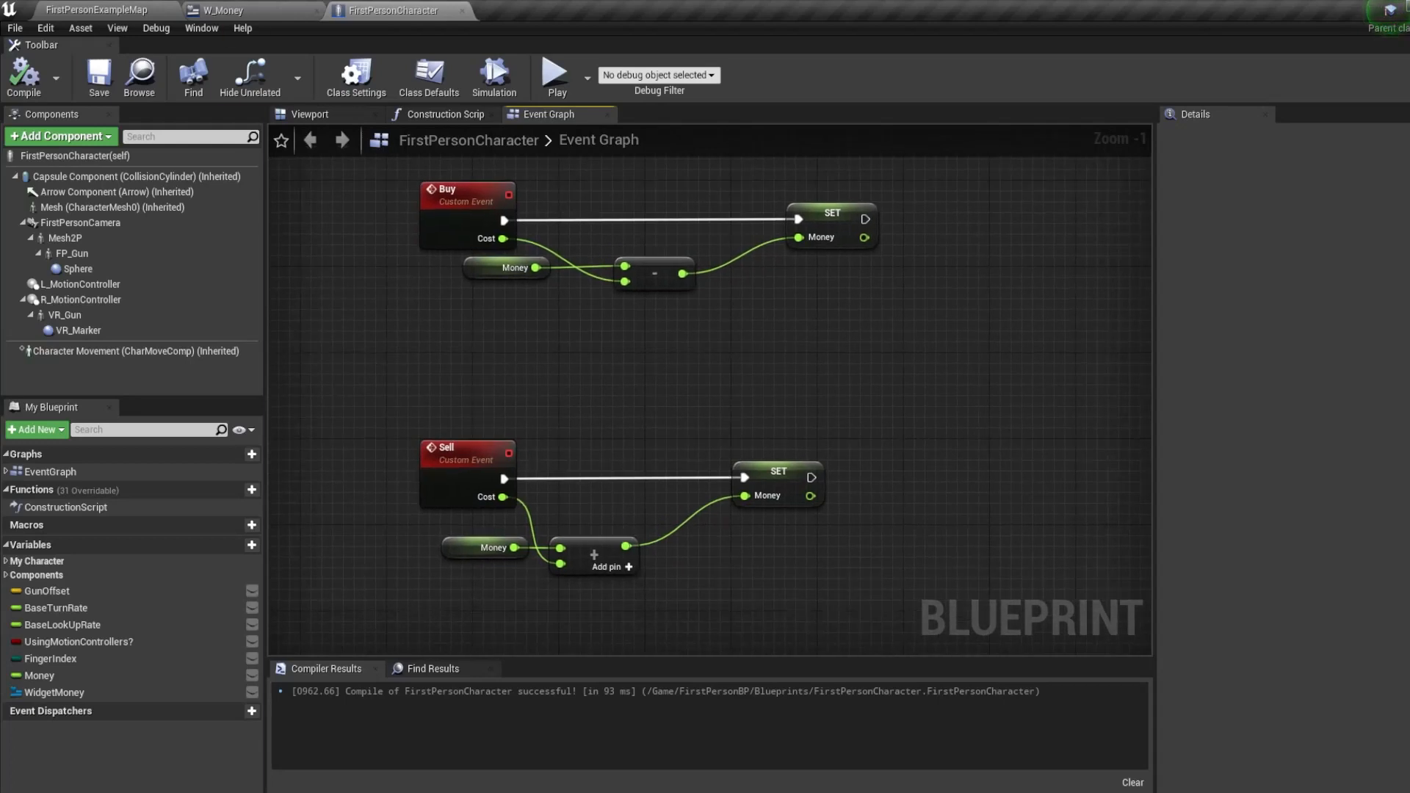
{"action": "left_click", "coordinate": [222, 11]}
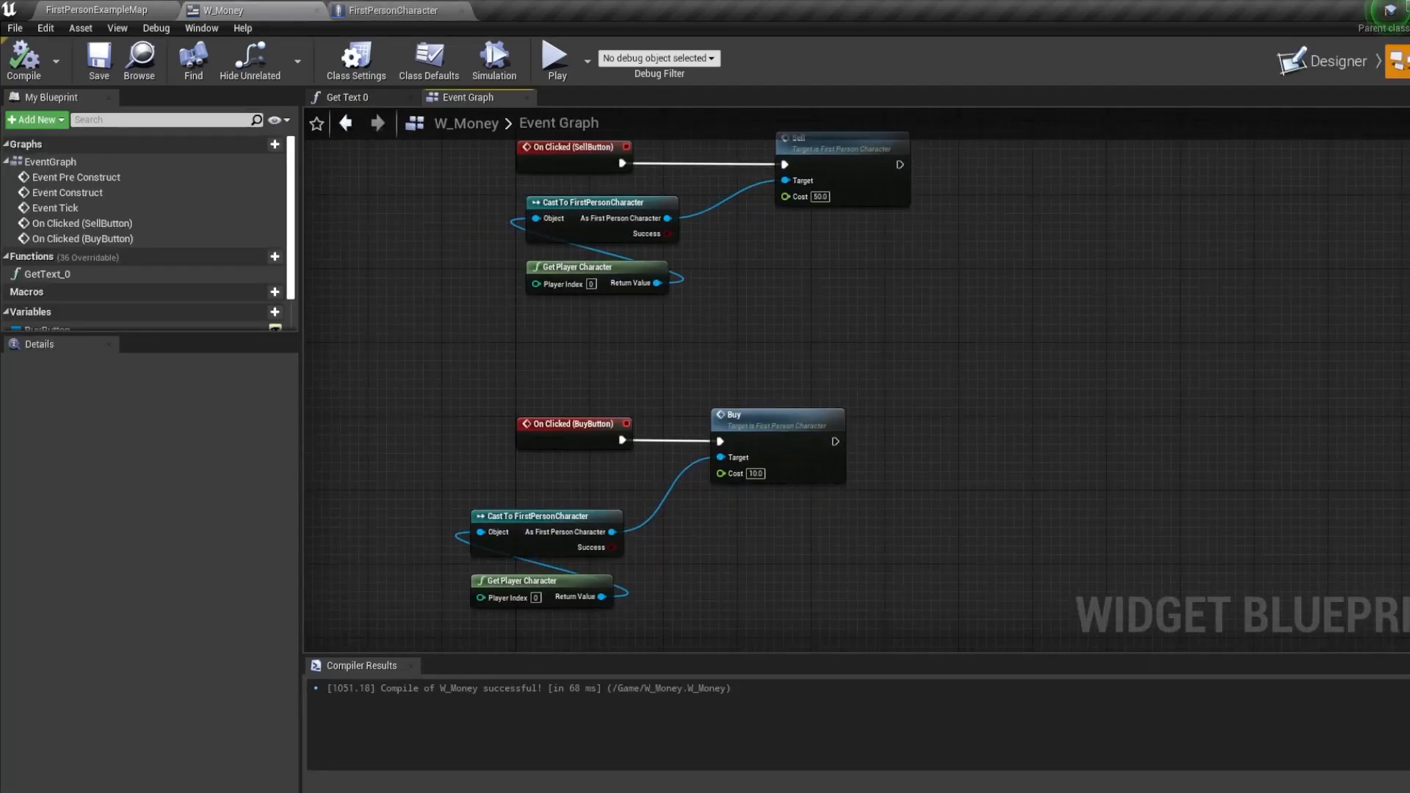